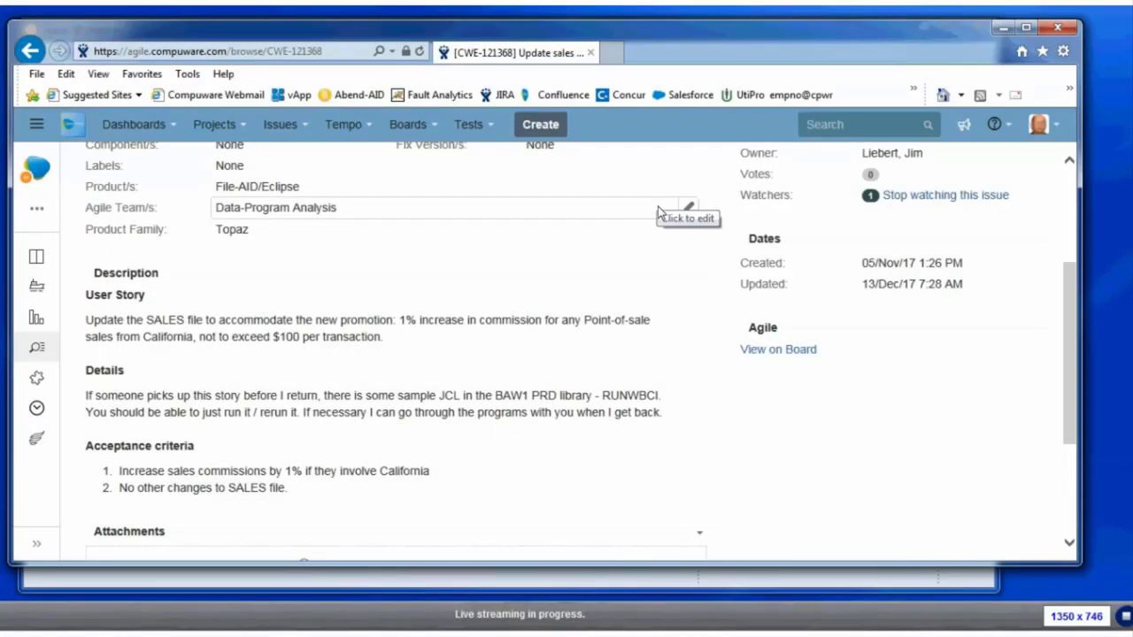
mouse_move(660, 213)
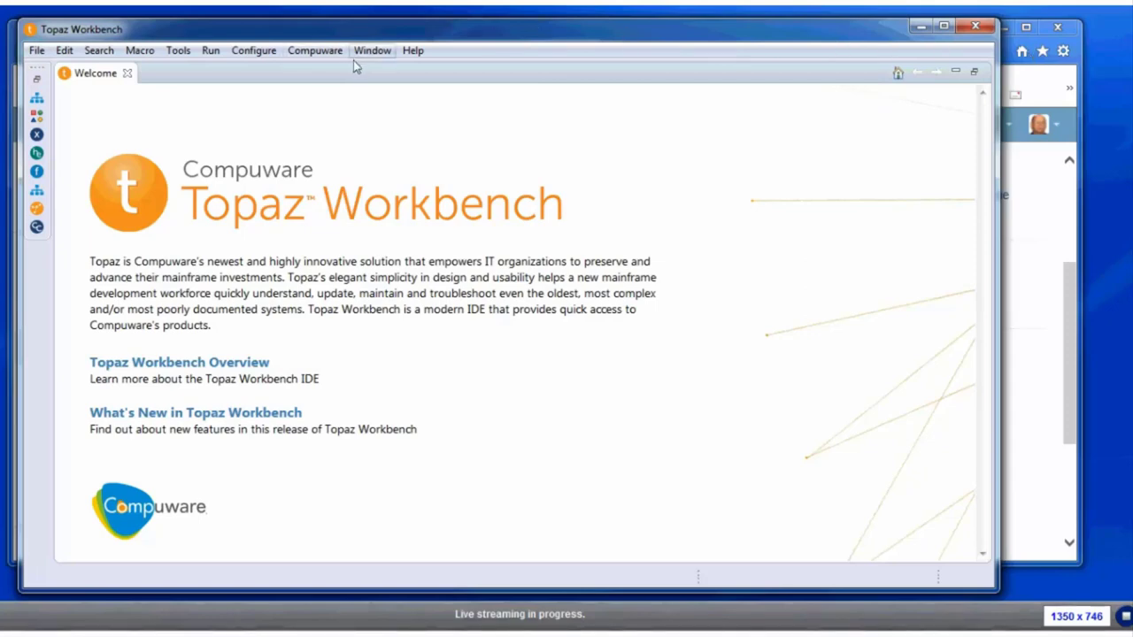
Switch to ISPW via Compuware tools, expand BAW1 Source > SALESSUP.BAW1.PRD.JOB and select RUNWBCI.jcl
click(315, 50)
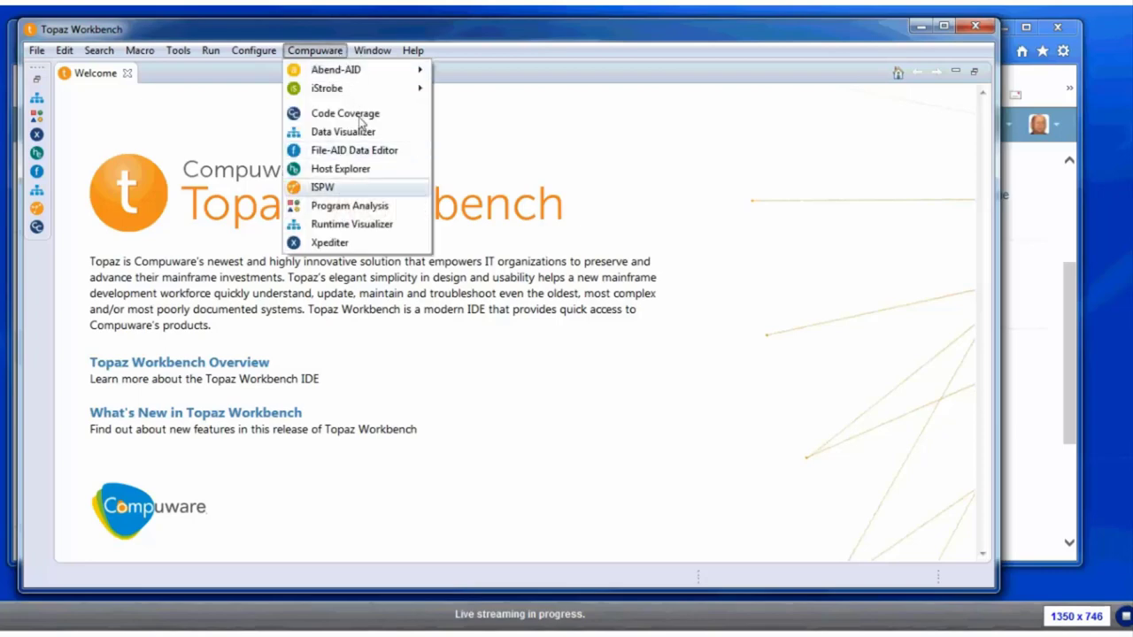
click(322, 187)
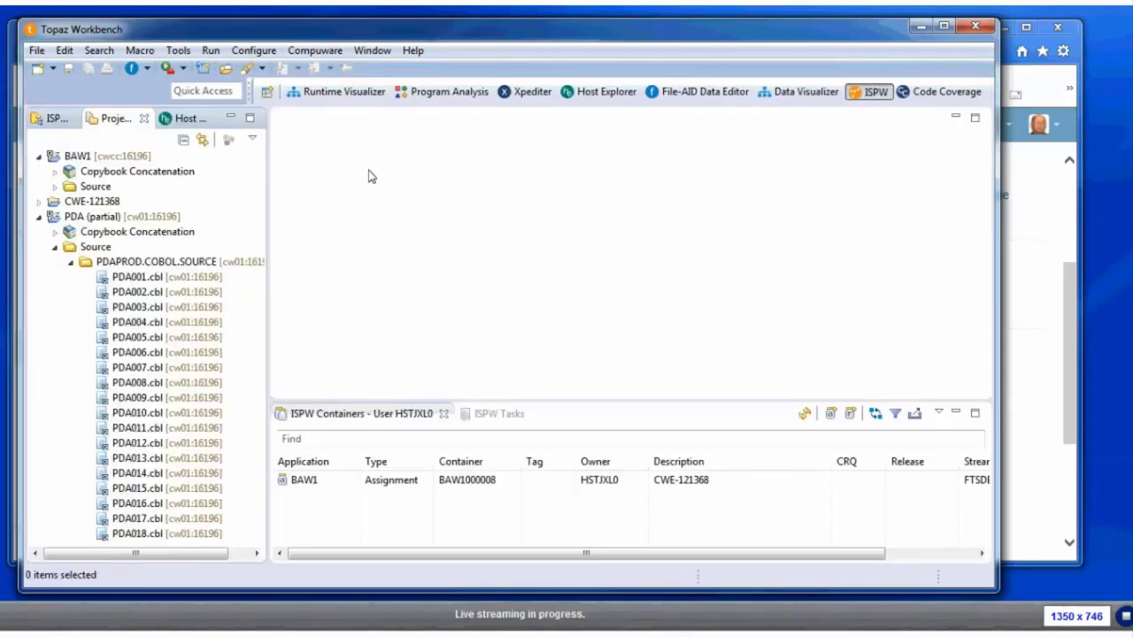
click(64, 186)
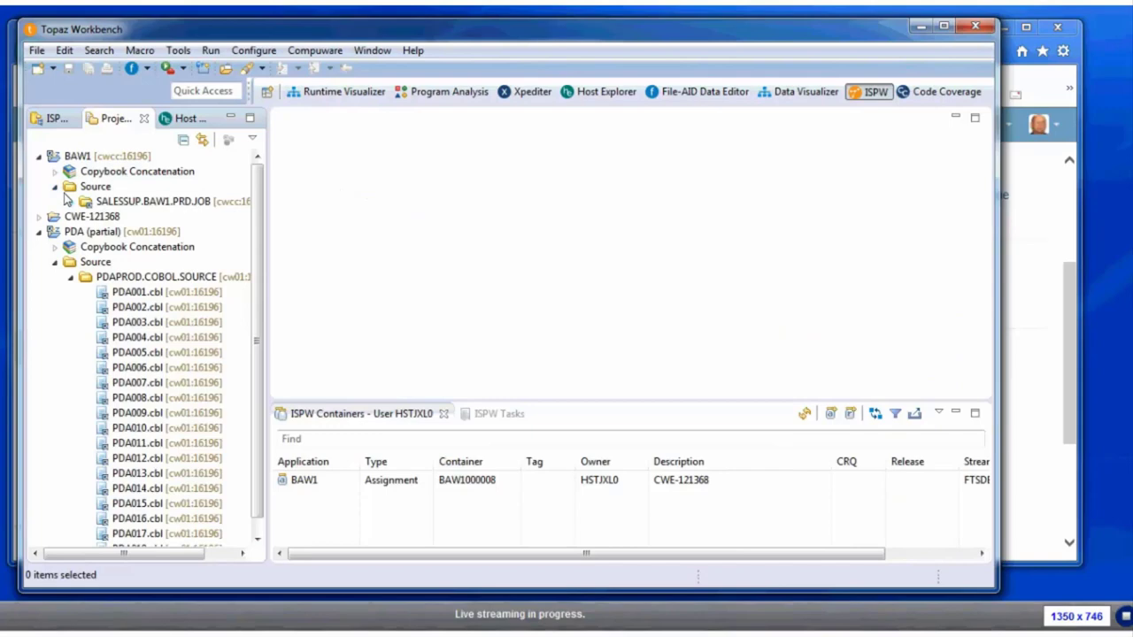
click(71, 202)
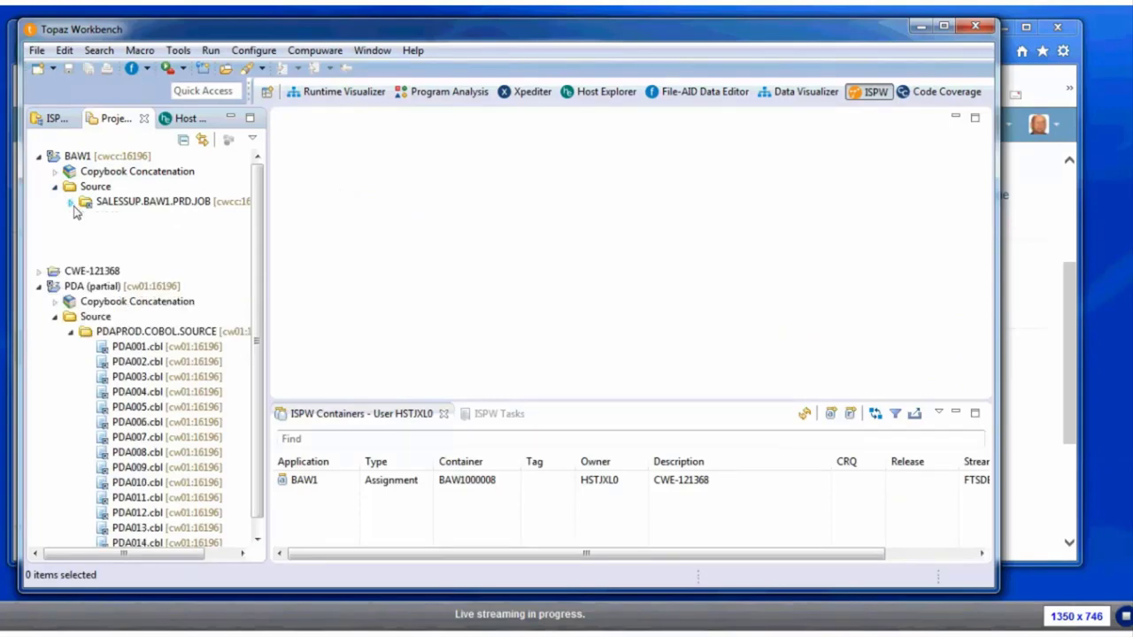
click(69, 208)
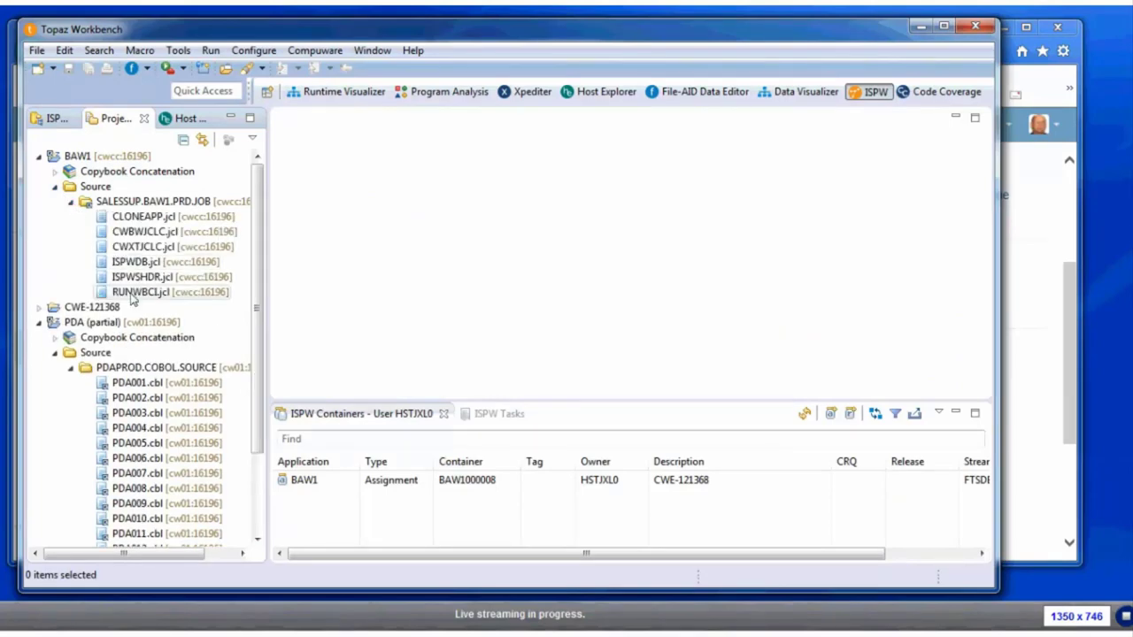
Browse RUNWBCI.jcl read-only in the editor and scroll through its job steps
double_click(139, 293)
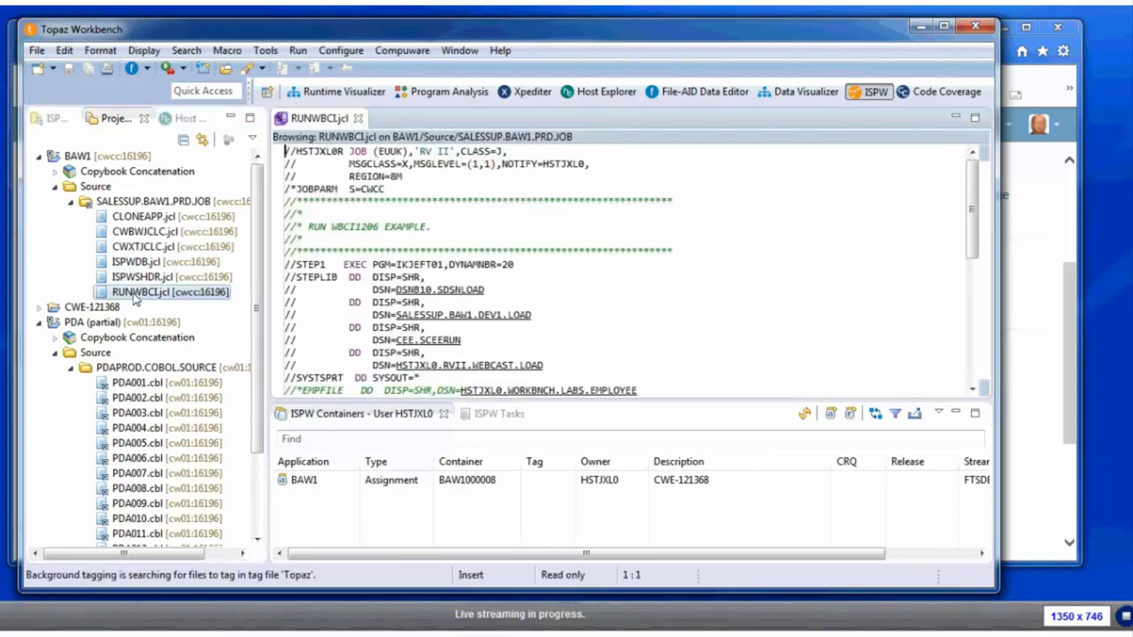
mouse_move(785, 221)
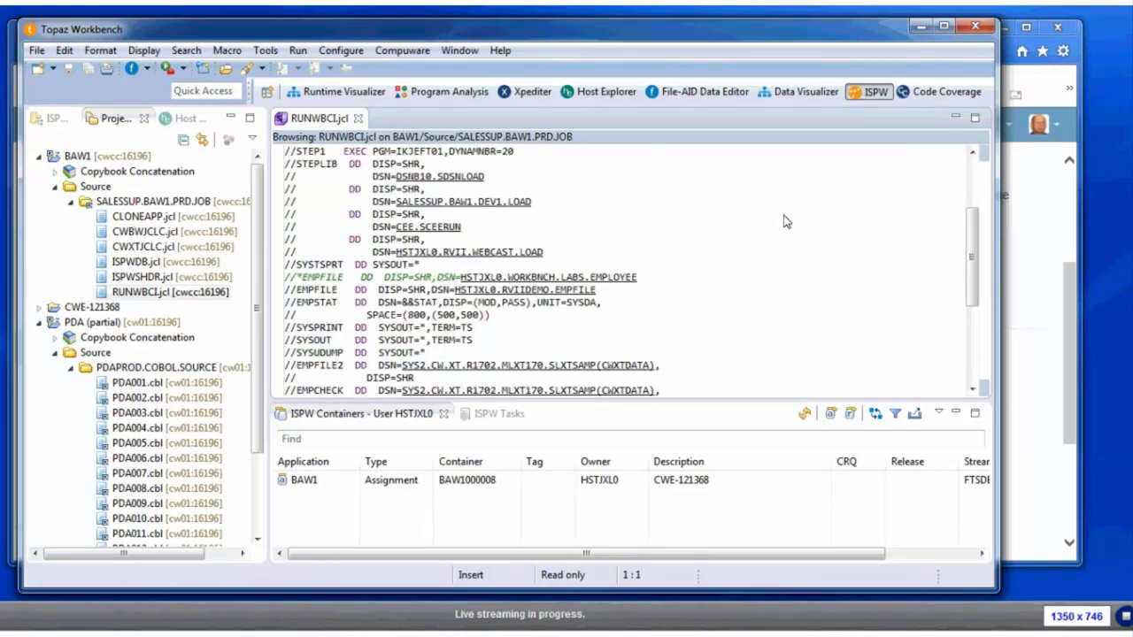
scroll(down, 3)
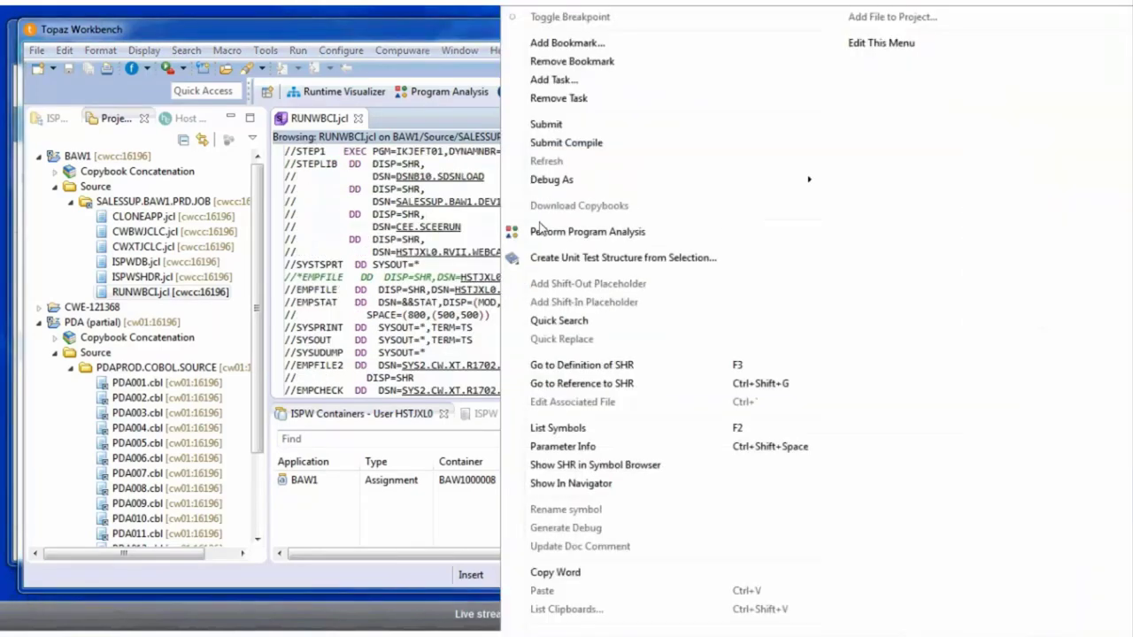
mouse_move(547, 128)
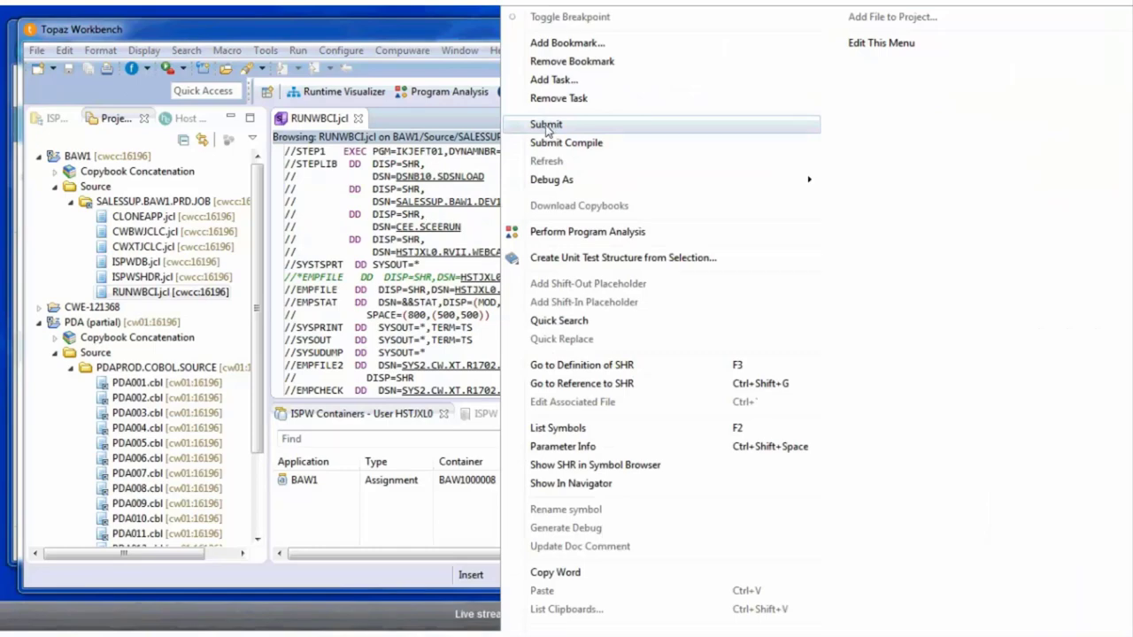
Submit RUNWBCI as job HSTJXL0R and dismiss the job-submitted confirmation
click(546, 124)
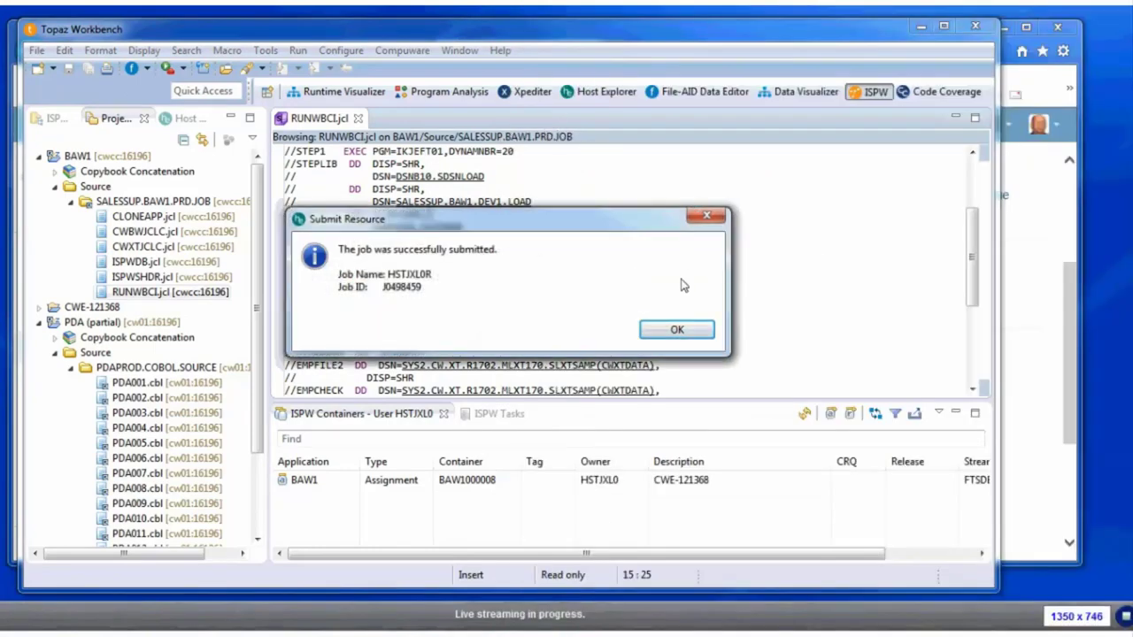
click(677, 330)
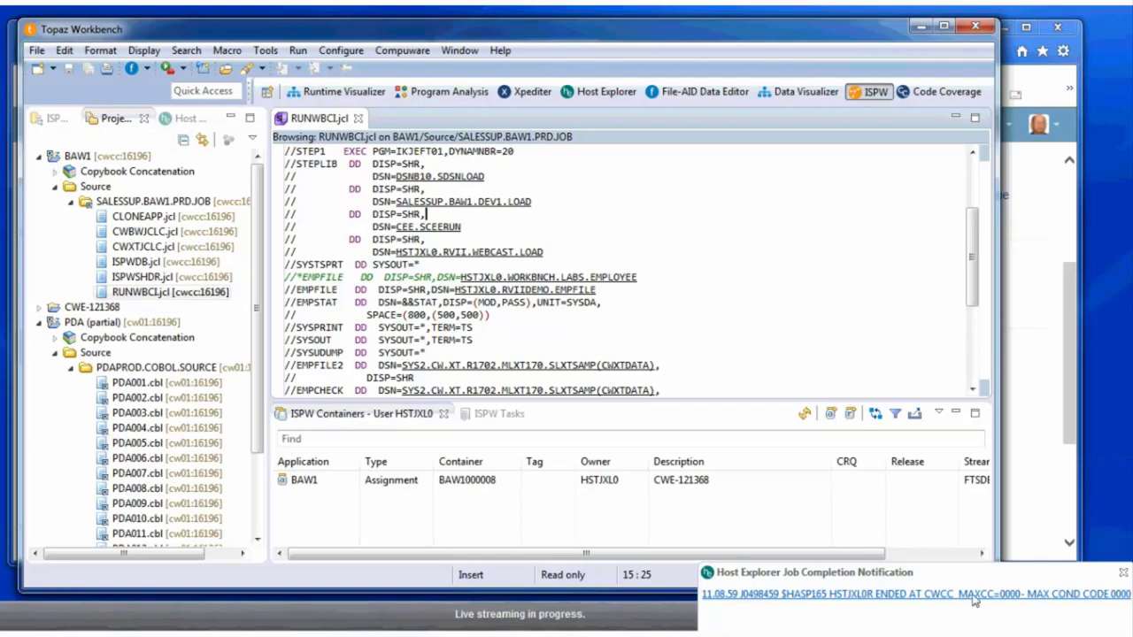
View the HSTJXL0R JES log from the completion notification and scroll through its results
click(912, 599)
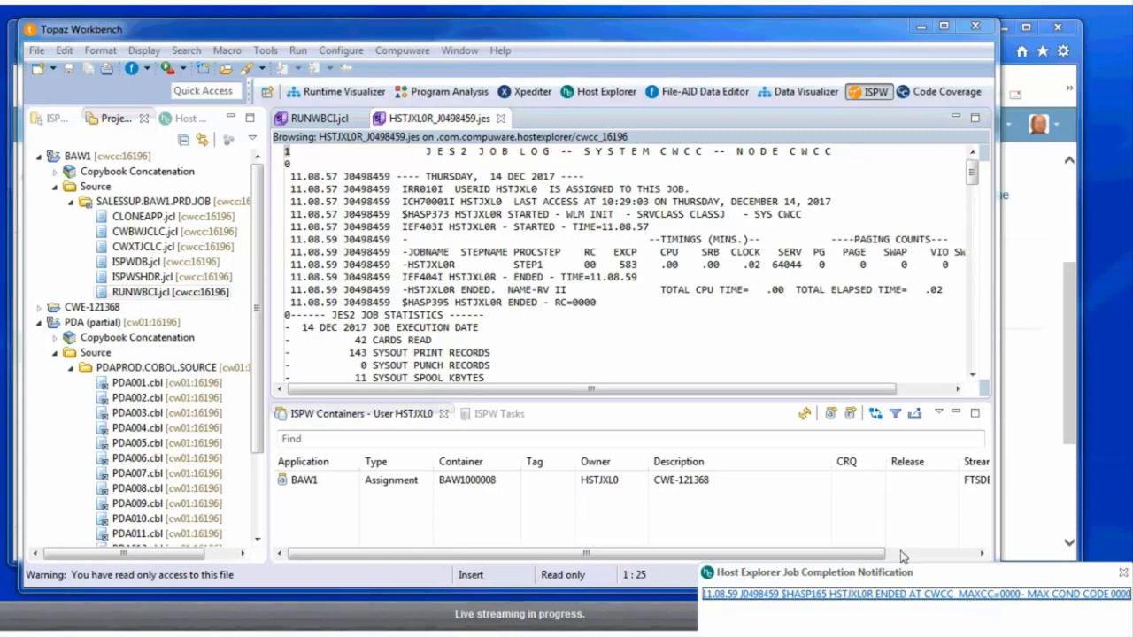
mouse_move(751, 341)
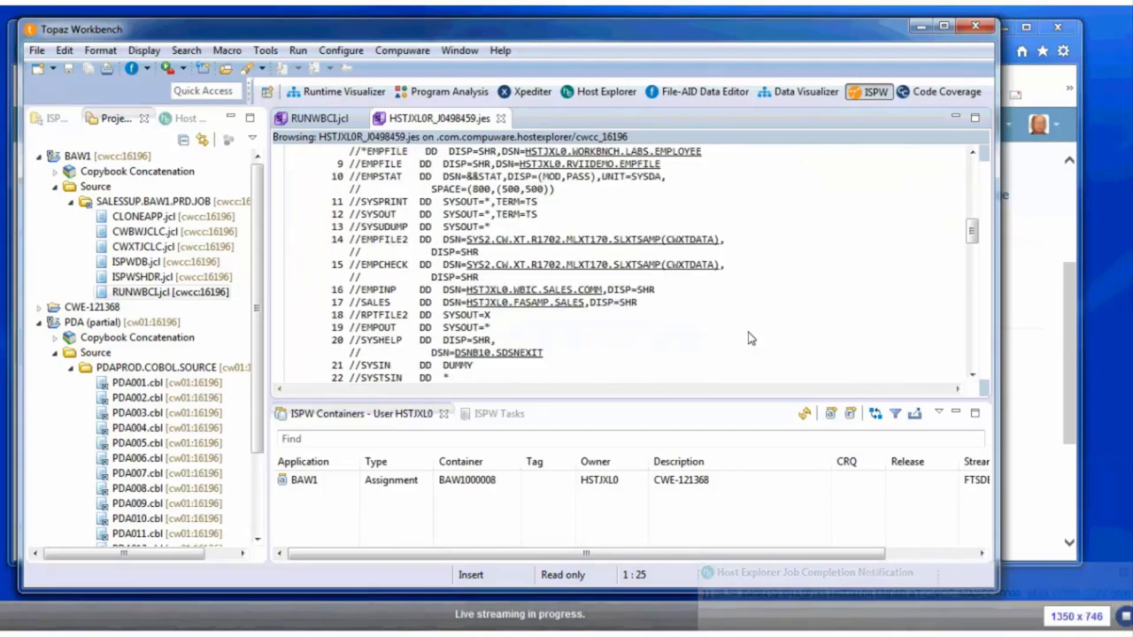
scroll(down, 3)
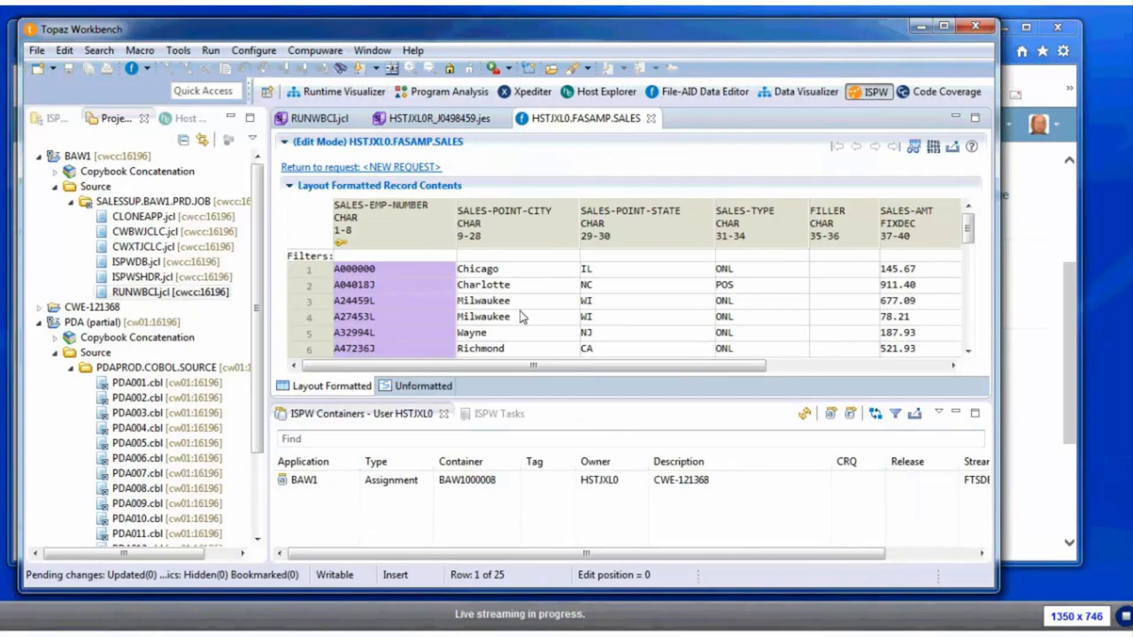
mouse_move(520, 316)
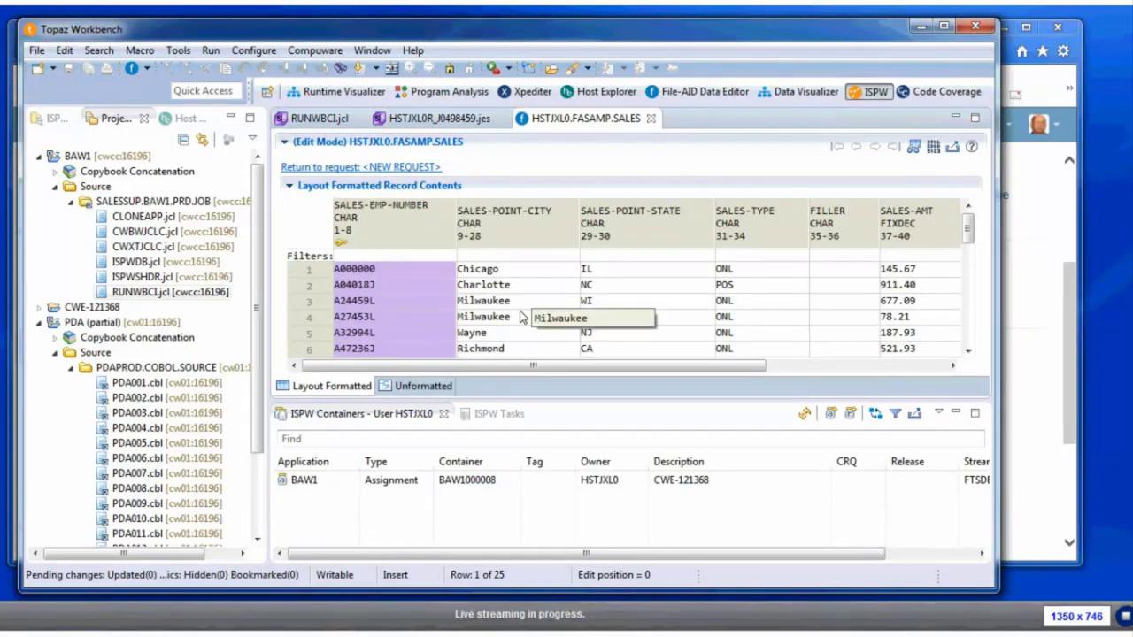
mouse_move(274, 155)
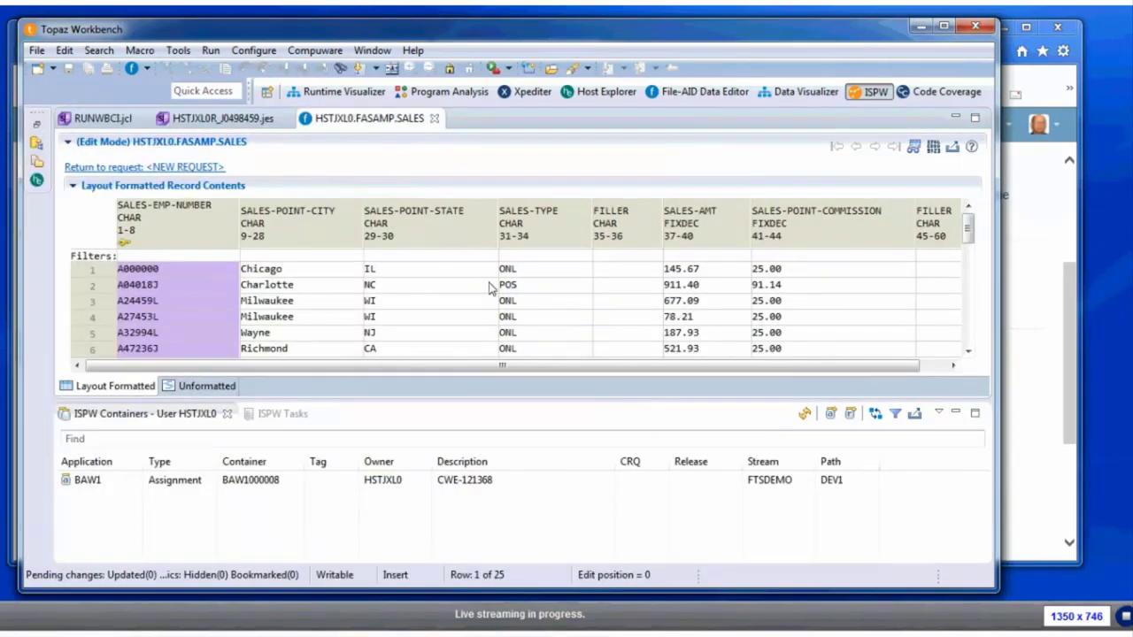
mouse_move(576, 382)
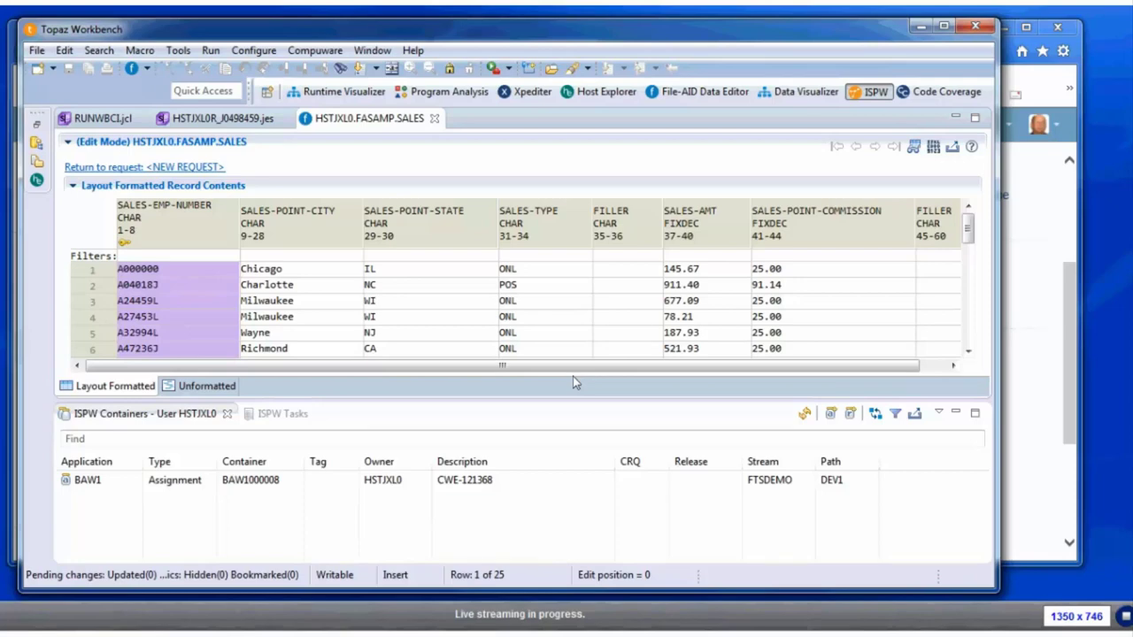
mouse_move(38, 146)
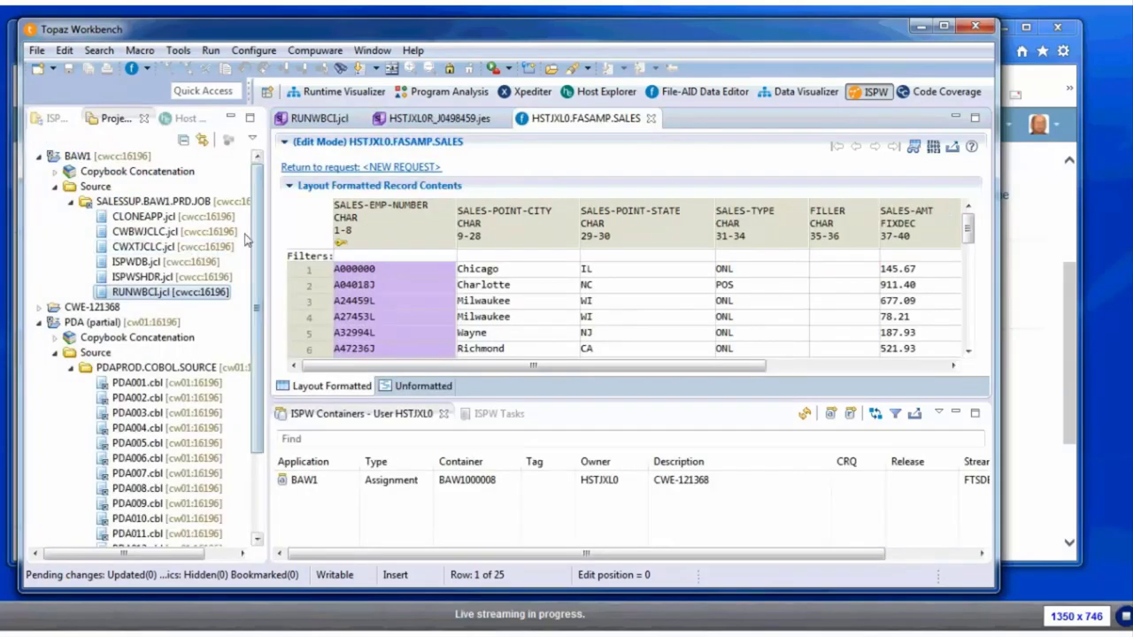
Enable 'Visualize program and I/O calls' on RUNWBCI's Visualization settings and start its debug session
click(315, 118)
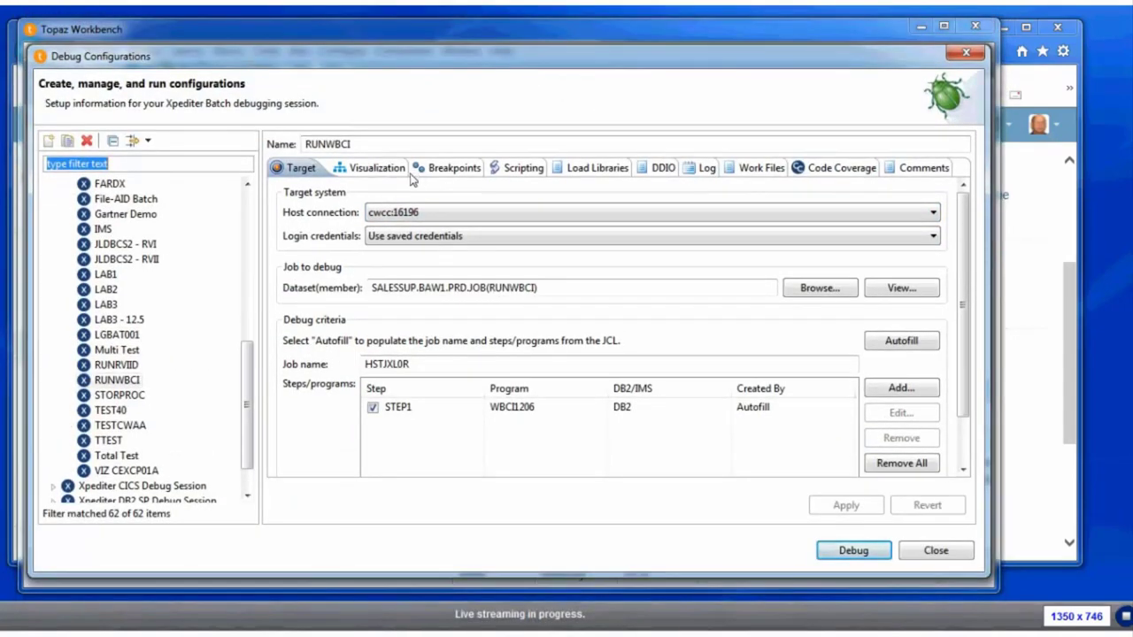
click(367, 168)
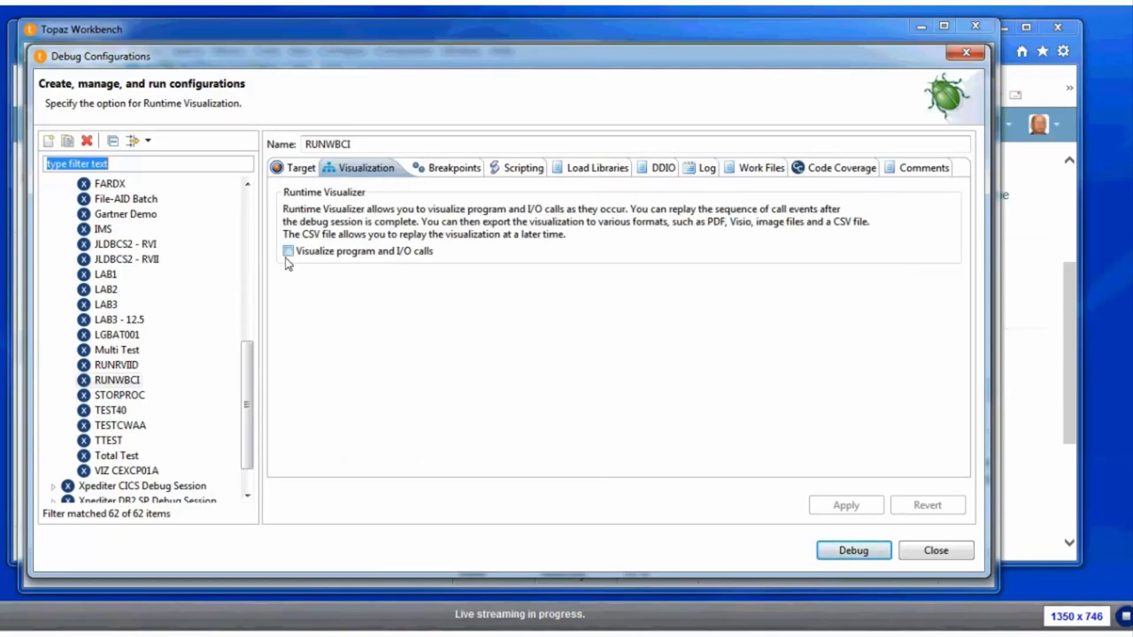
click(288, 252)
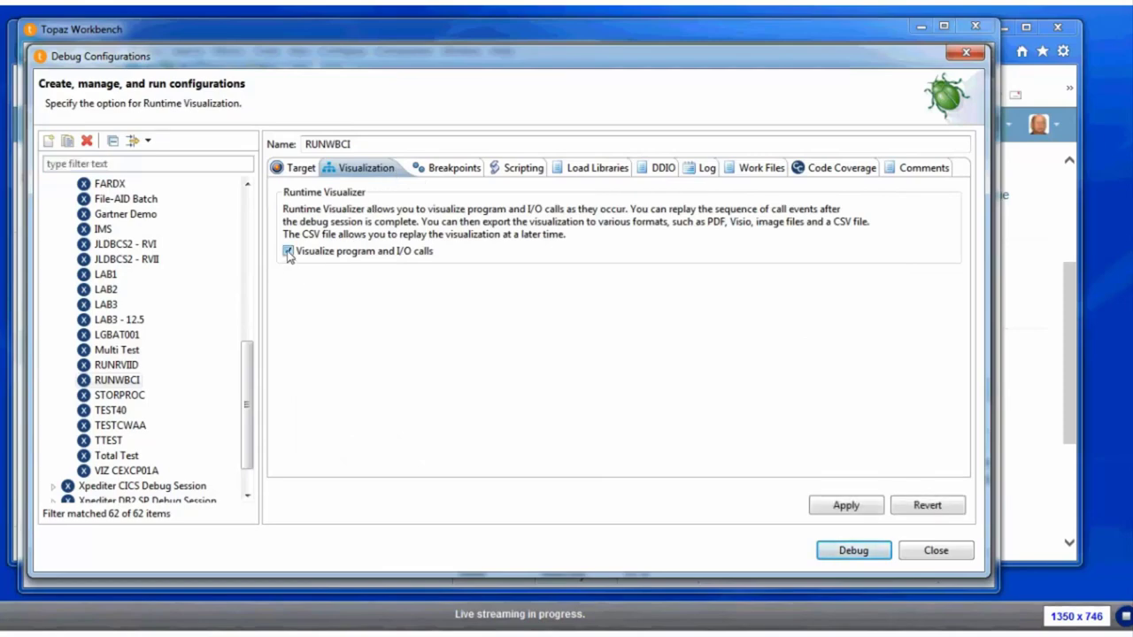
click(287, 250)
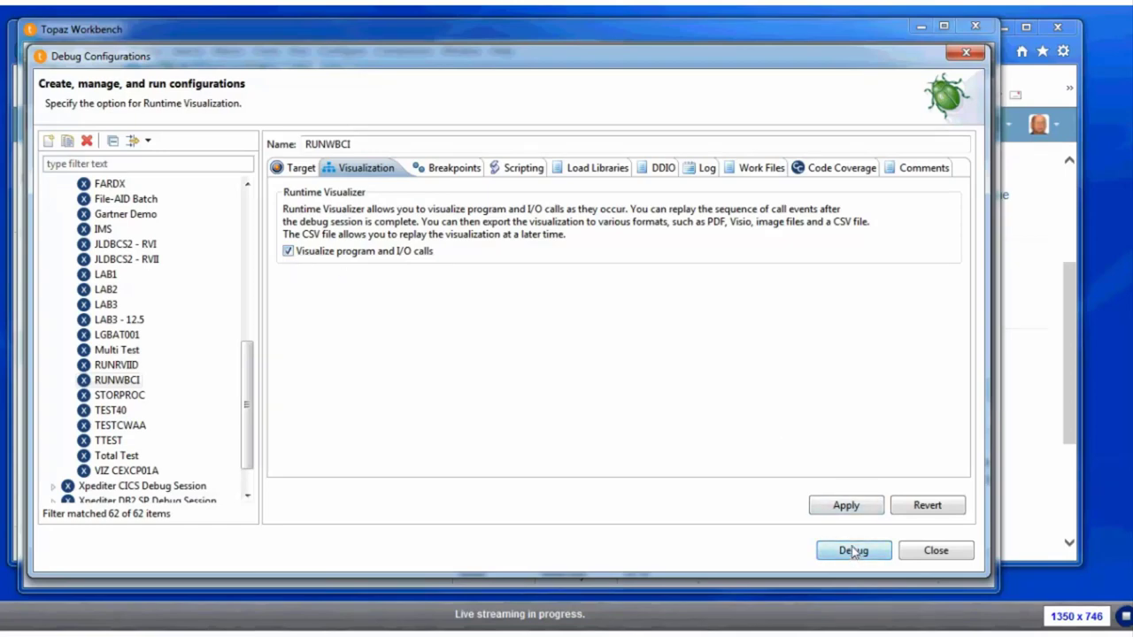
click(853, 551)
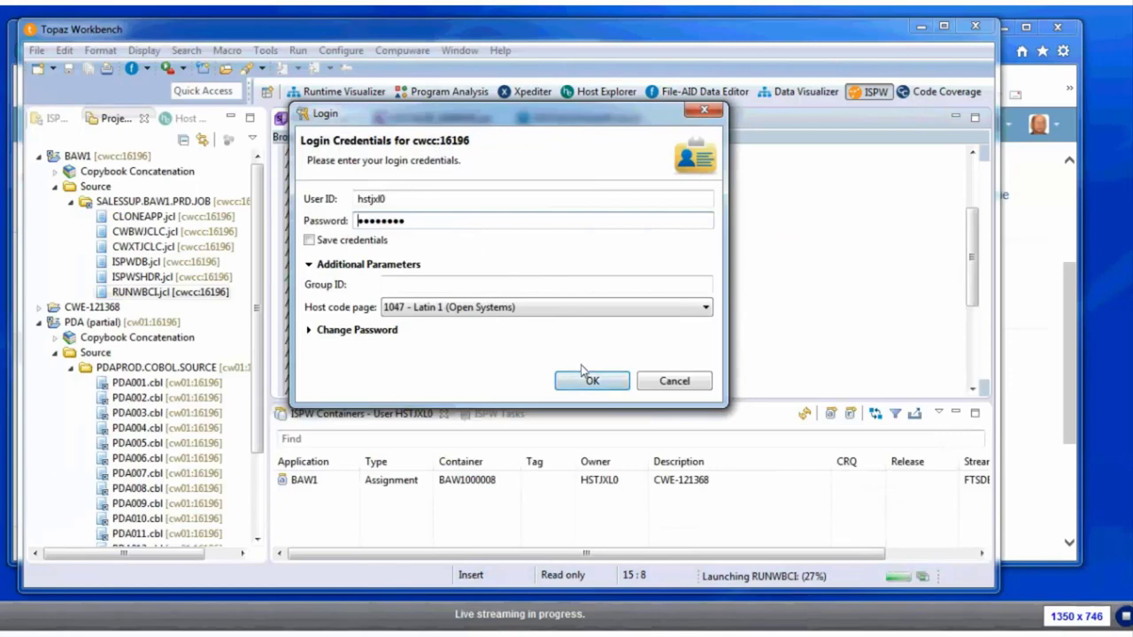
Confirm the cwcc:16196 login credentials so the RUNWBCI debug session starts
click(591, 380)
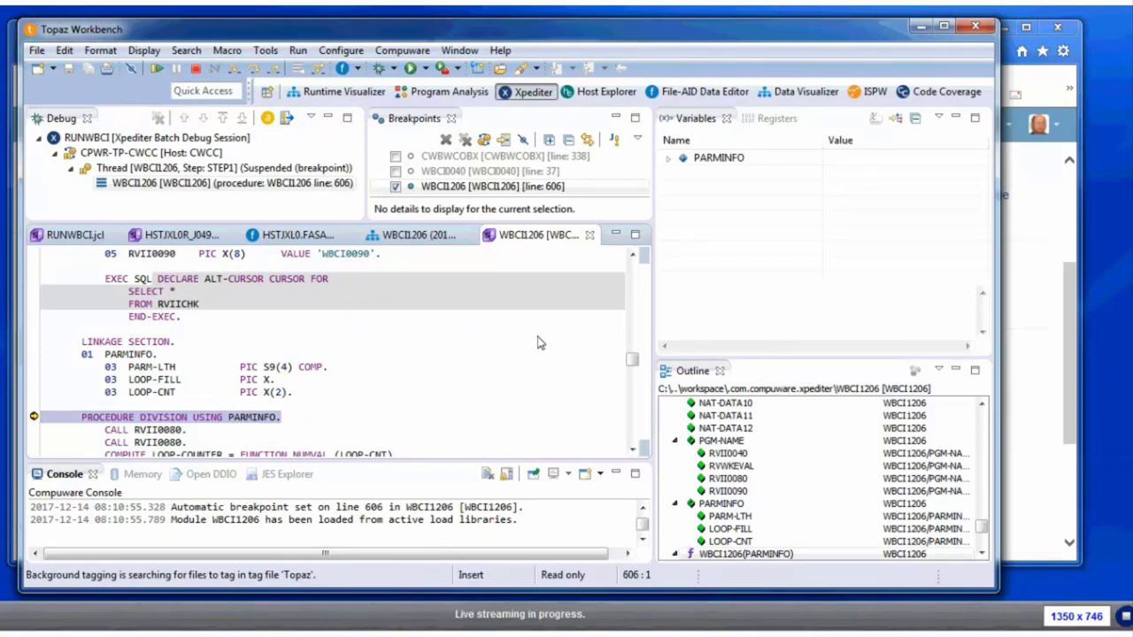
mouse_move(534, 339)
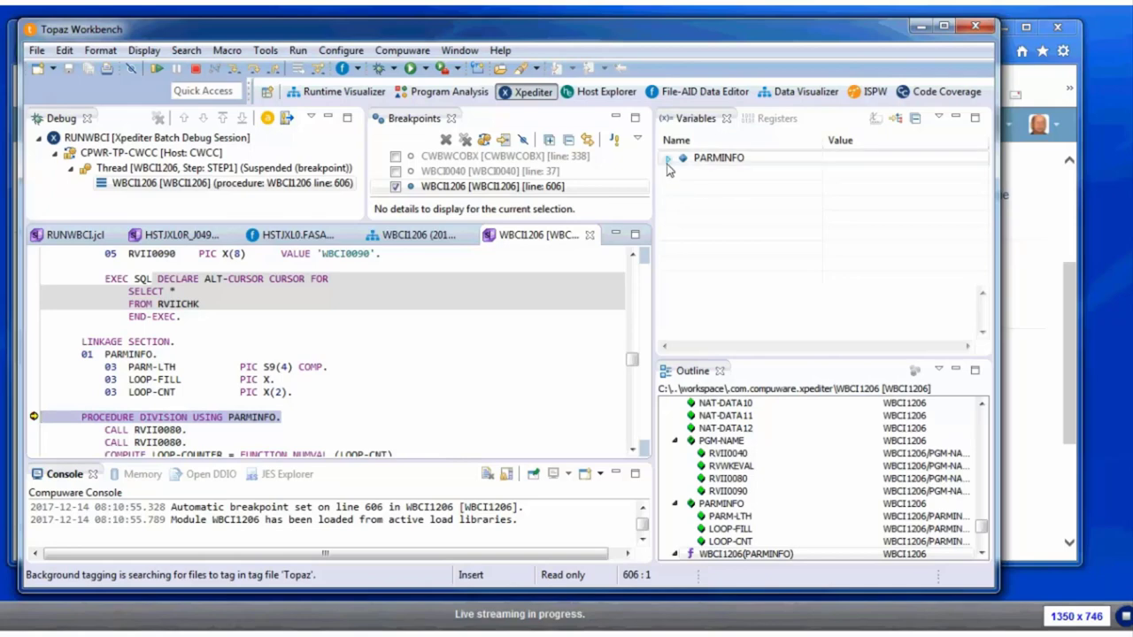
Expand PARMINFO in the Variables view to show PARM-LTH +3, LOOP-FILL '/' and LOOP-CNT 04
click(669, 158)
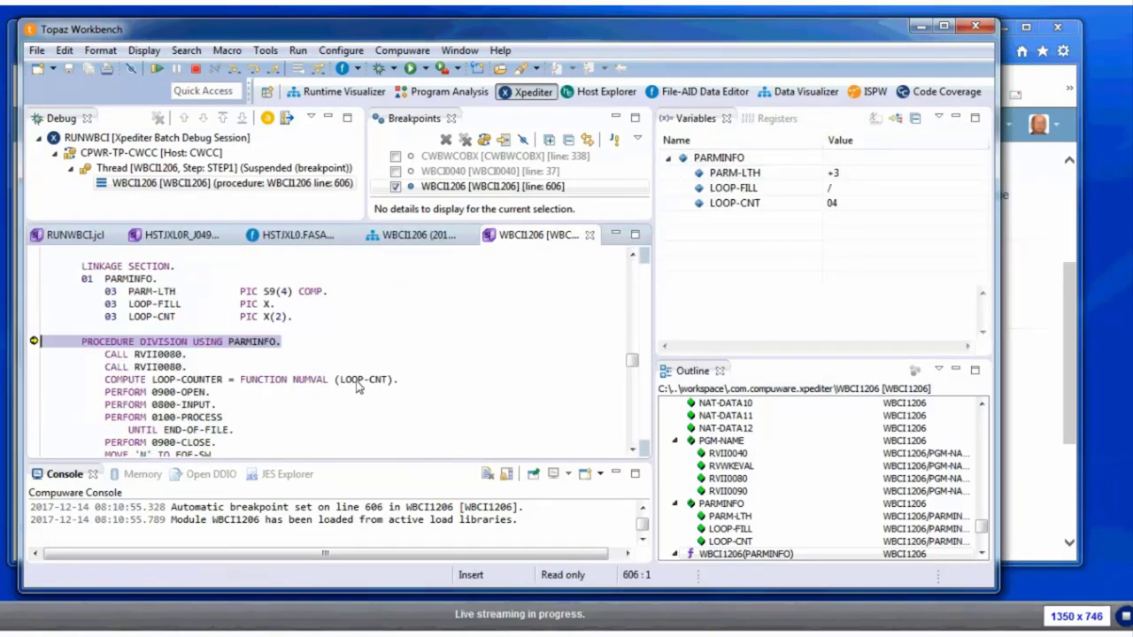
mouse_move(359, 384)
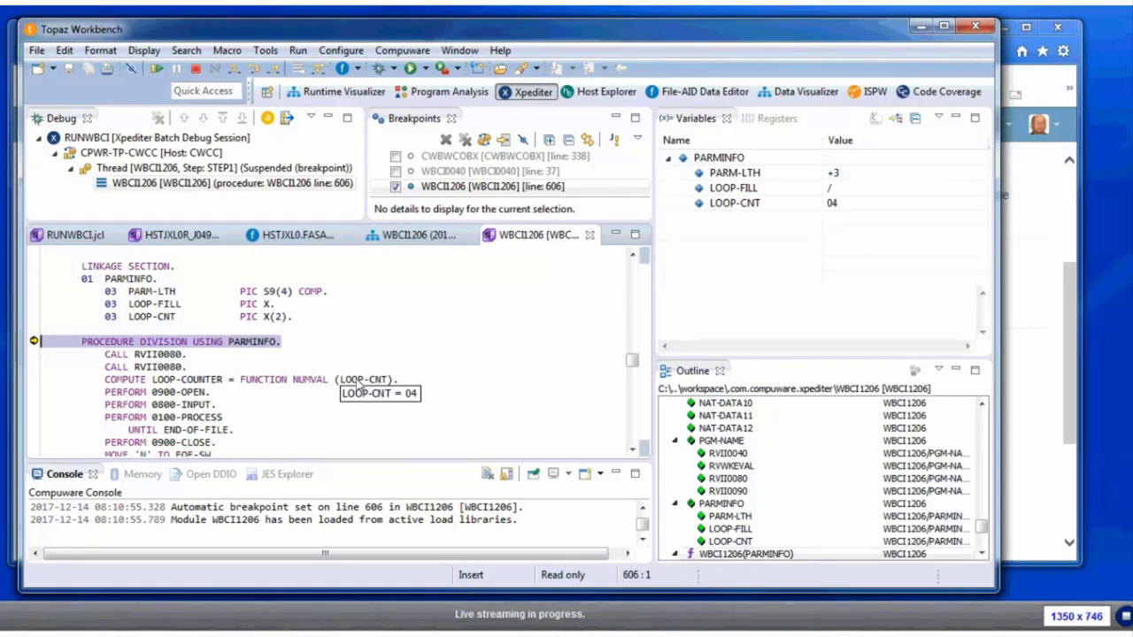
mouse_move(49, 398)
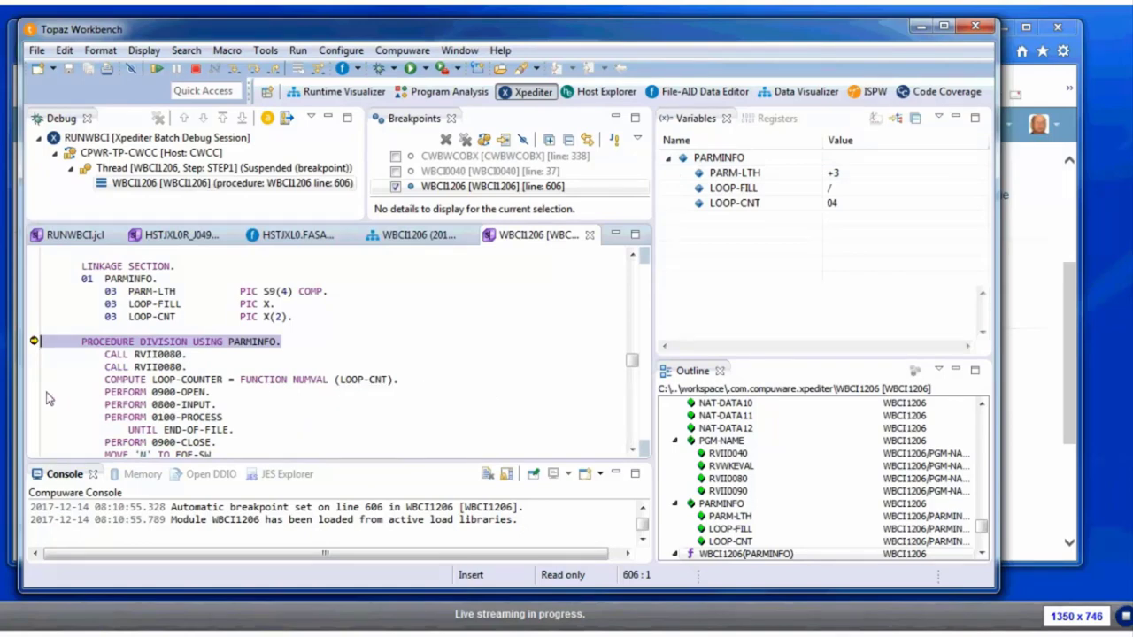
mouse_move(253, 340)
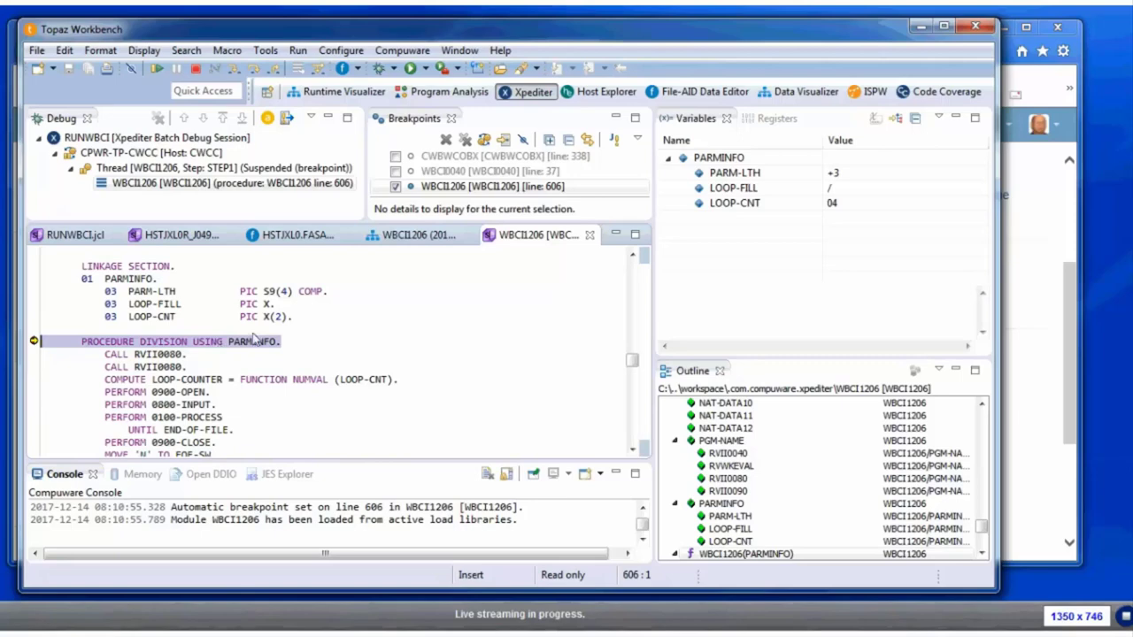
right_click(253, 341)
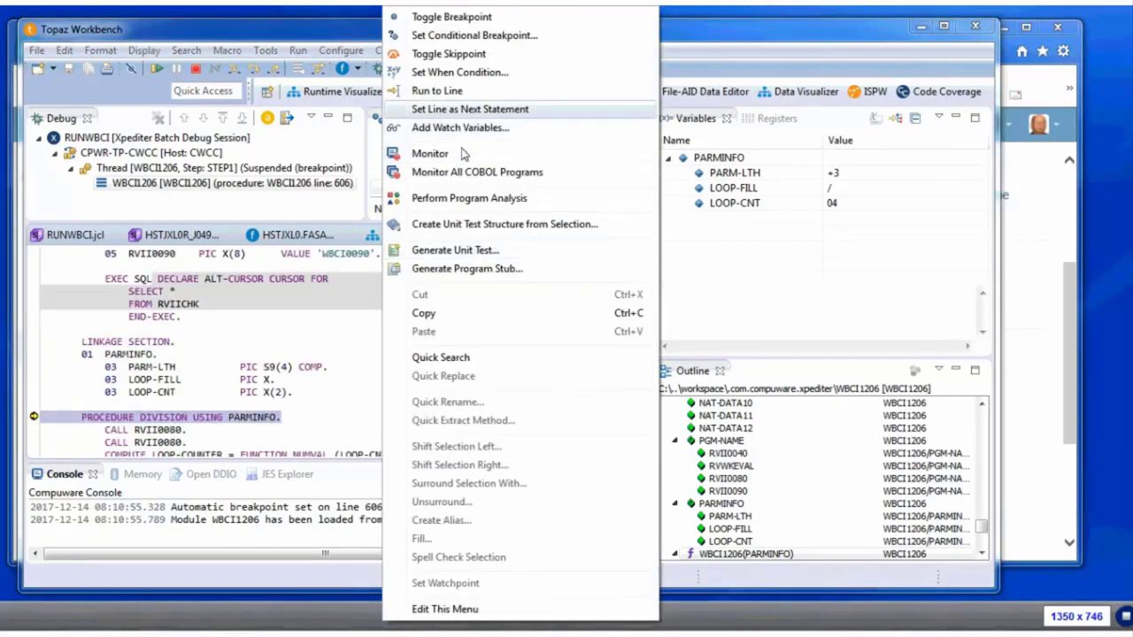
mouse_move(458, 93)
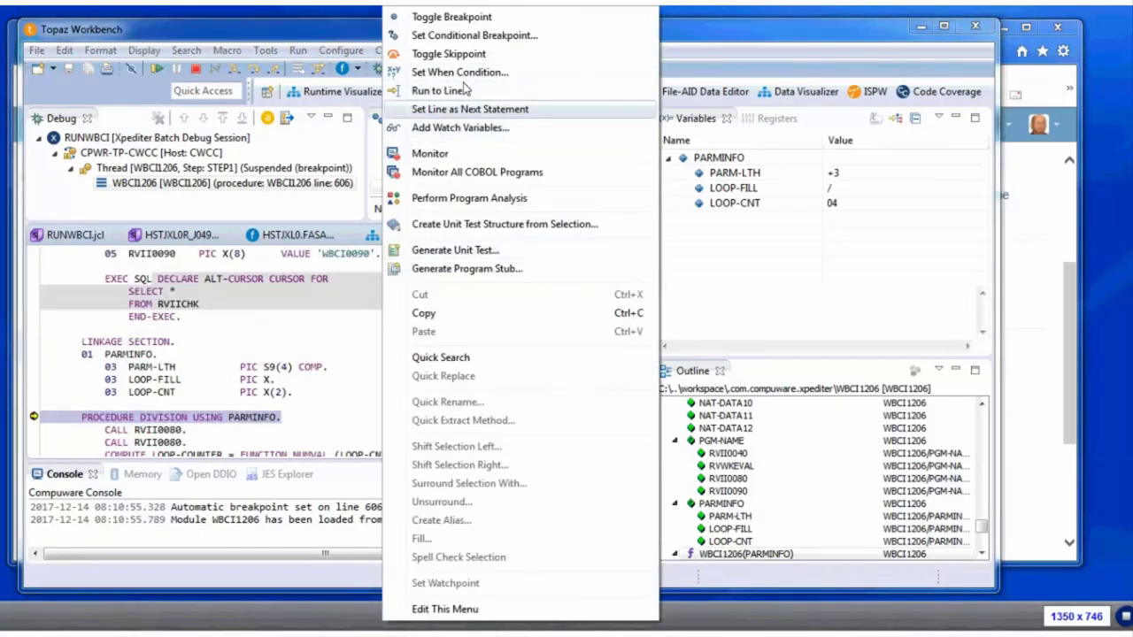
mouse_move(470, 132)
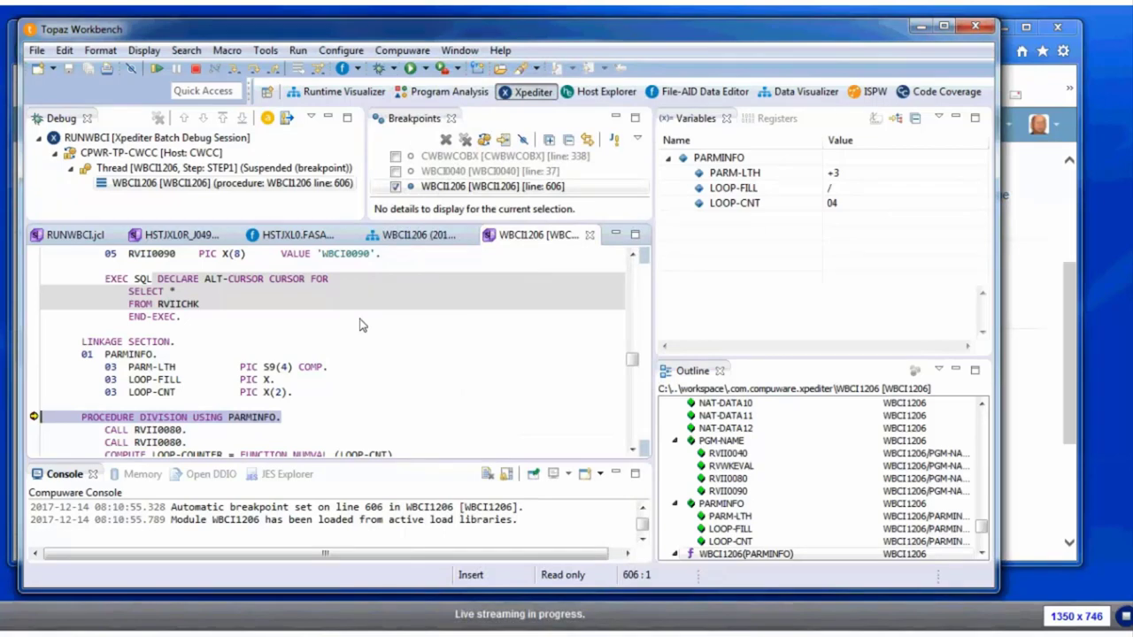
scroll(down, 3)
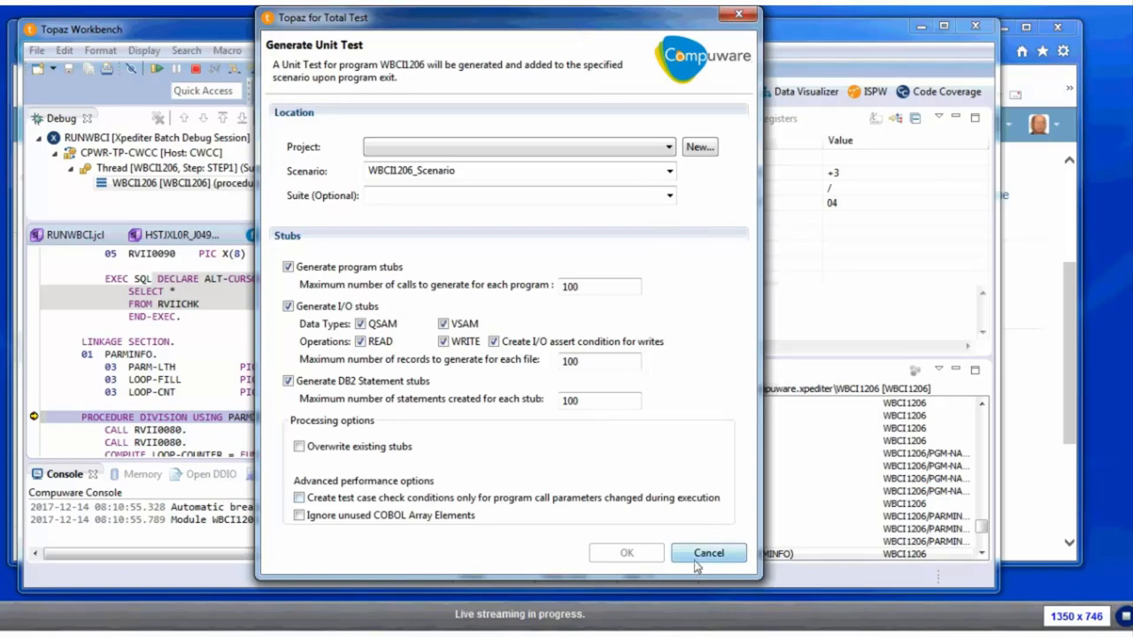
click(709, 553)
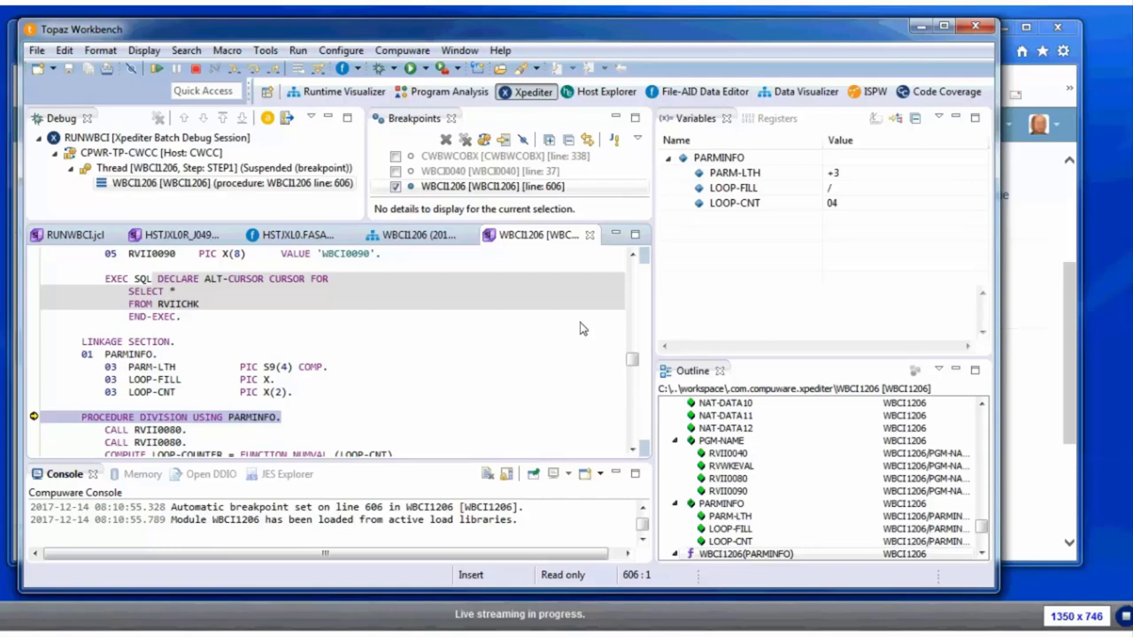
mouse_move(578, 329)
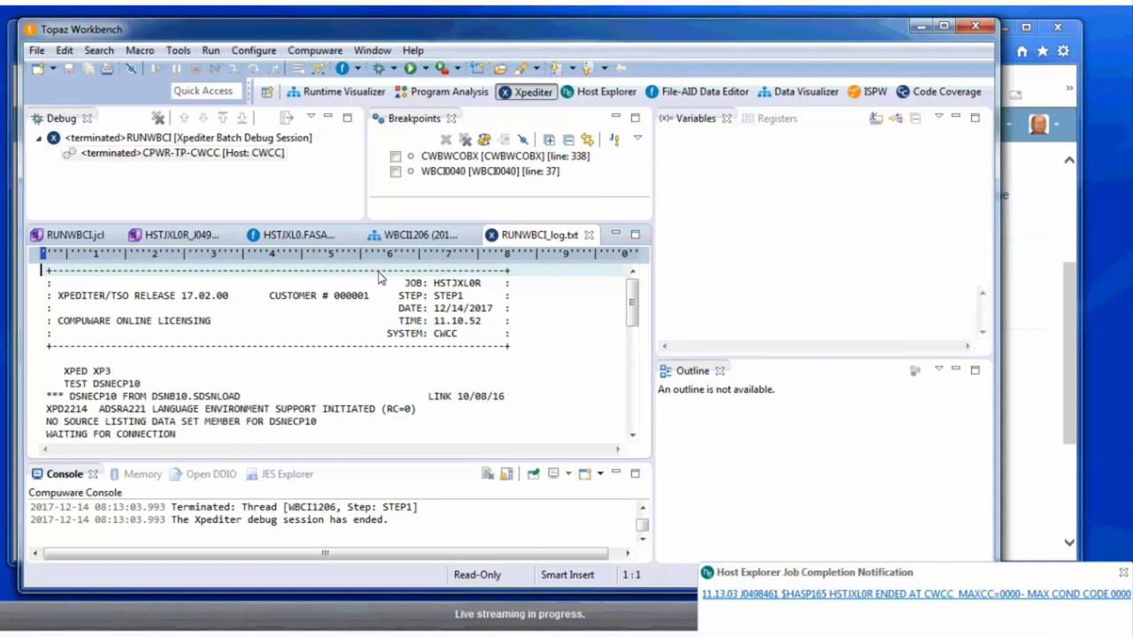
mouse_move(589, 235)
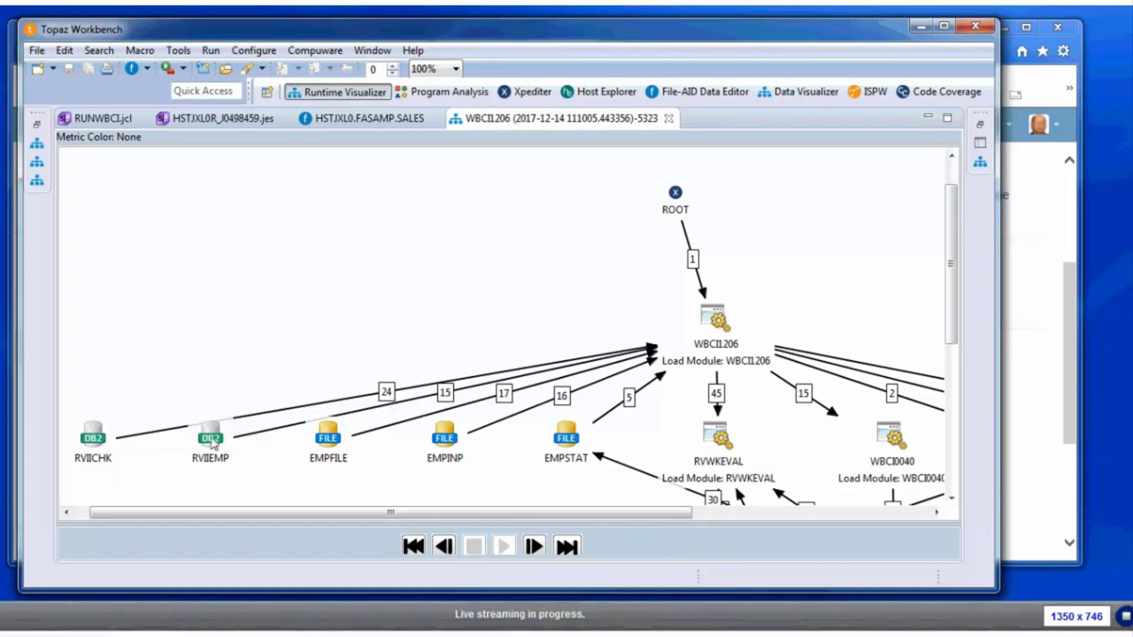
mouse_move(209, 439)
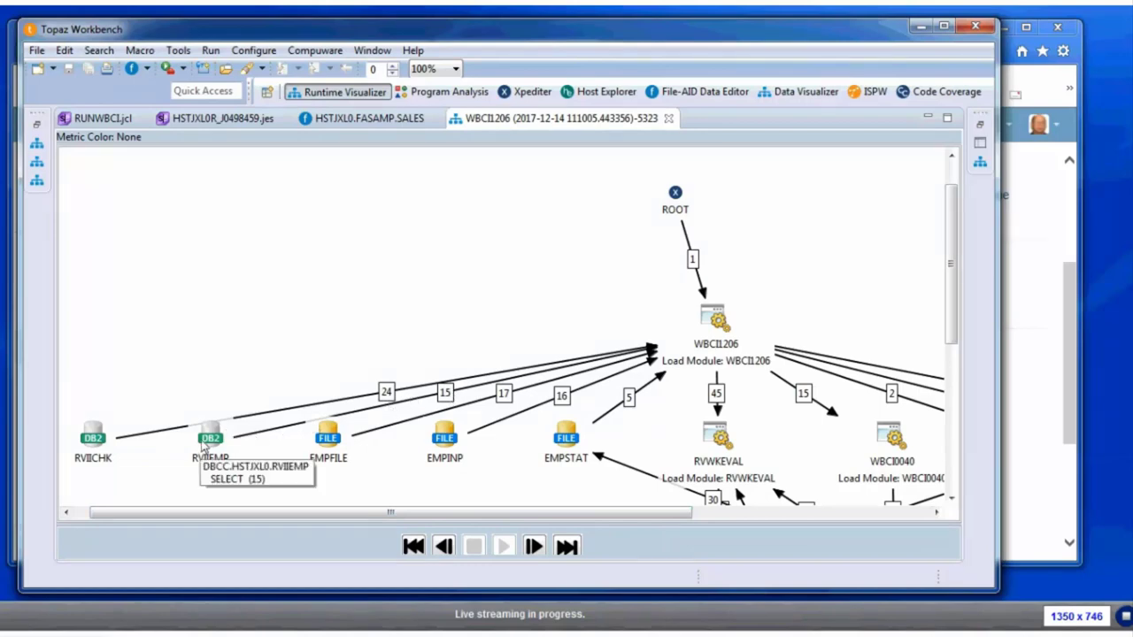
mouse_move(270, 454)
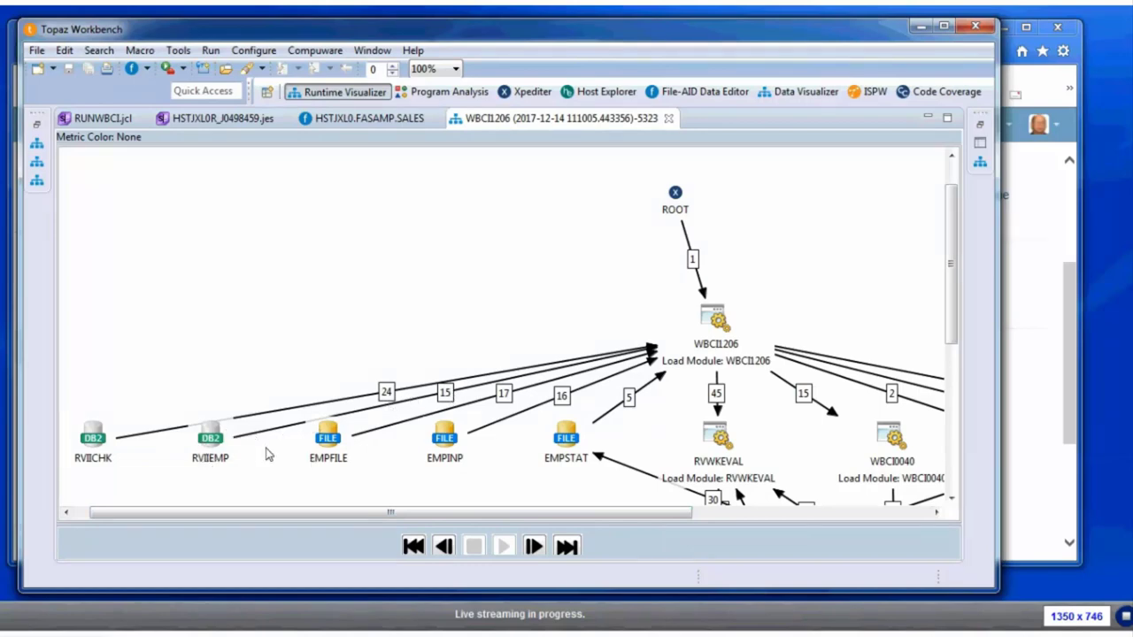
mouse_move(565, 438)
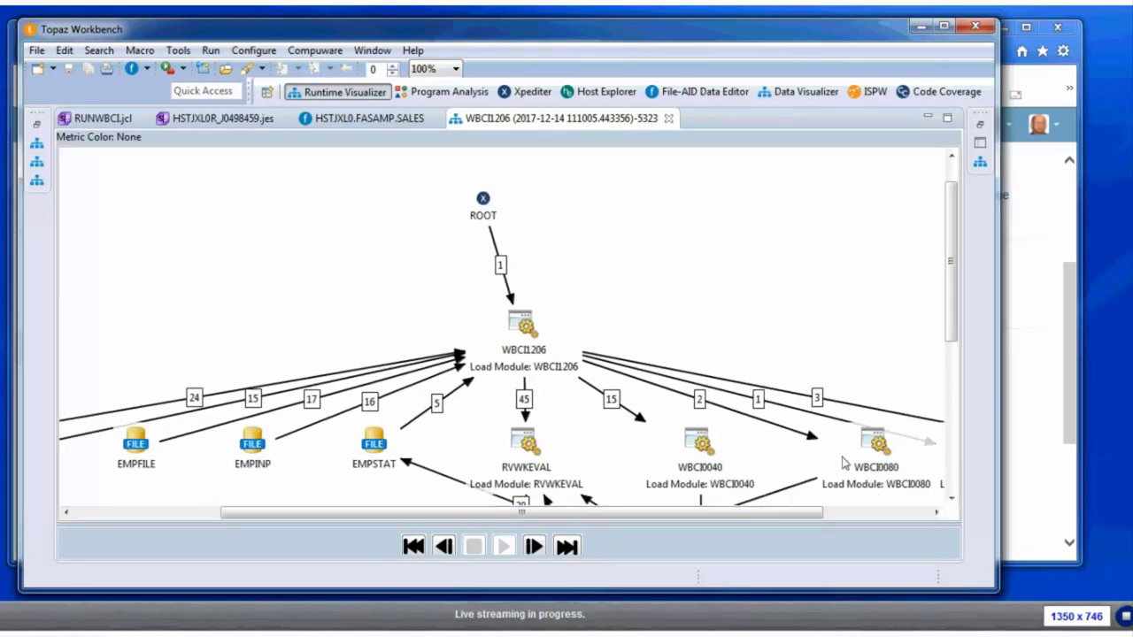
mouse_move(966, 312)
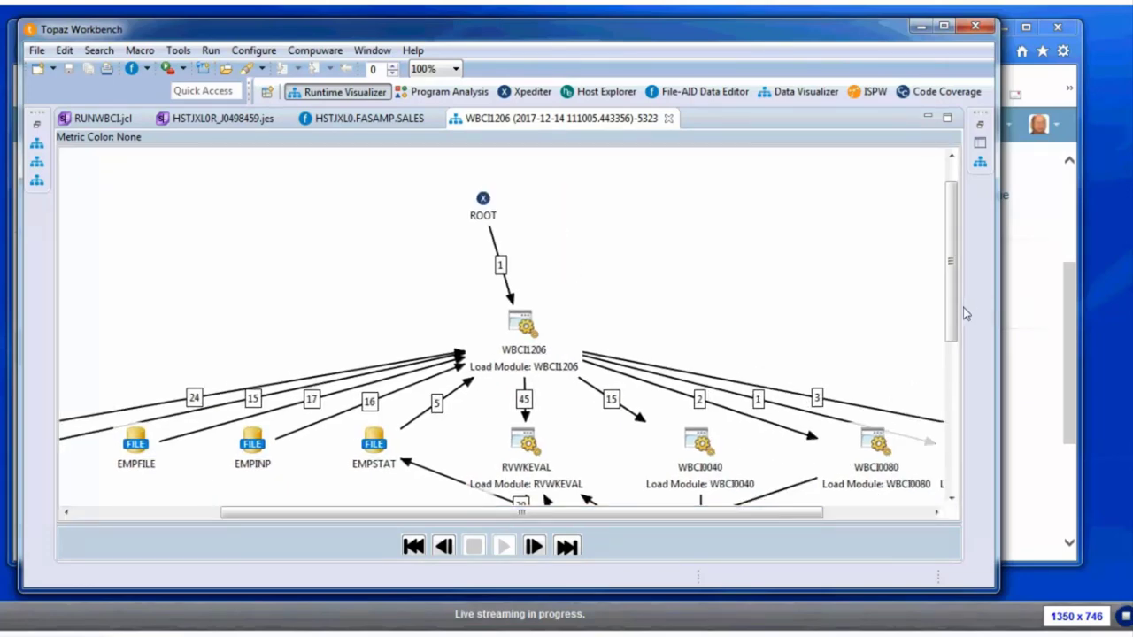
Scroll the runtime diagram down to the lower call chain with P94COMM writing to the SALES file
scroll(down, 3)
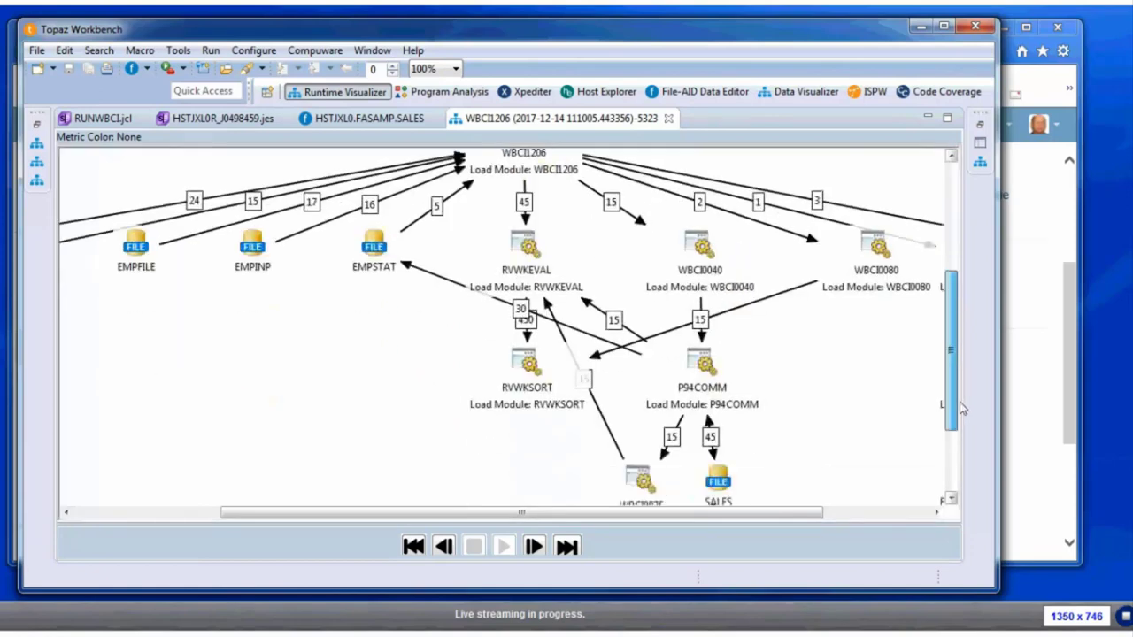
scroll(down, 3)
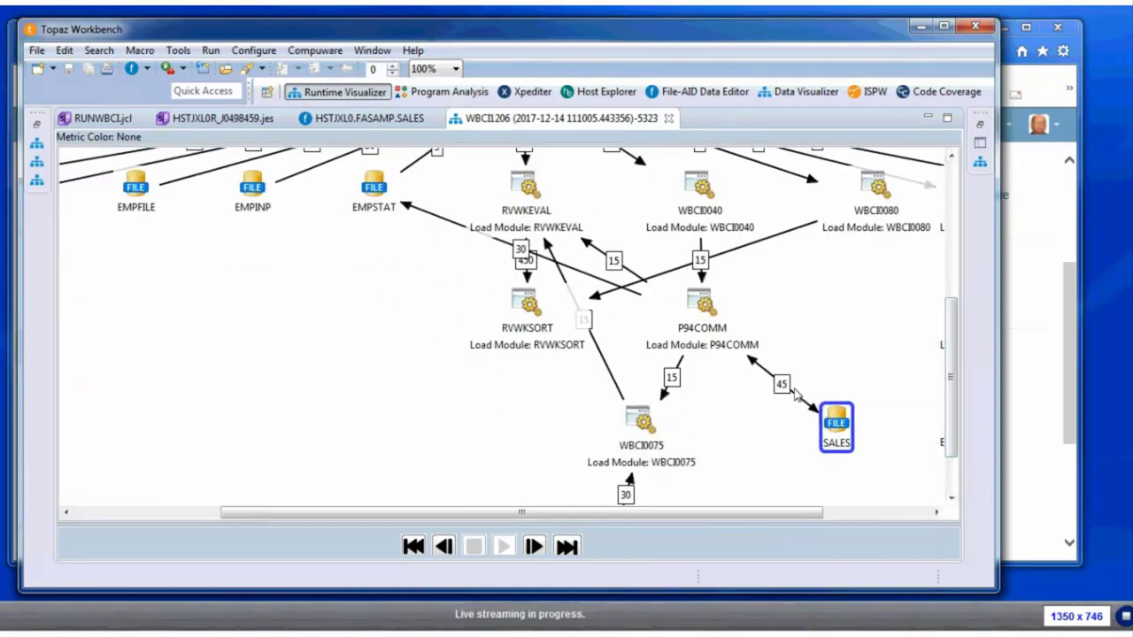
mouse_move(782, 385)
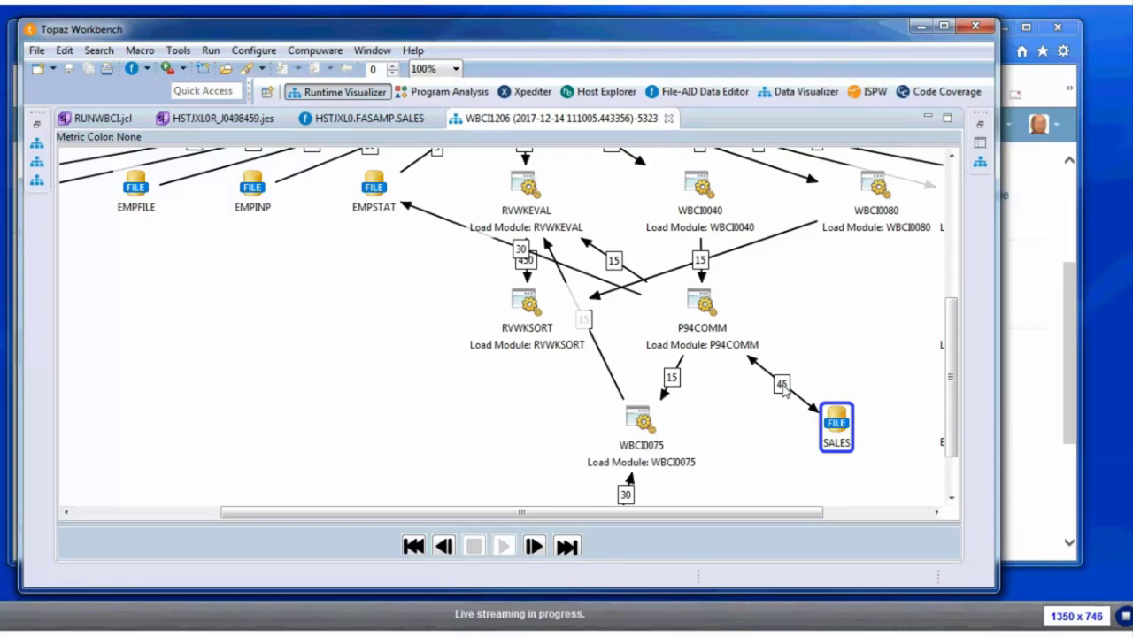
mouse_move(702, 310)
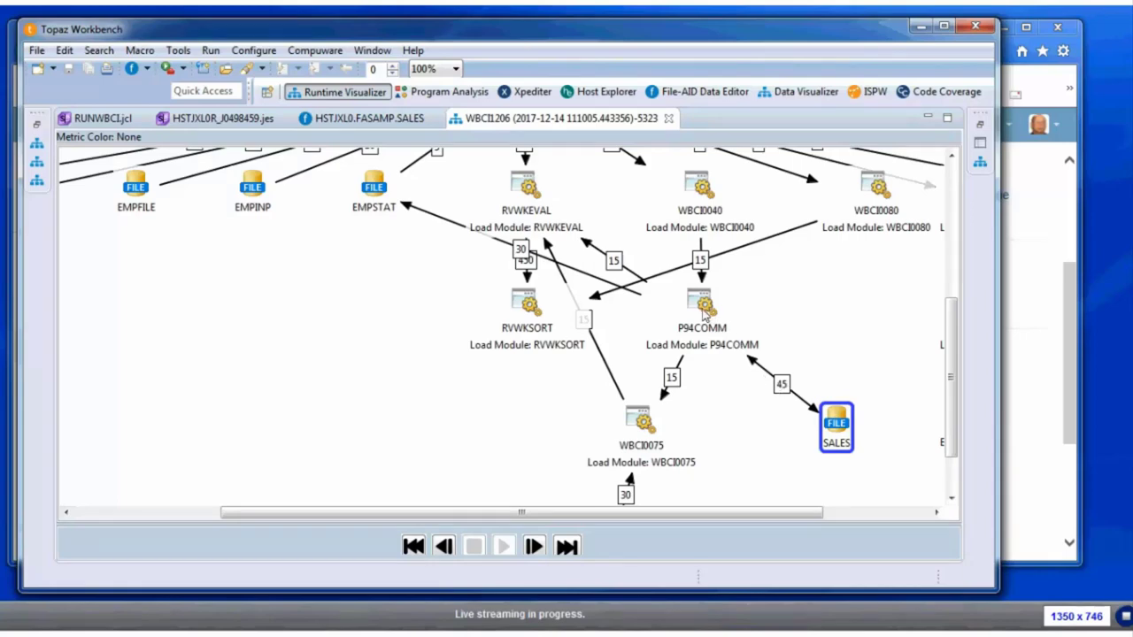
mouse_move(541, 406)
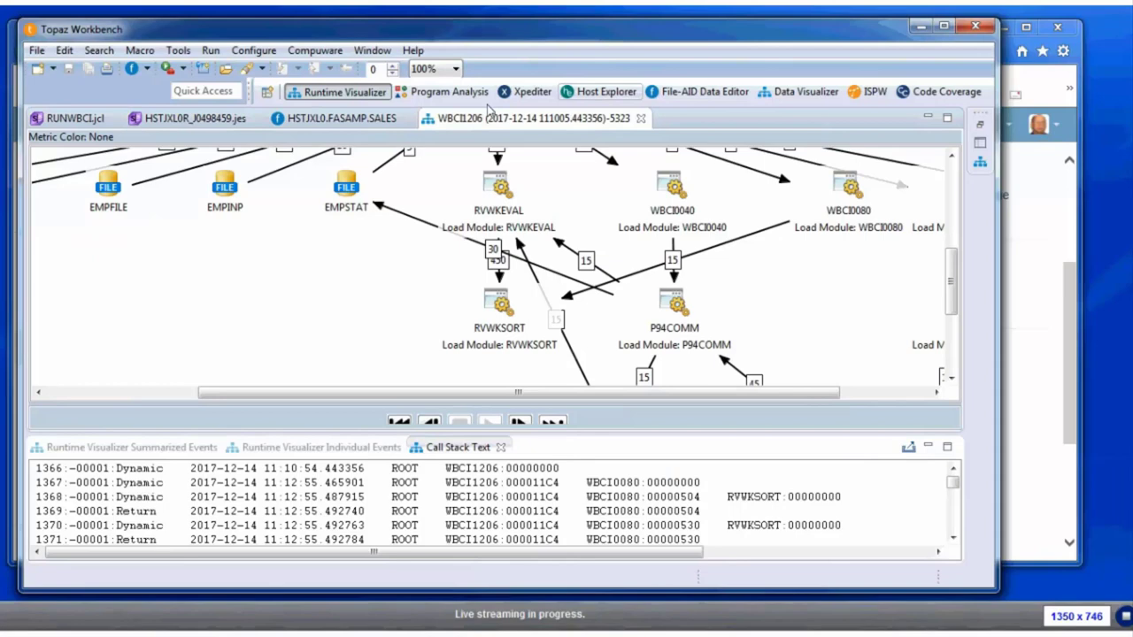
Return to the ISPW workspace component browser and close the HSTJXL0.FASAMP.SALES and RUNWBCI.jcl editors
click(869, 91)
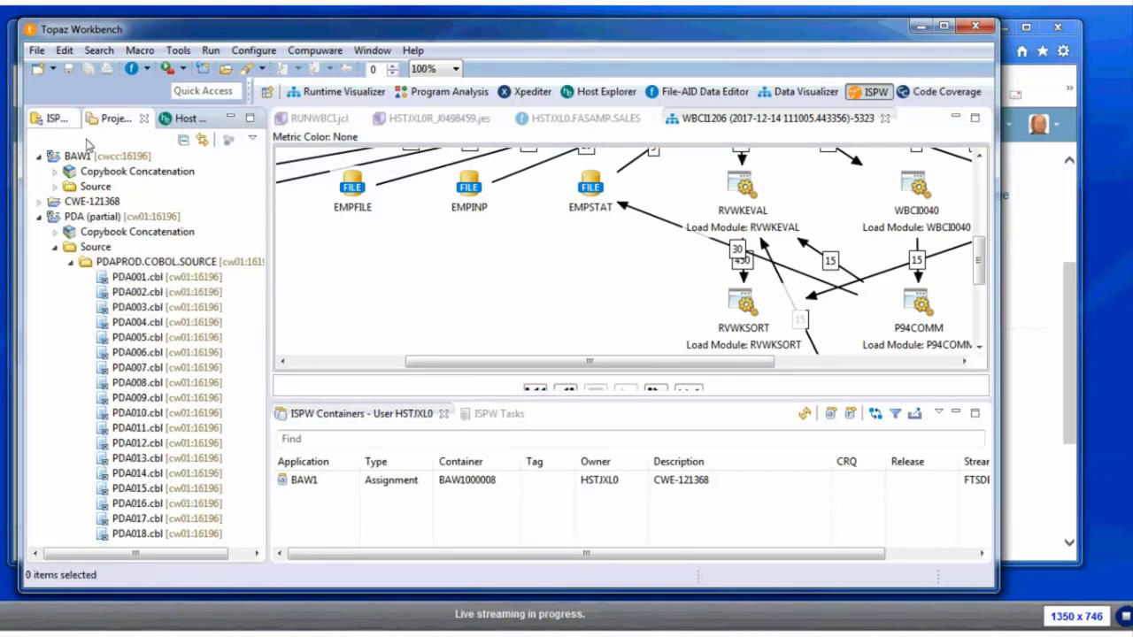
click(49, 117)
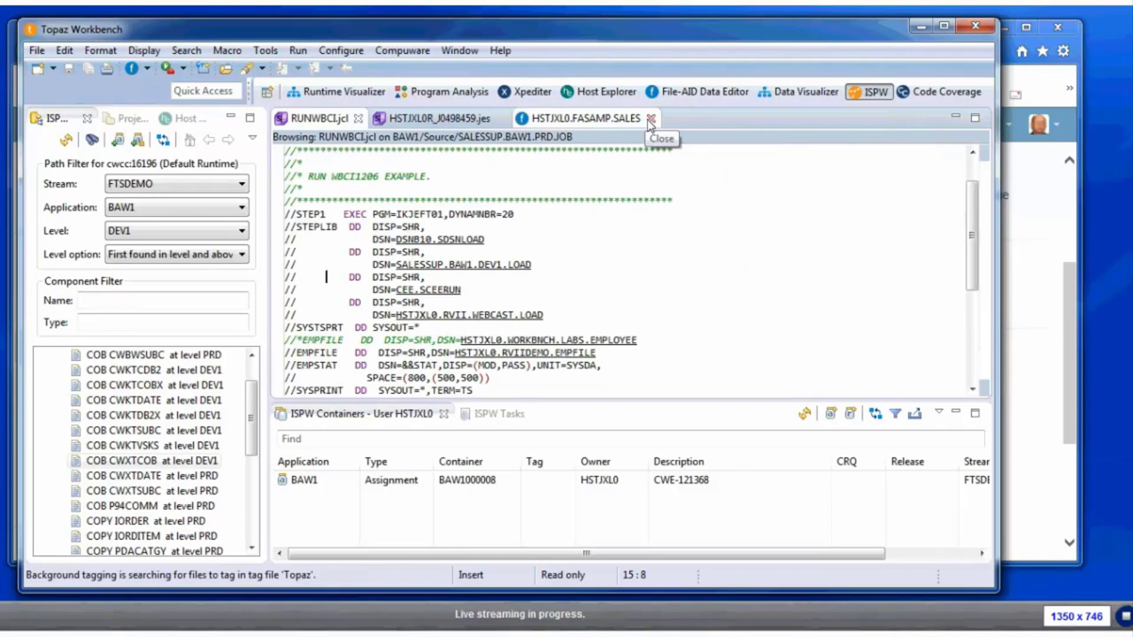
click(650, 118)
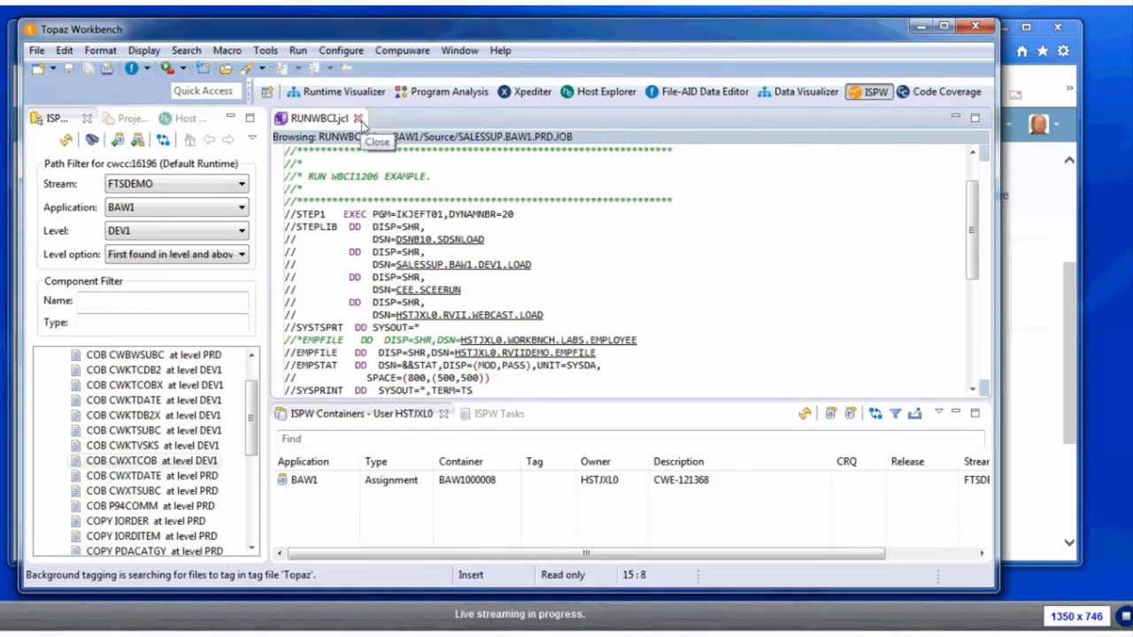
click(347, 118)
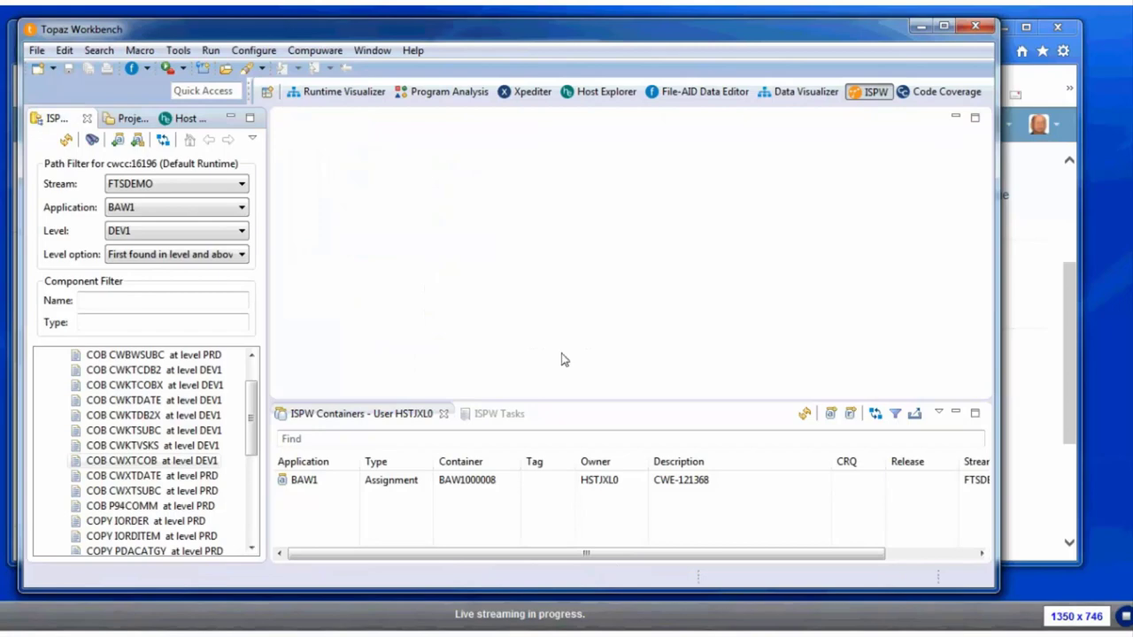
mouse_move(201, 489)
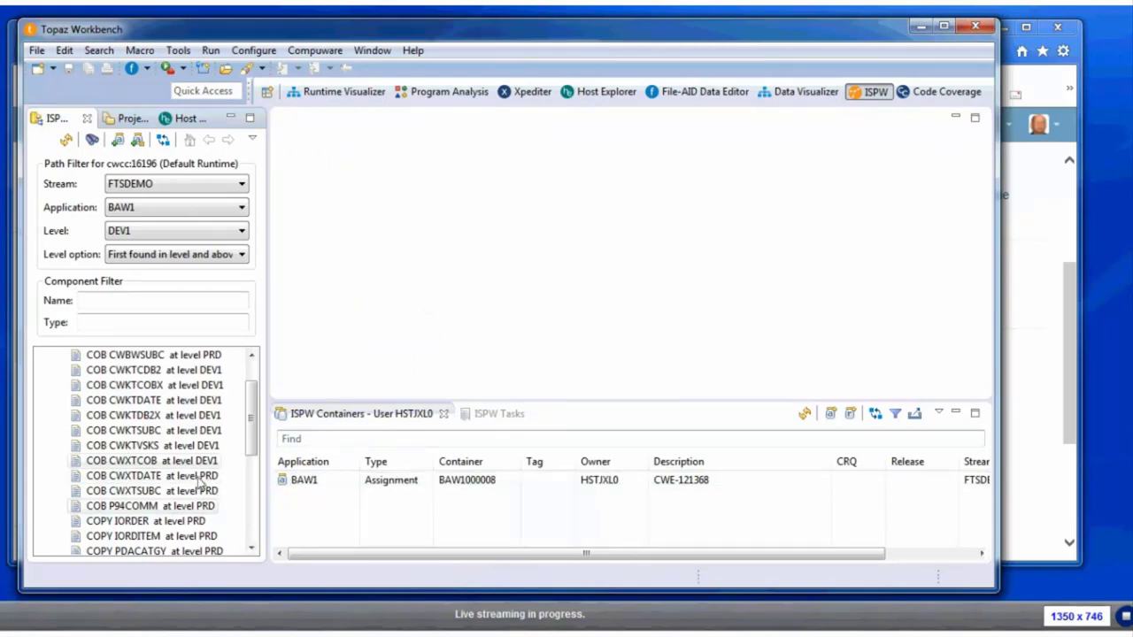
Add P94COMM to assignment BAW1000008 with checkout from the component's context actions
right_click(124, 506)
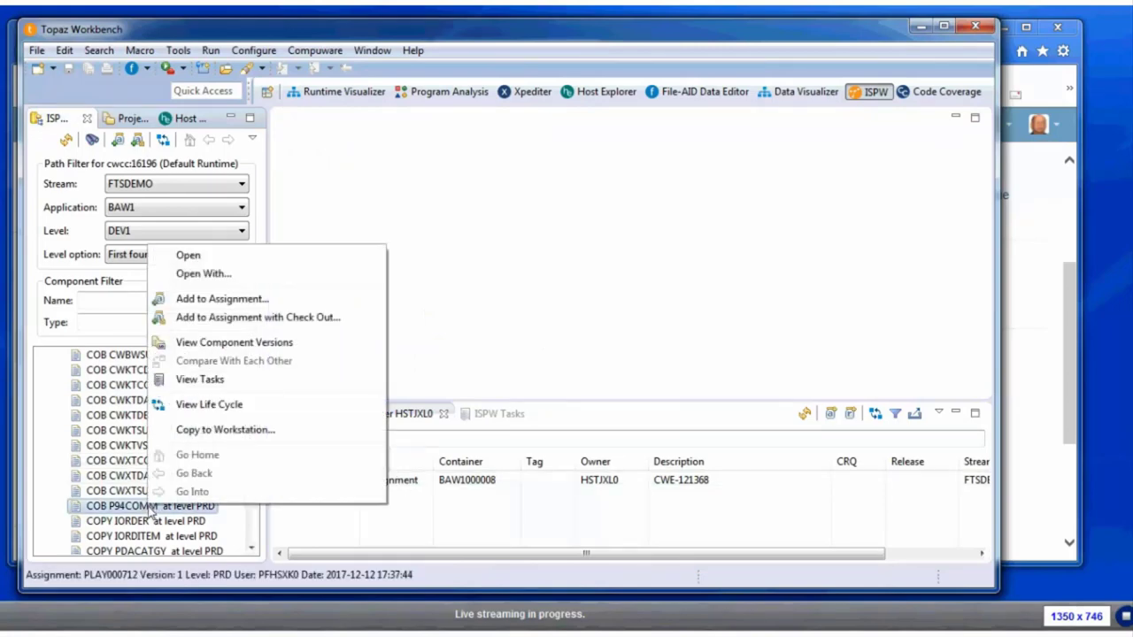
click(221, 298)
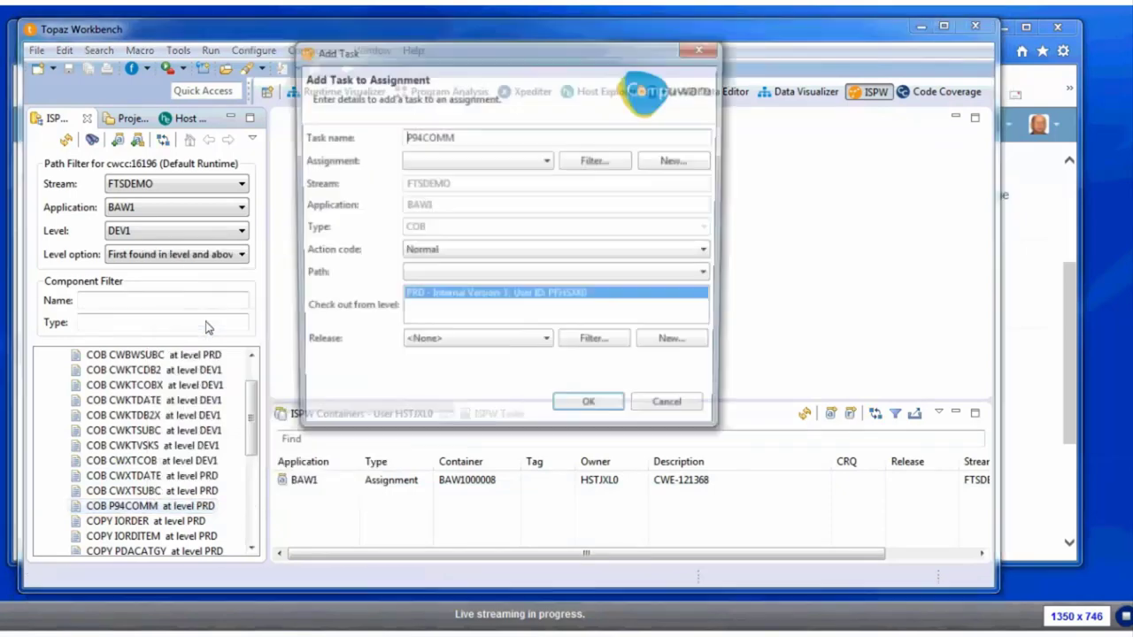
click(591, 412)
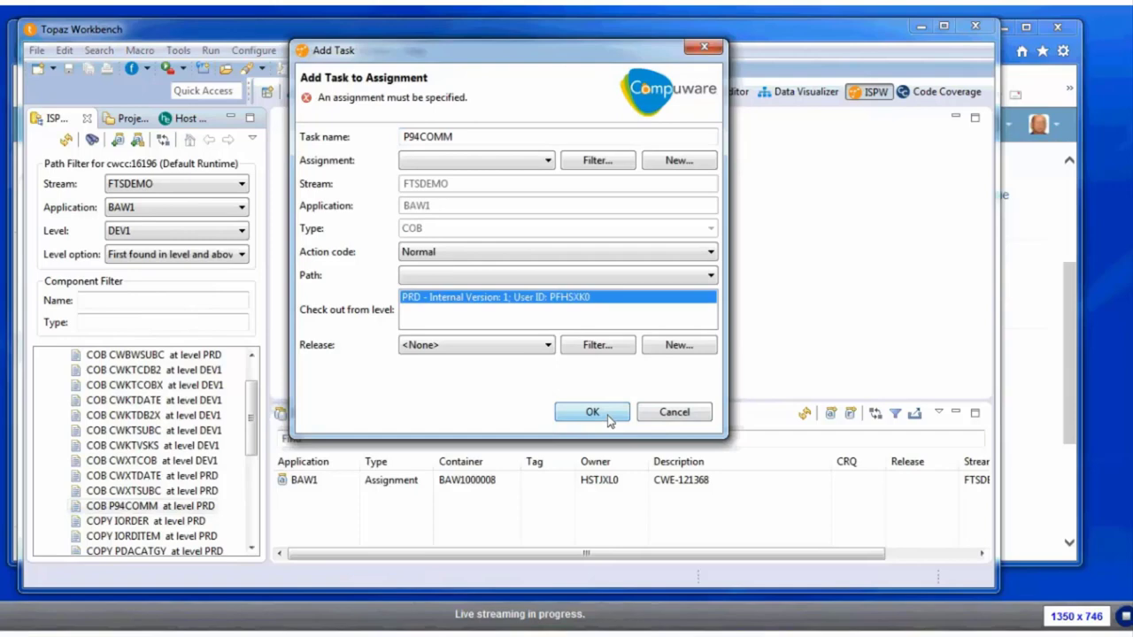
mouse_move(600, 417)
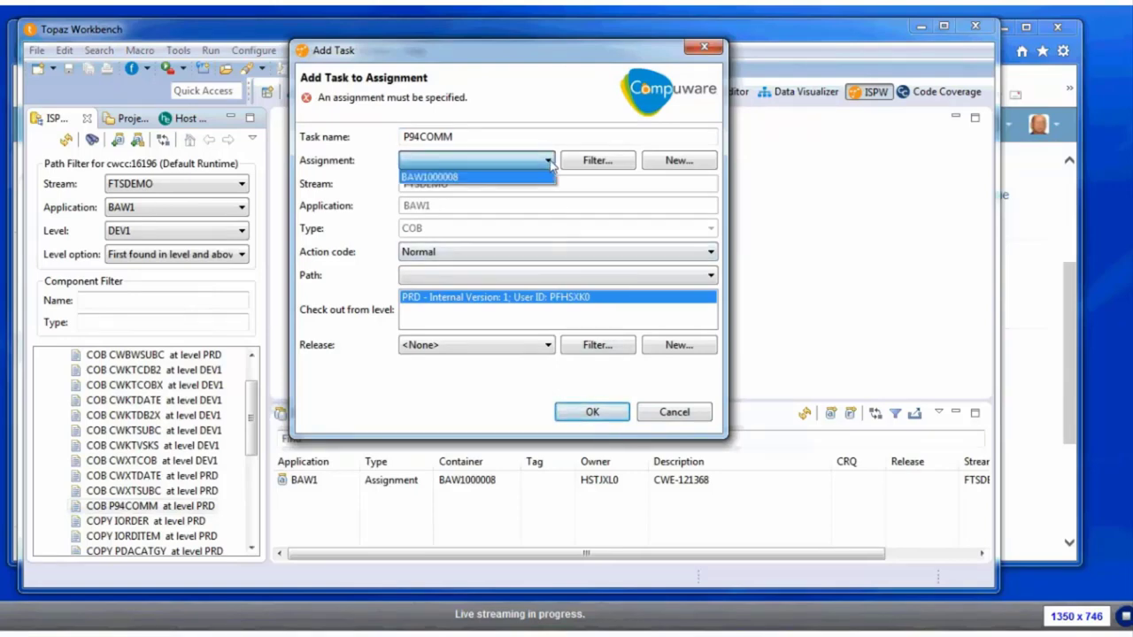
click(458, 175)
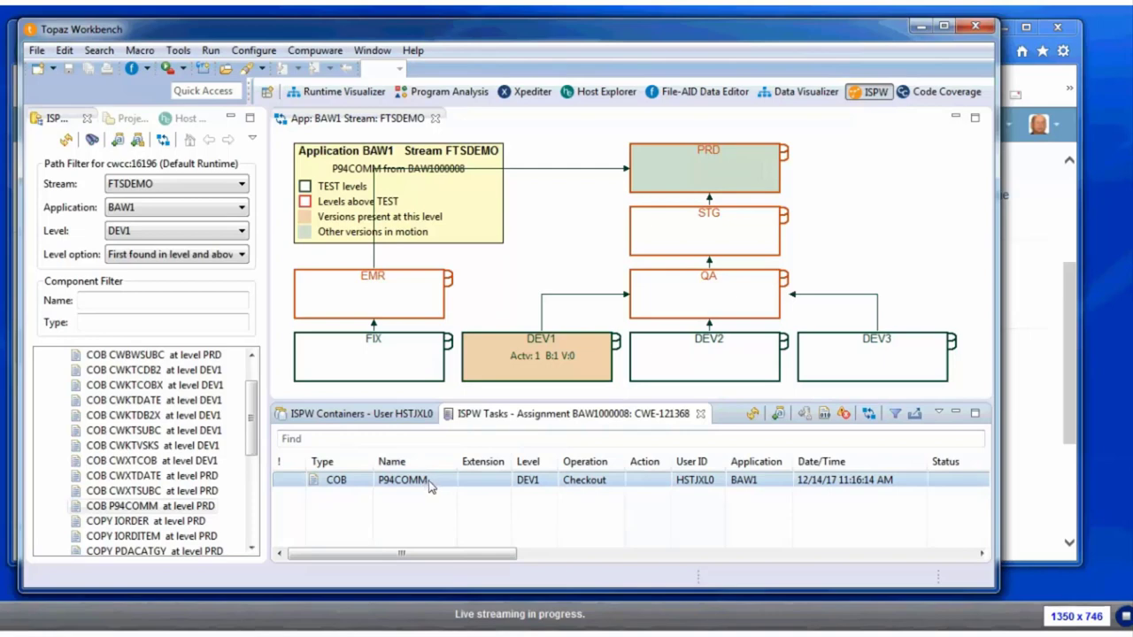
Open the P94COMM COBOL source from the ISPW Tasks view for editing at DEV1
double_click(404, 480)
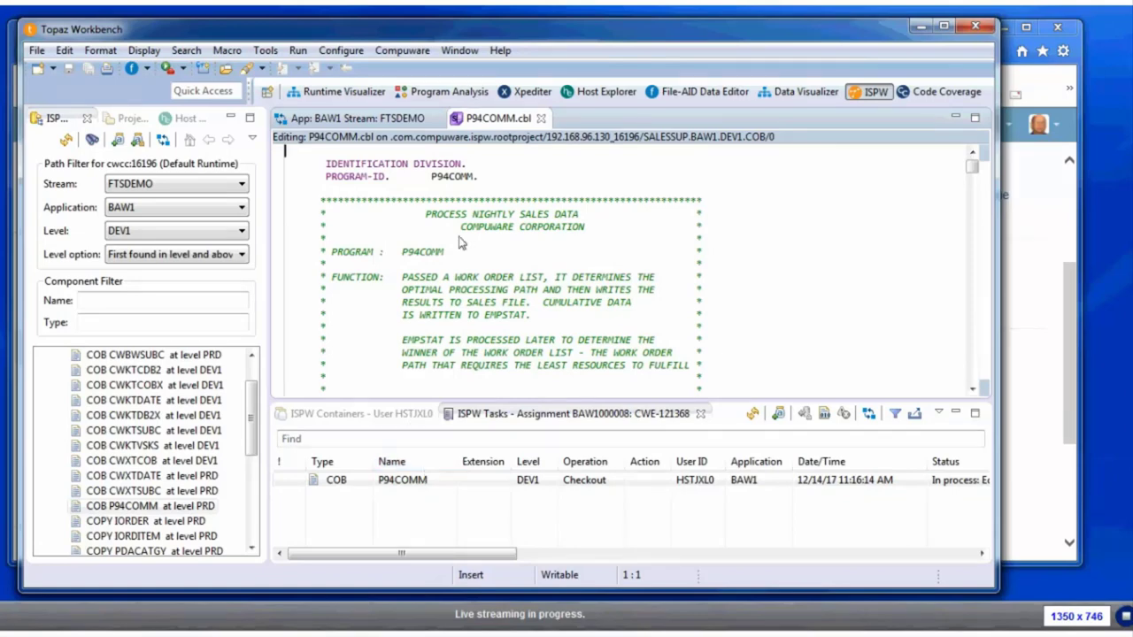
Run Perform Program Analysis on P94COMM and pan its program structure chart
right_click(461, 244)
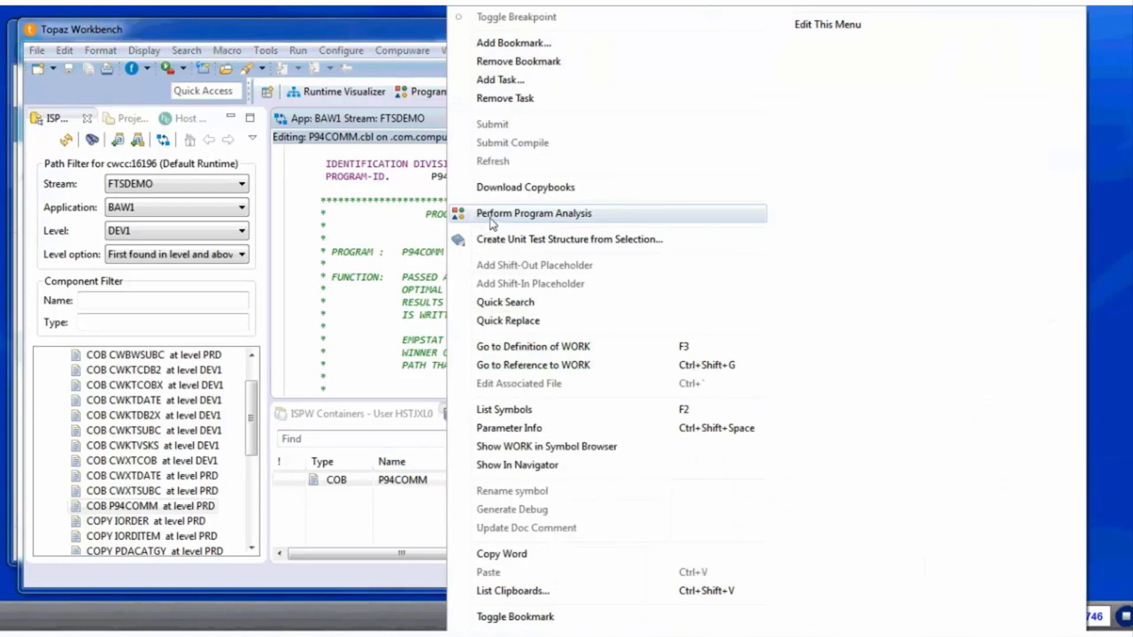
click(534, 213)
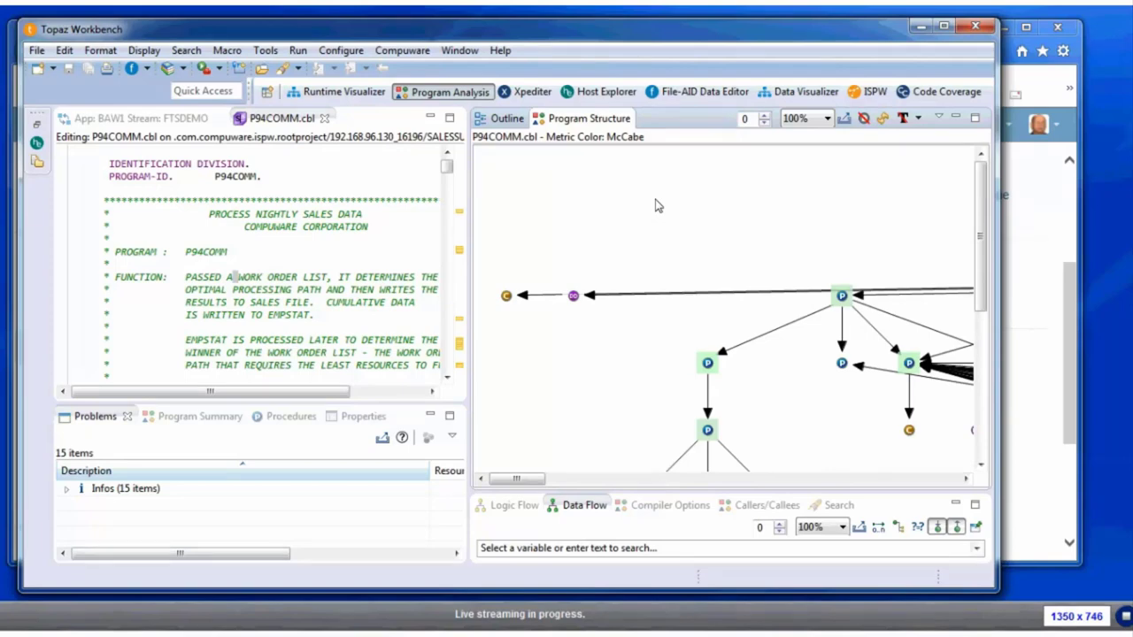
mouse_move(415, 142)
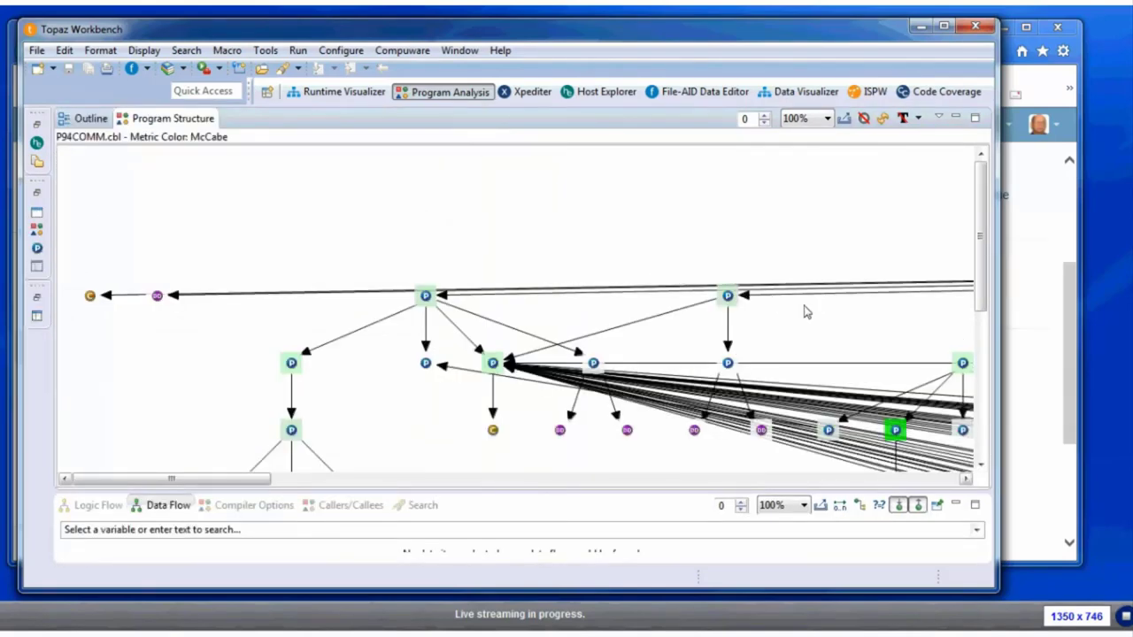
drag(168, 479, 407, 478)
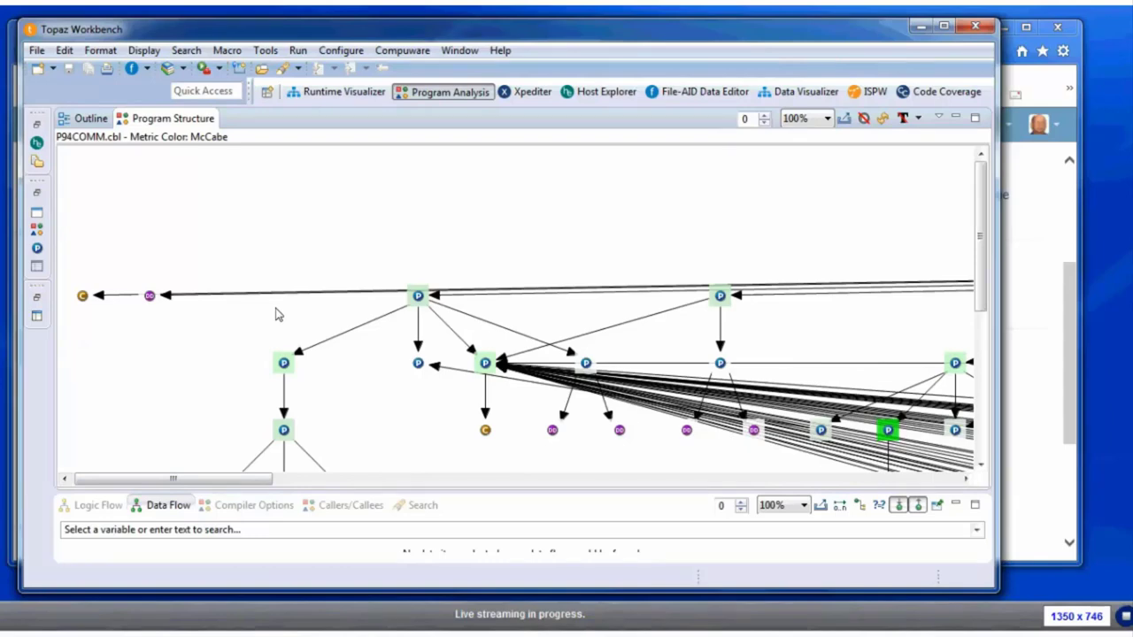
mouse_move(295, 284)
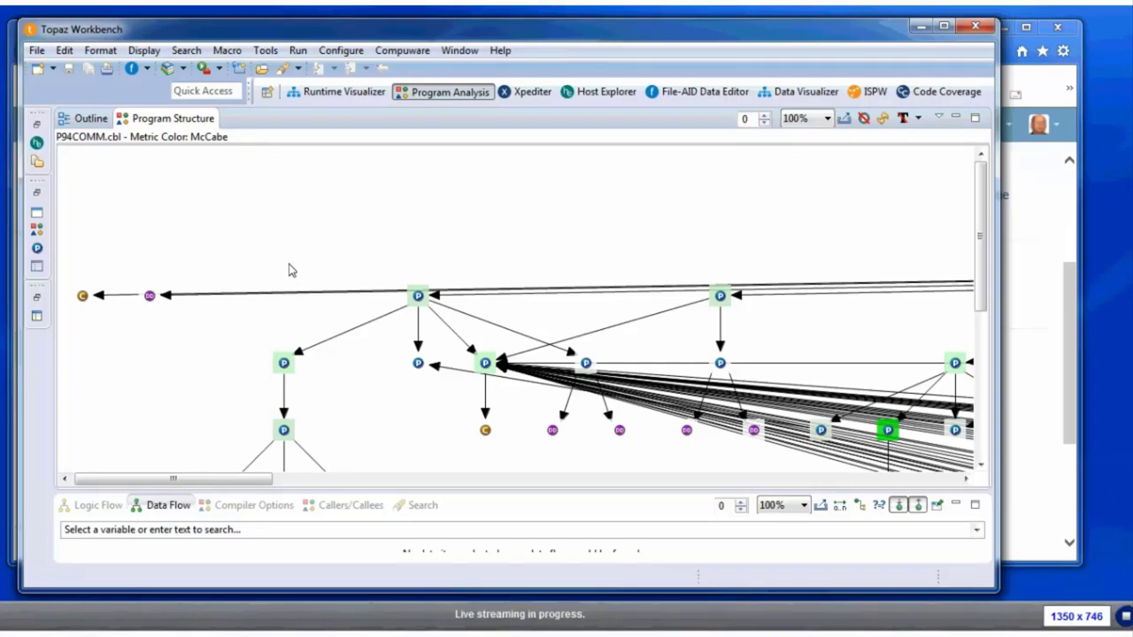
Colour the structure chart nodes by File I/O metric
right_click(292, 270)
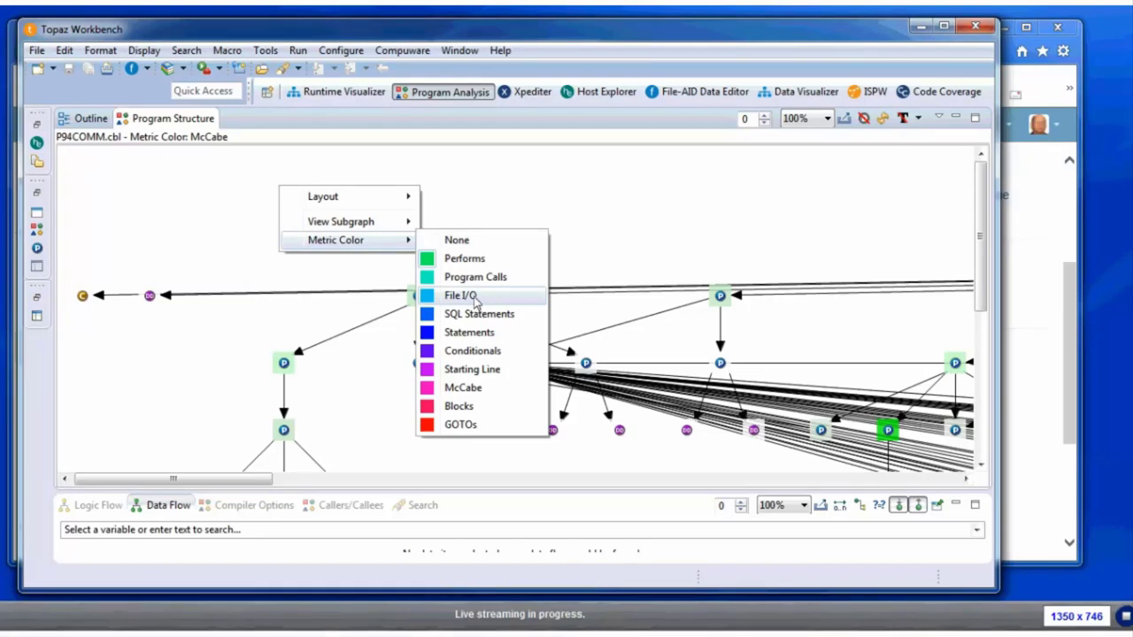
click(463, 295)
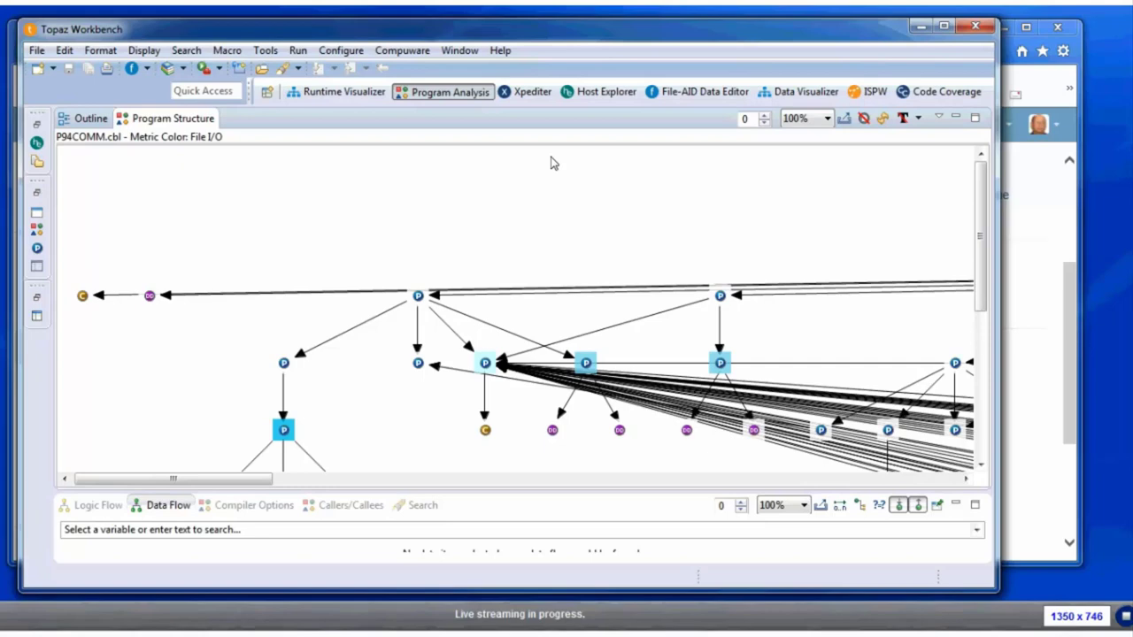
scroll(down, 3)
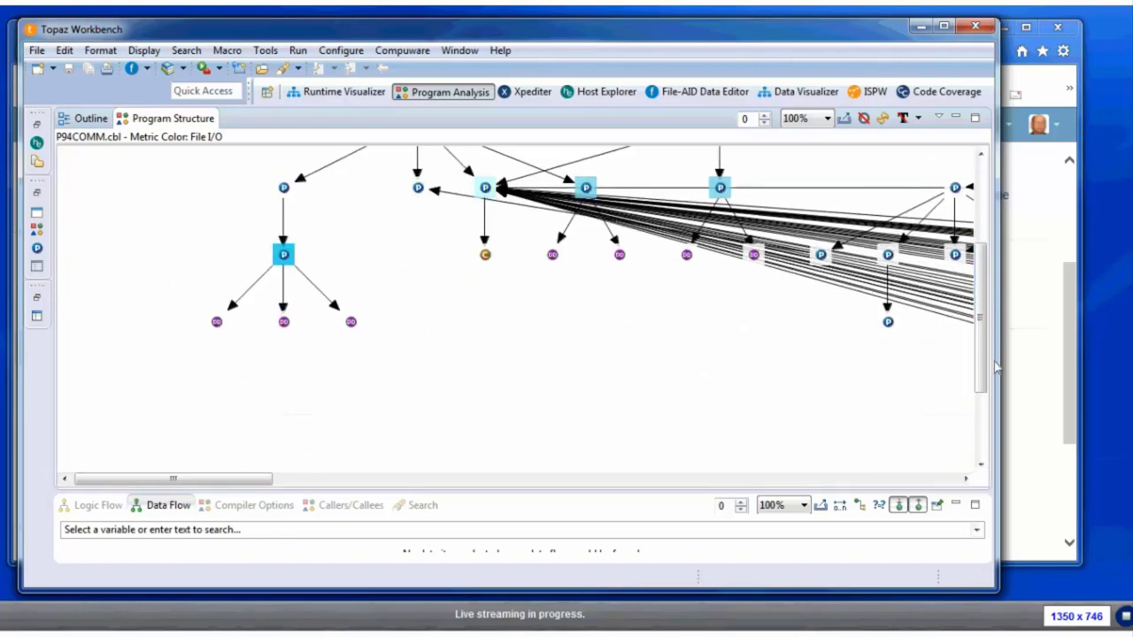
mouse_move(620, 261)
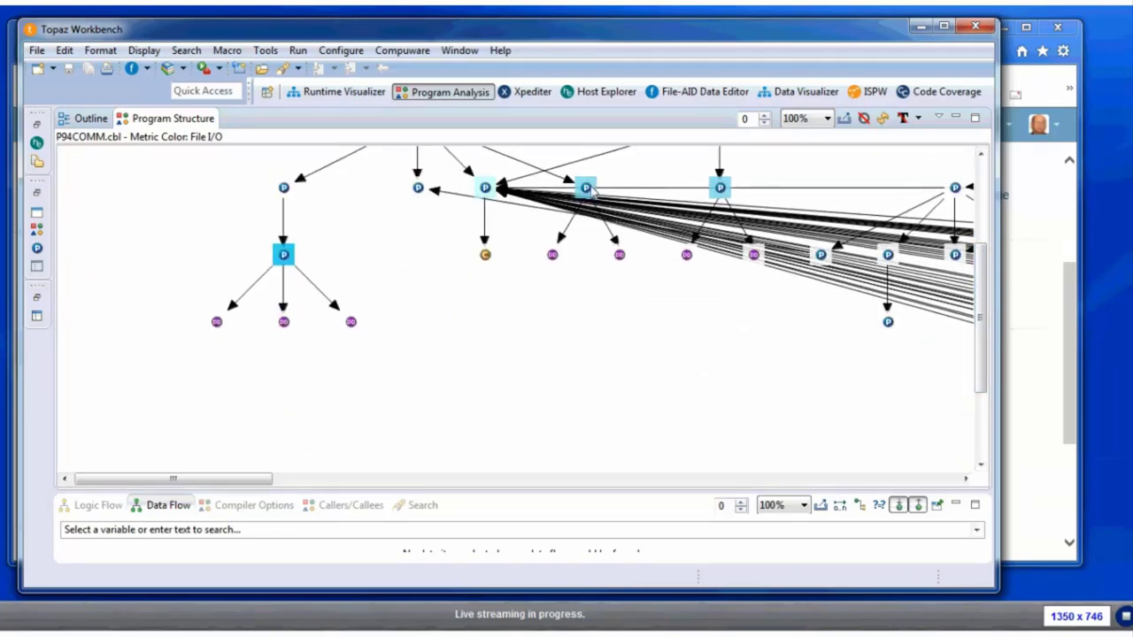
mouse_move(620, 264)
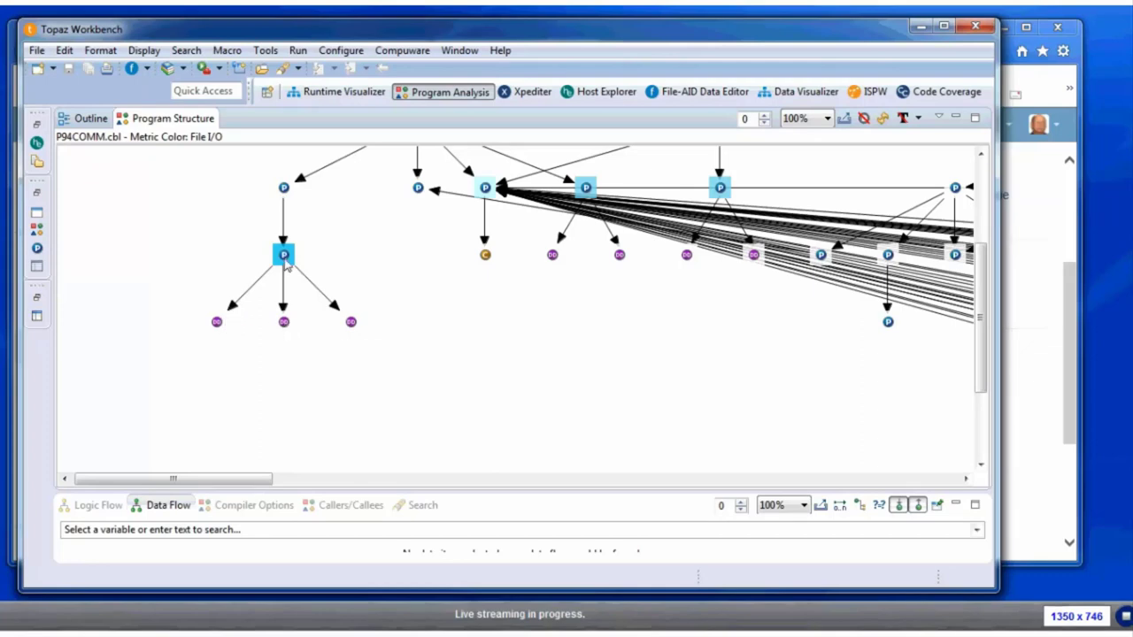
mouse_move(285, 258)
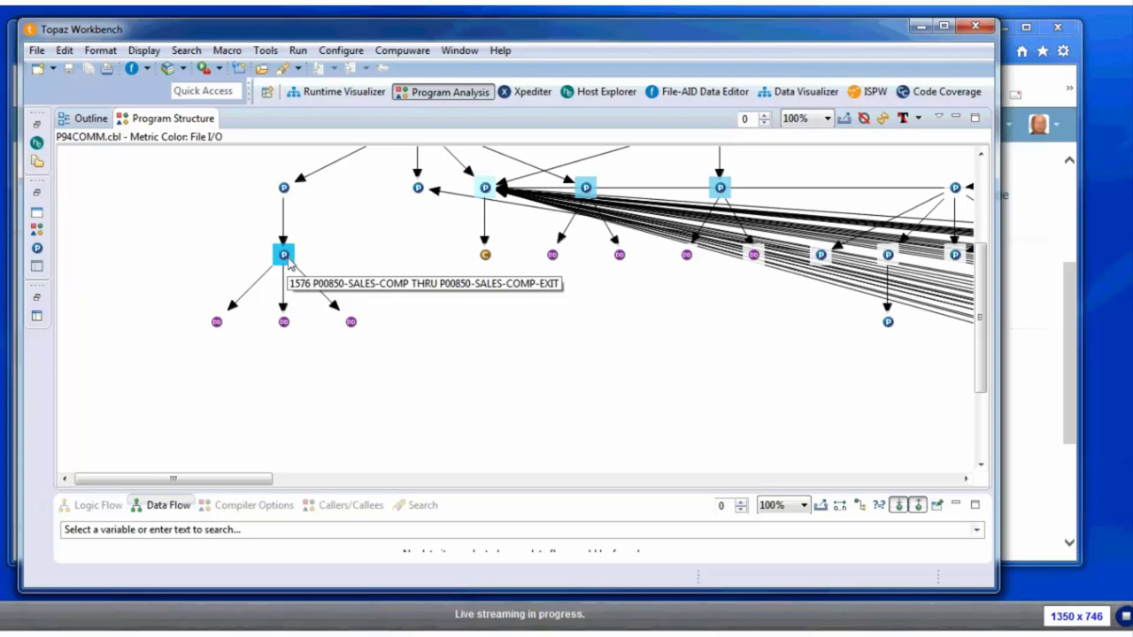
mouse_move(290, 265)
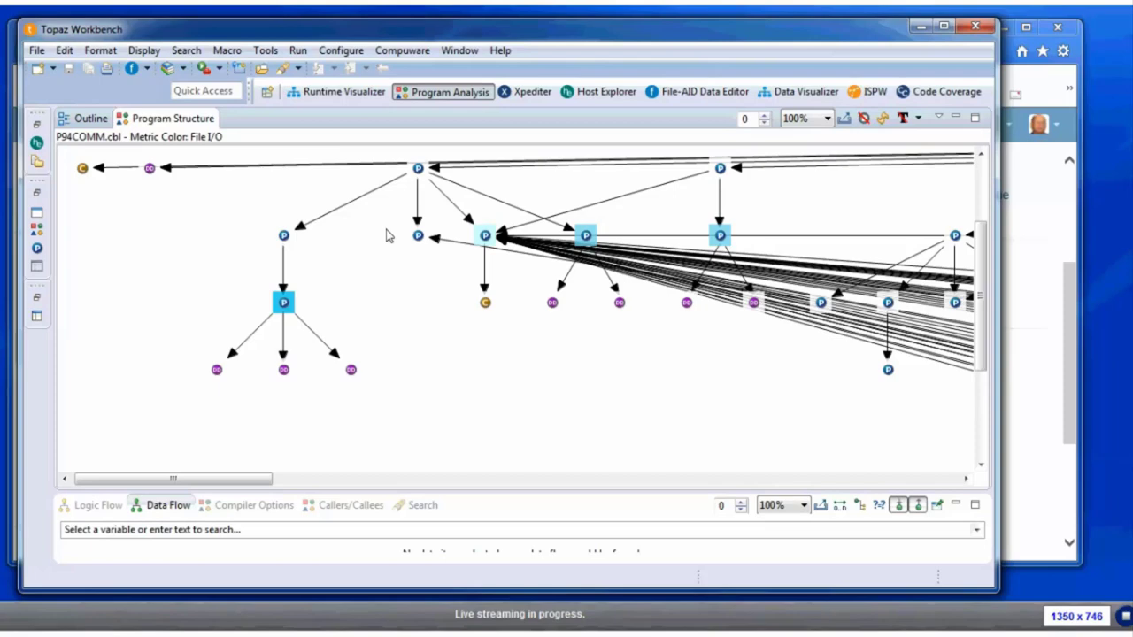
mouse_move(295, 258)
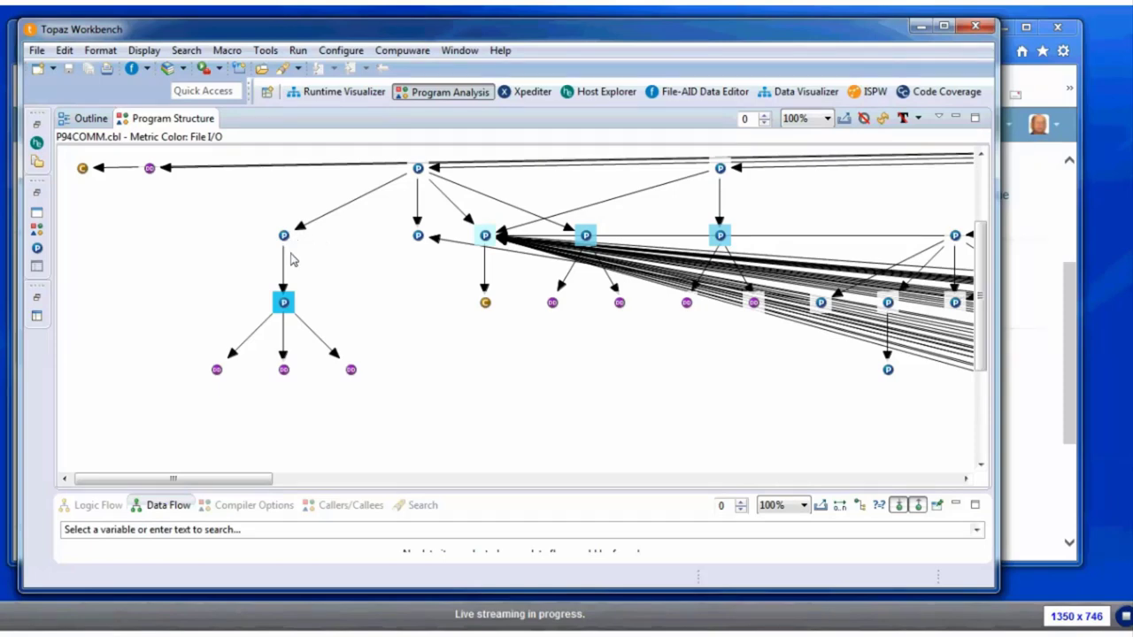
mouse_move(283, 304)
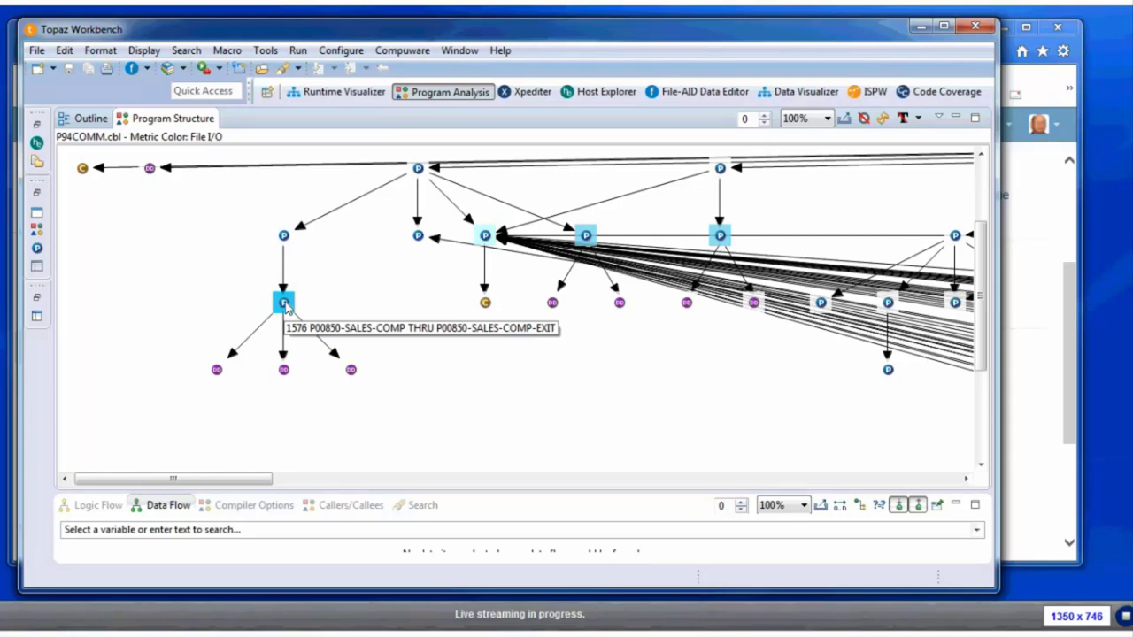
mouse_move(285, 241)
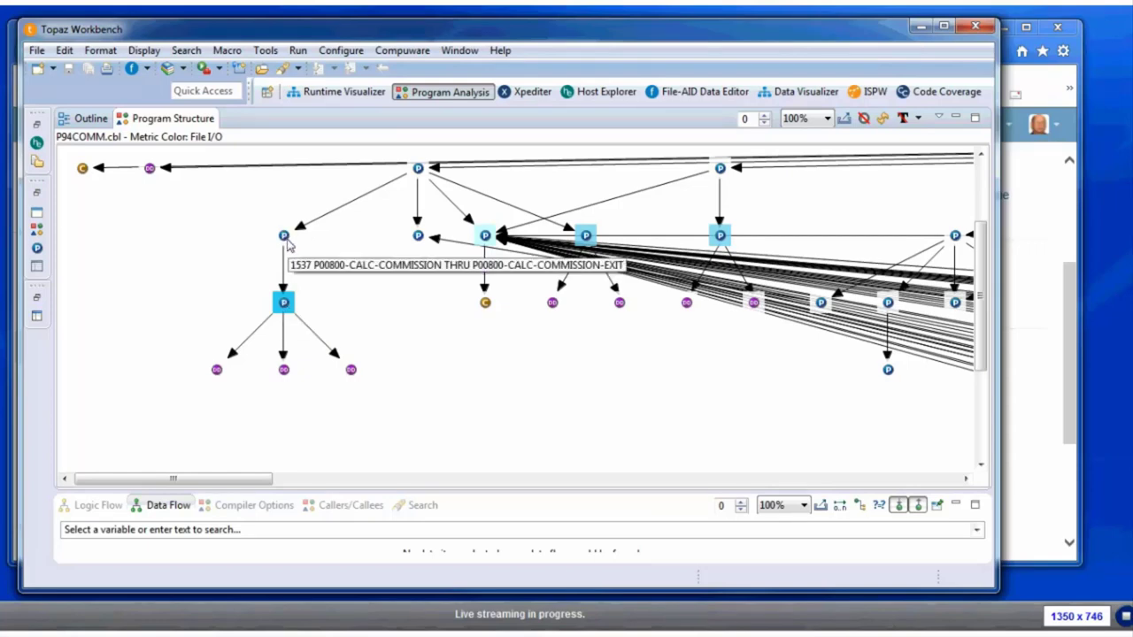
mouse_move(418, 168)
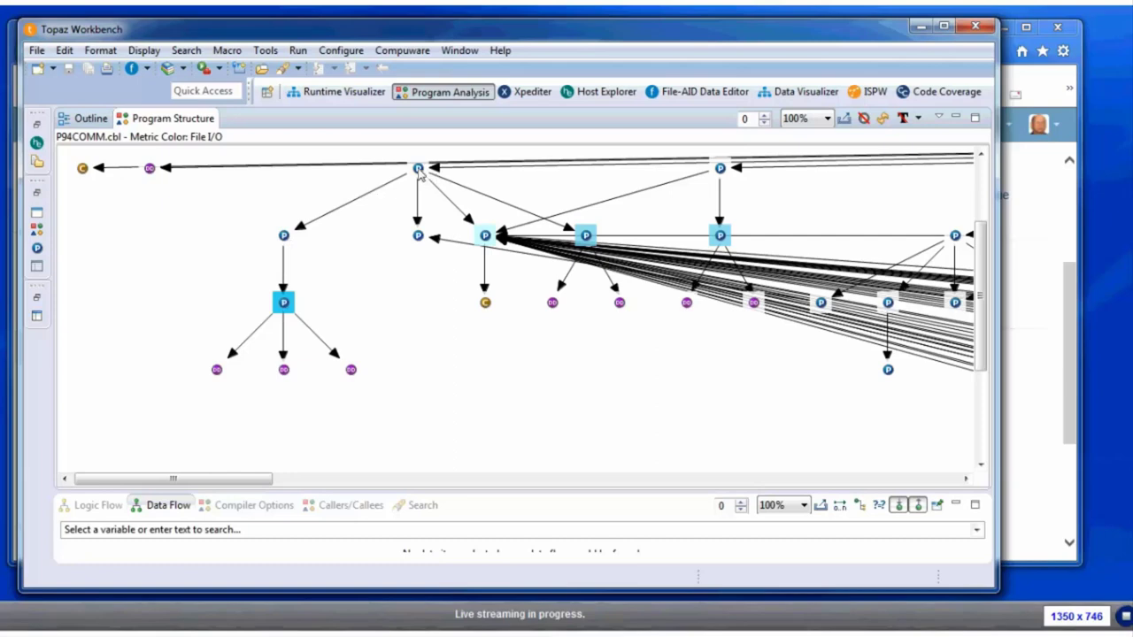
Narrow the chart to the P00050-INITIALIZE subtree and show its logic flow beside the source
right_click(417, 168)
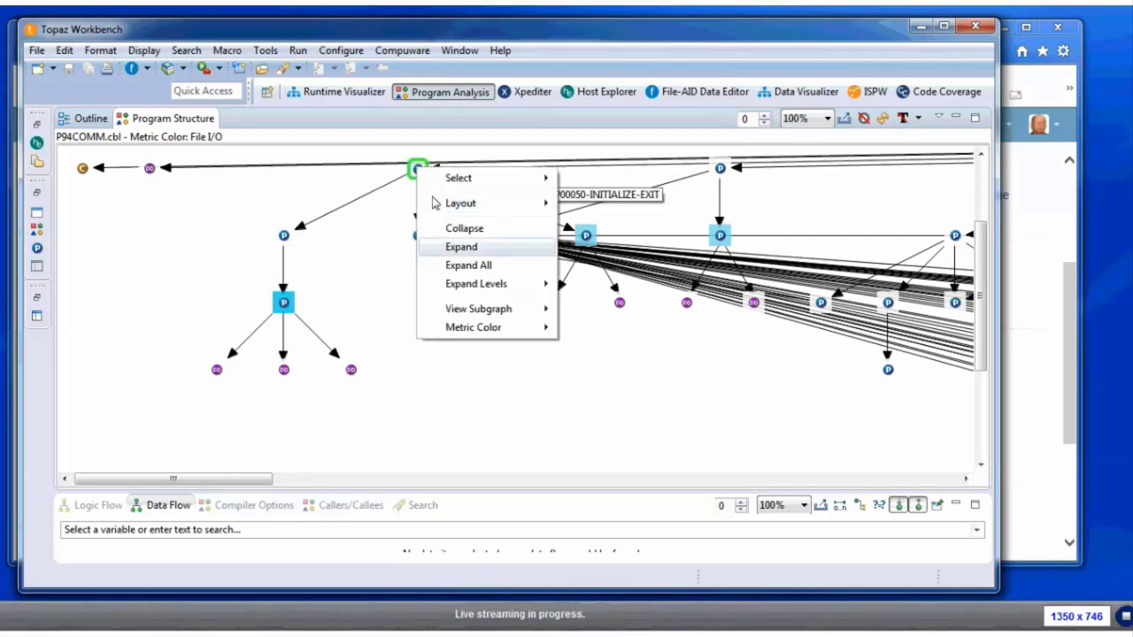
click(461, 247)
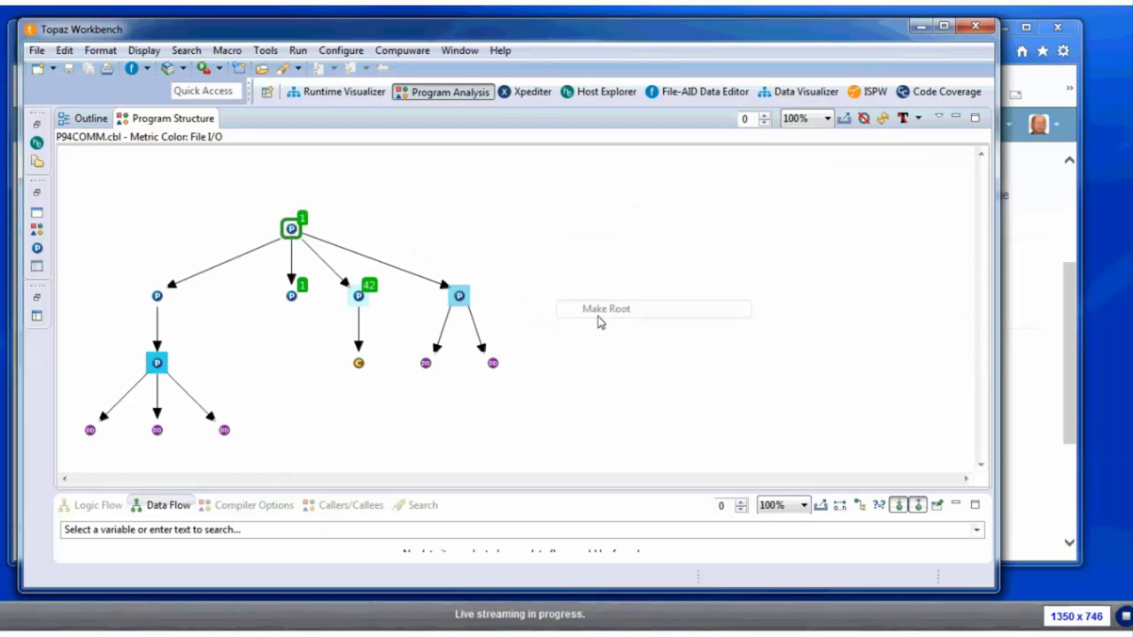
mouse_move(658, 290)
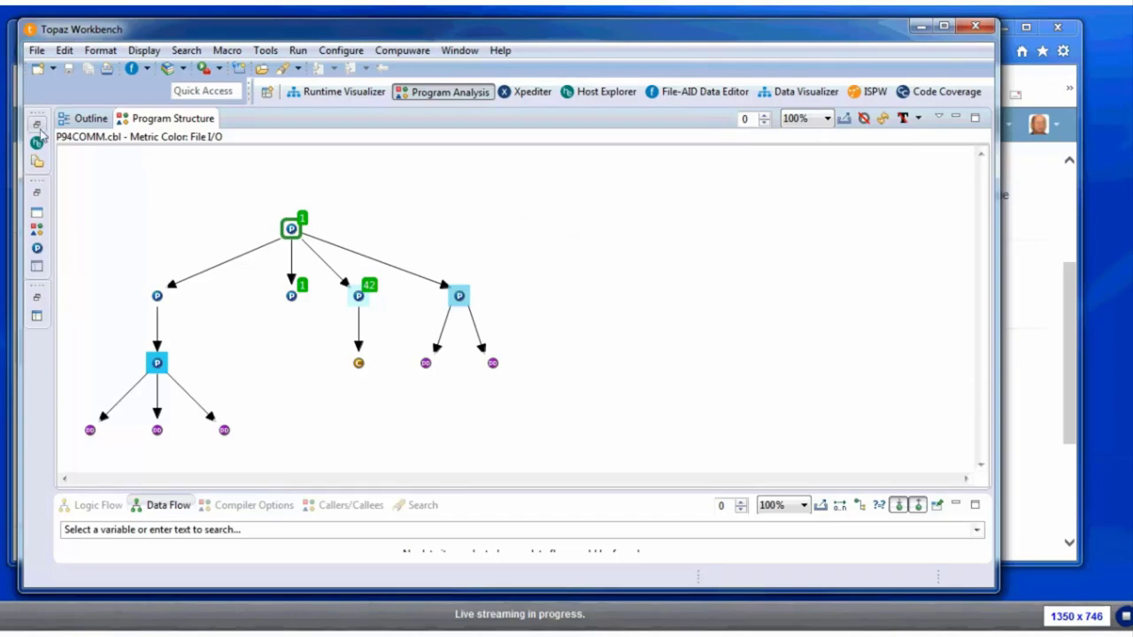
click(38, 140)
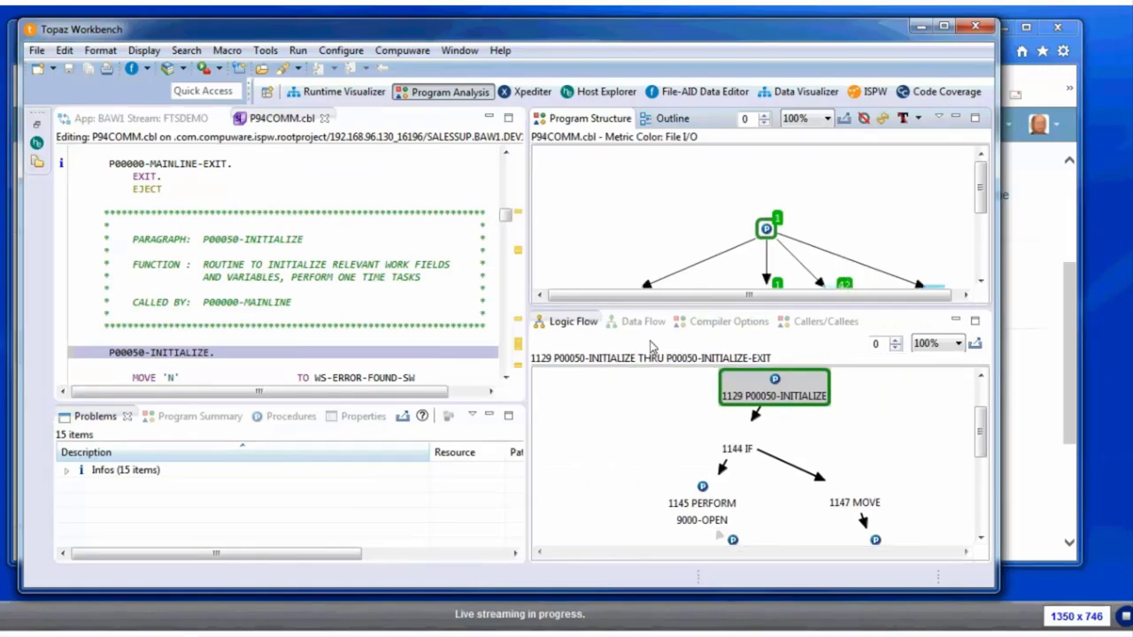
Trace SALES-POINT-COMMISSION's data flow to WS-SALES-POINT-COMMISSION and view it as a table
click(644, 322)
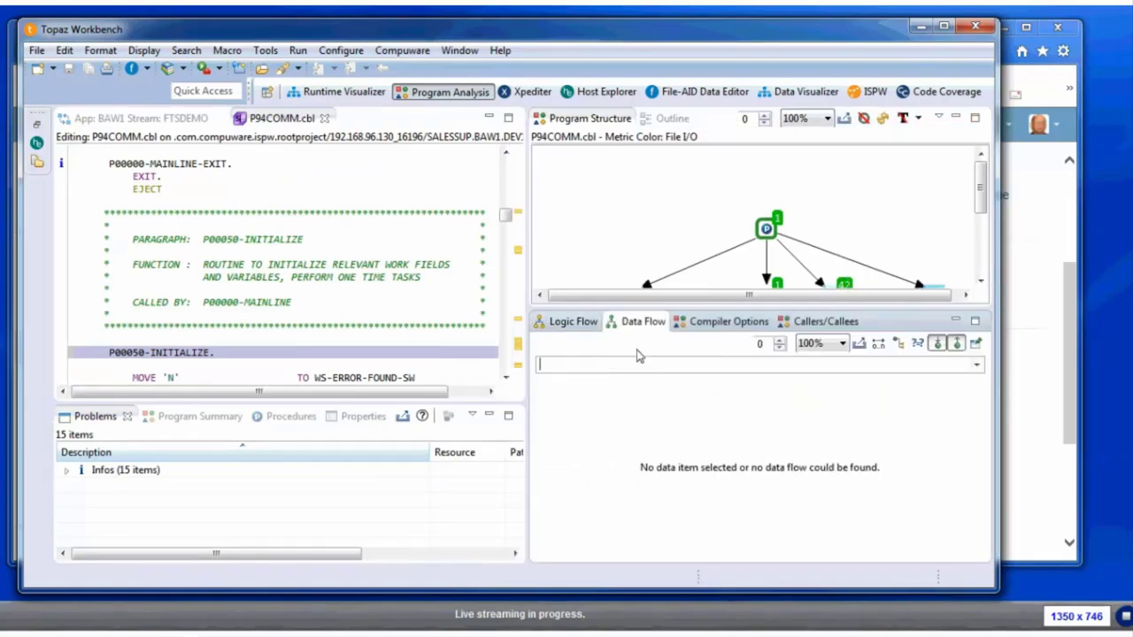
mouse_move(630, 363)
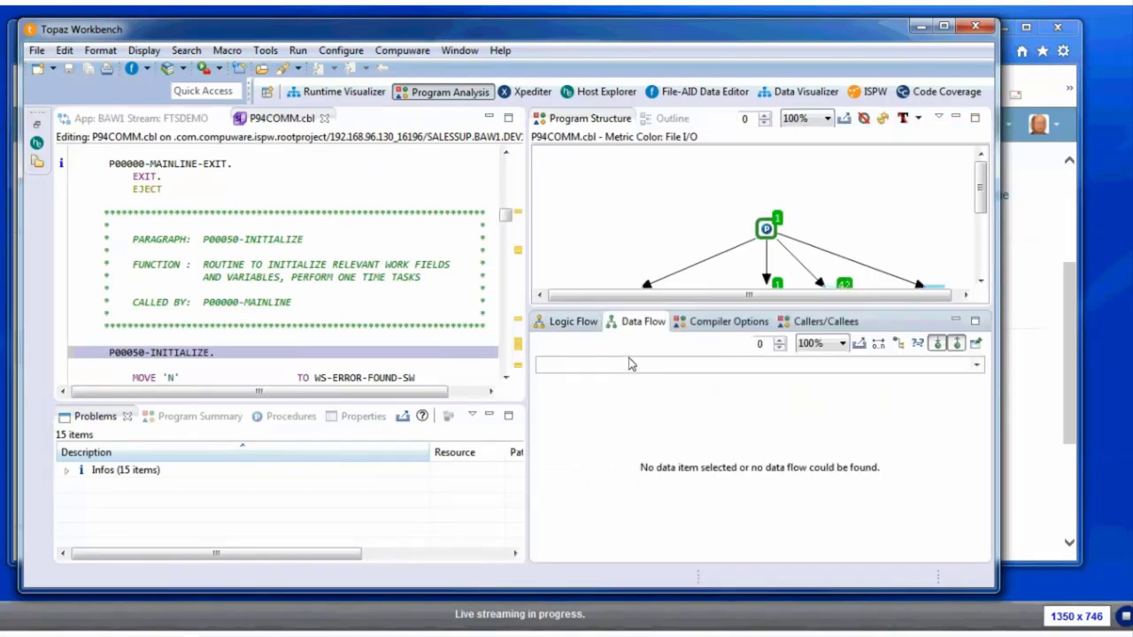
text(SALES-POINT)
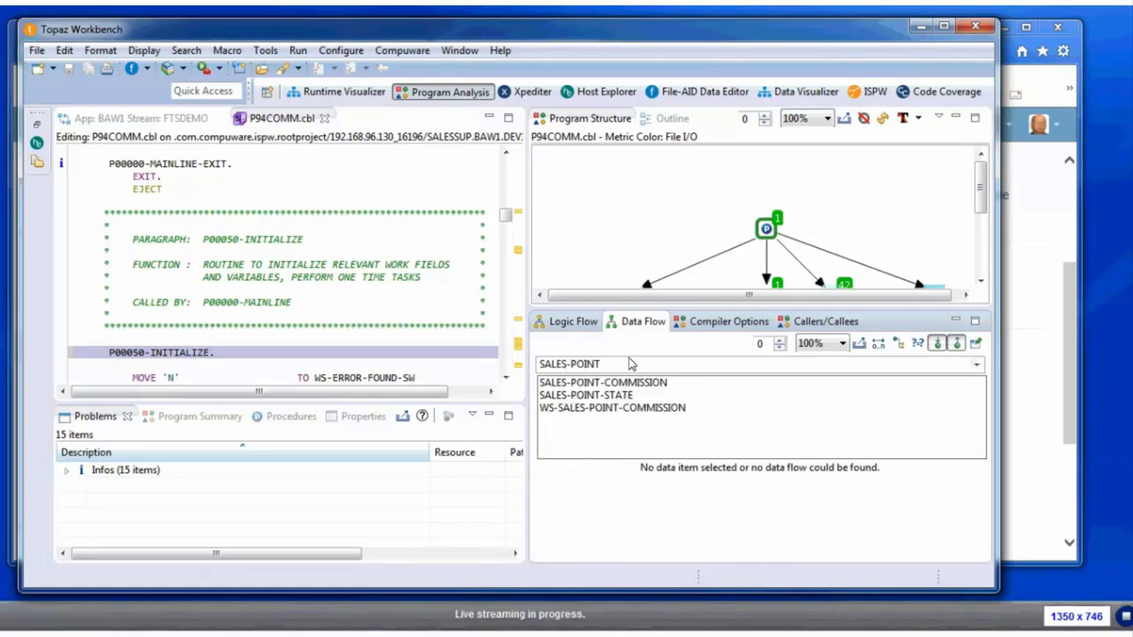
click(603, 382)
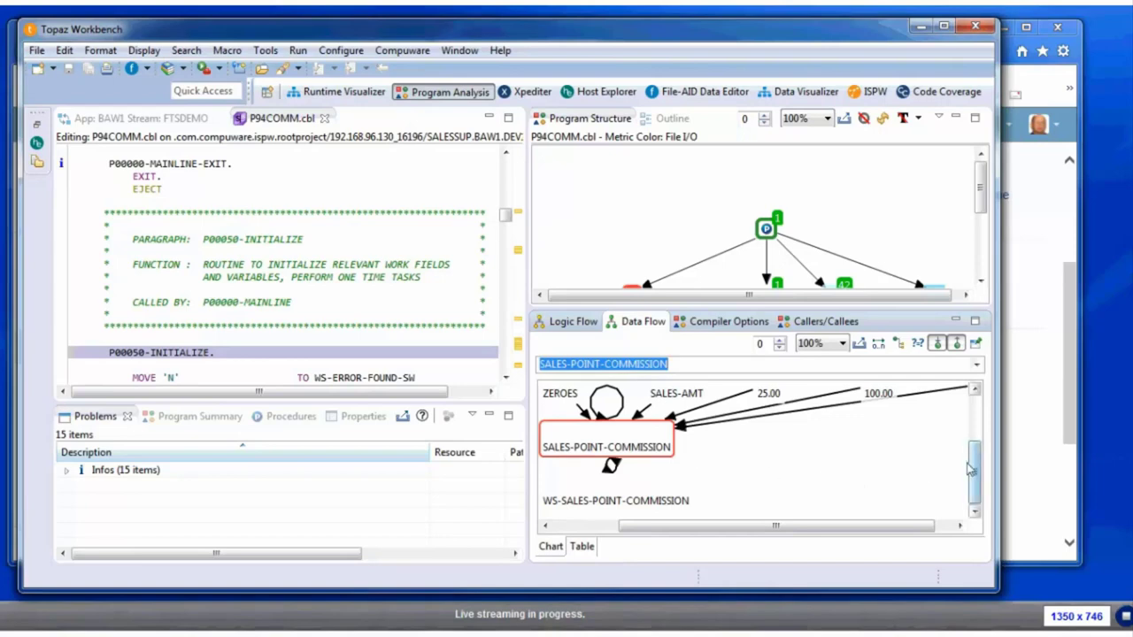
scroll(down, 3)
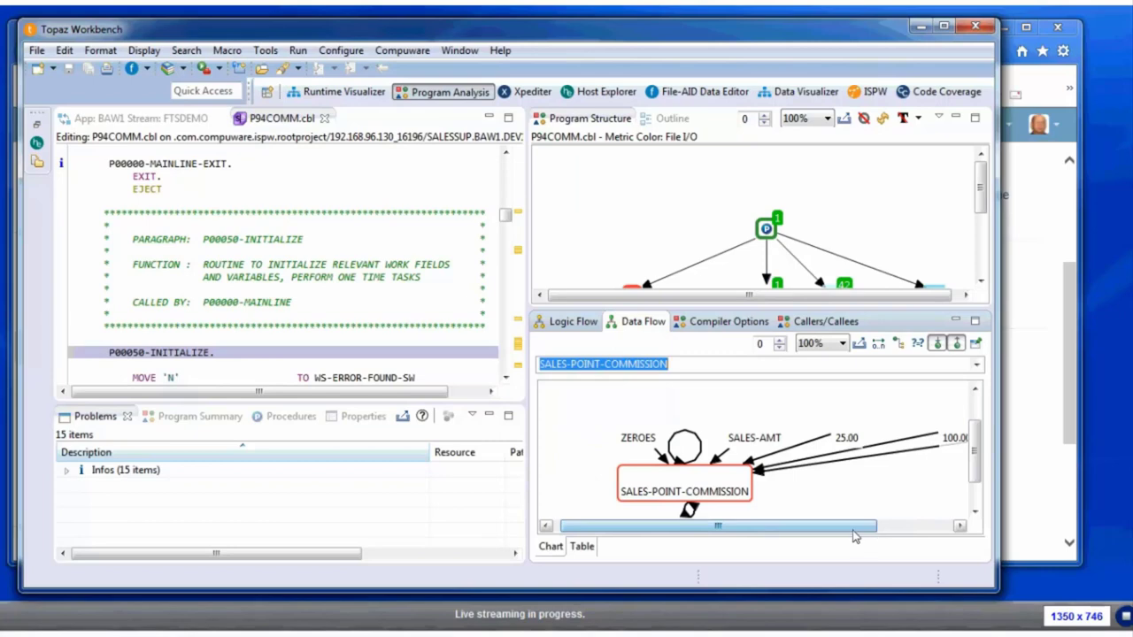
mouse_move(856, 537)
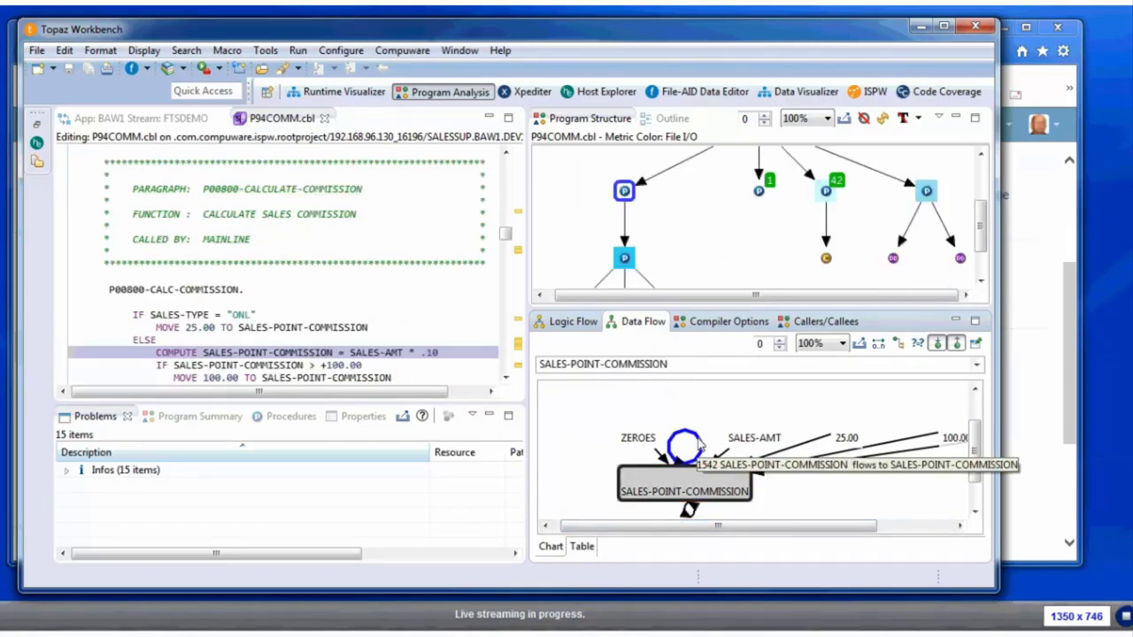
mouse_move(398, 360)
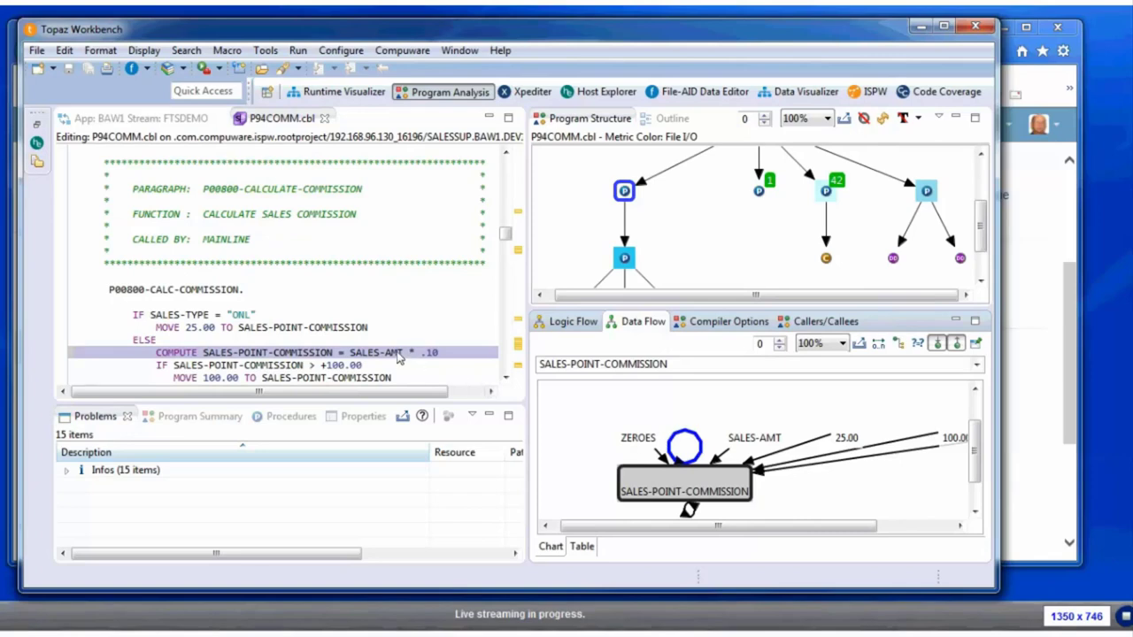
scroll(down, 3)
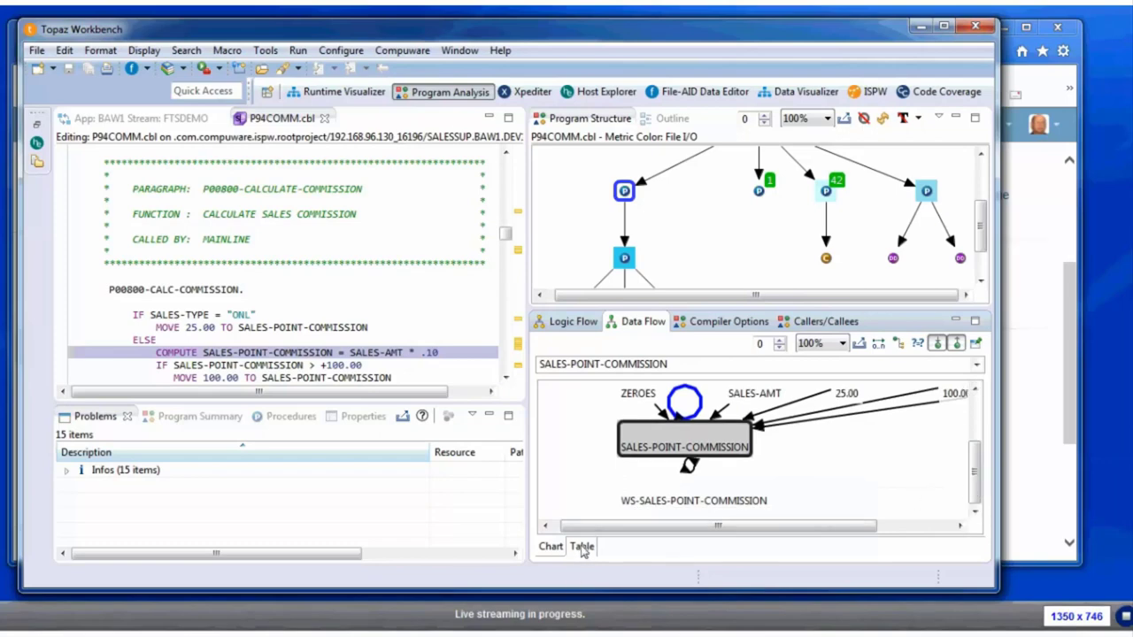
click(581, 546)
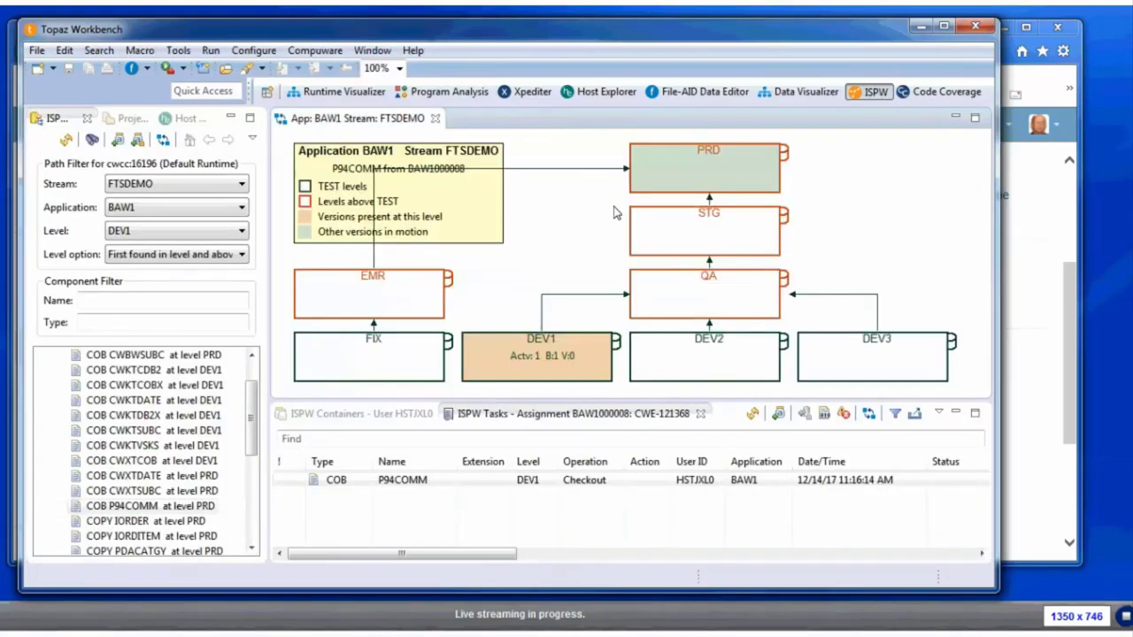
mouse_move(841, 219)
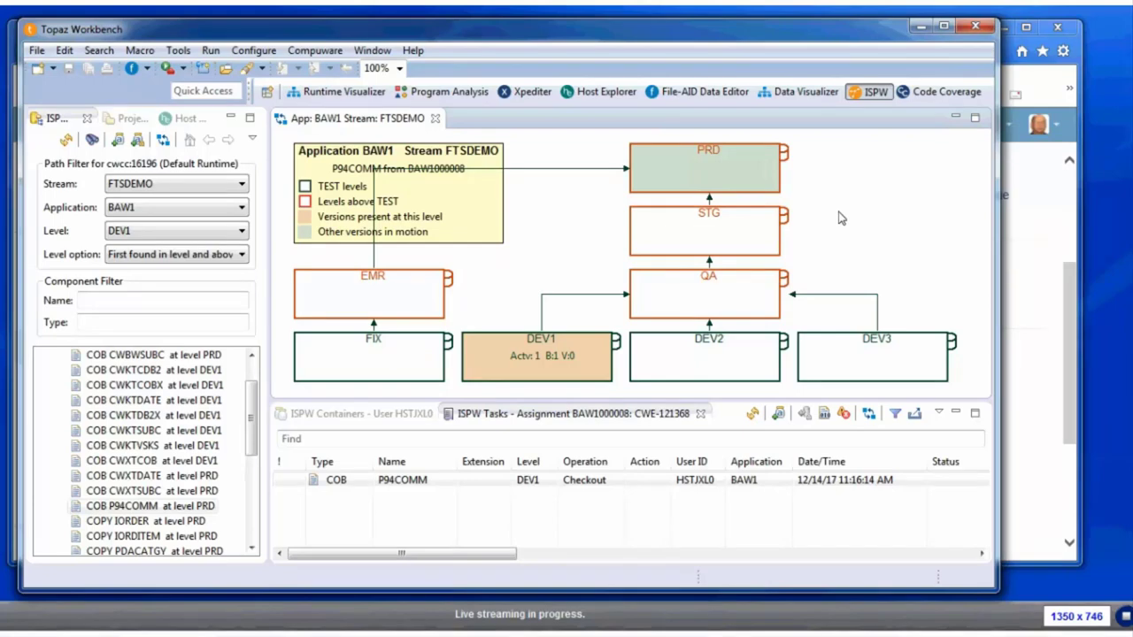
Return to the BAW1 FTSDEMO stream with P94COMM at DEV1, close the empty Project Explorer, bring up Show View
click(393, 480)
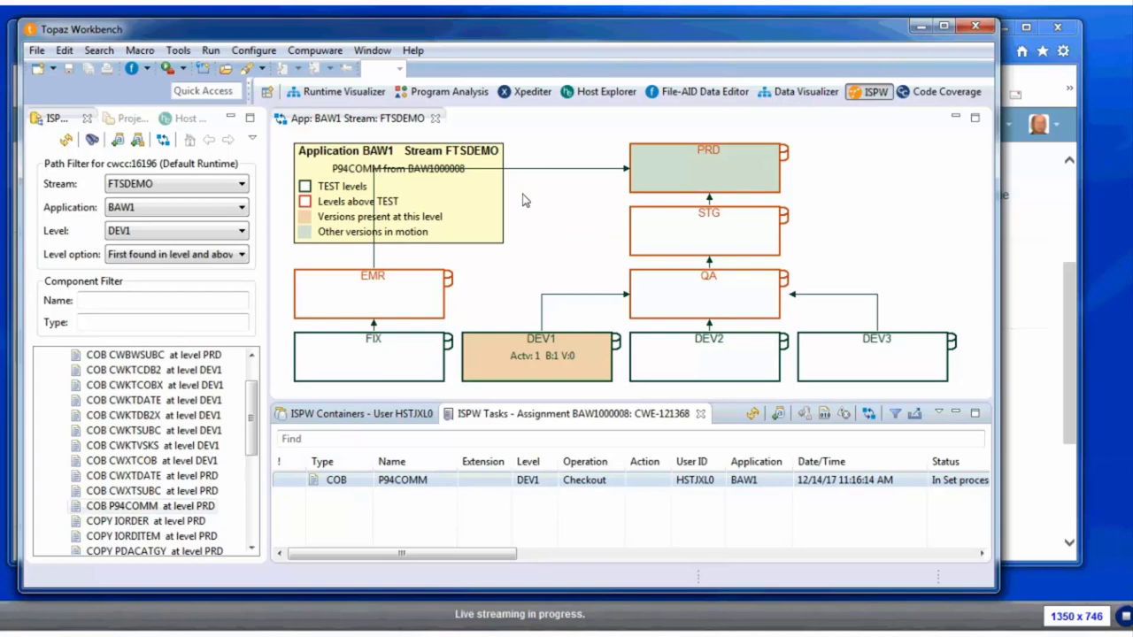
mouse_move(124, 136)
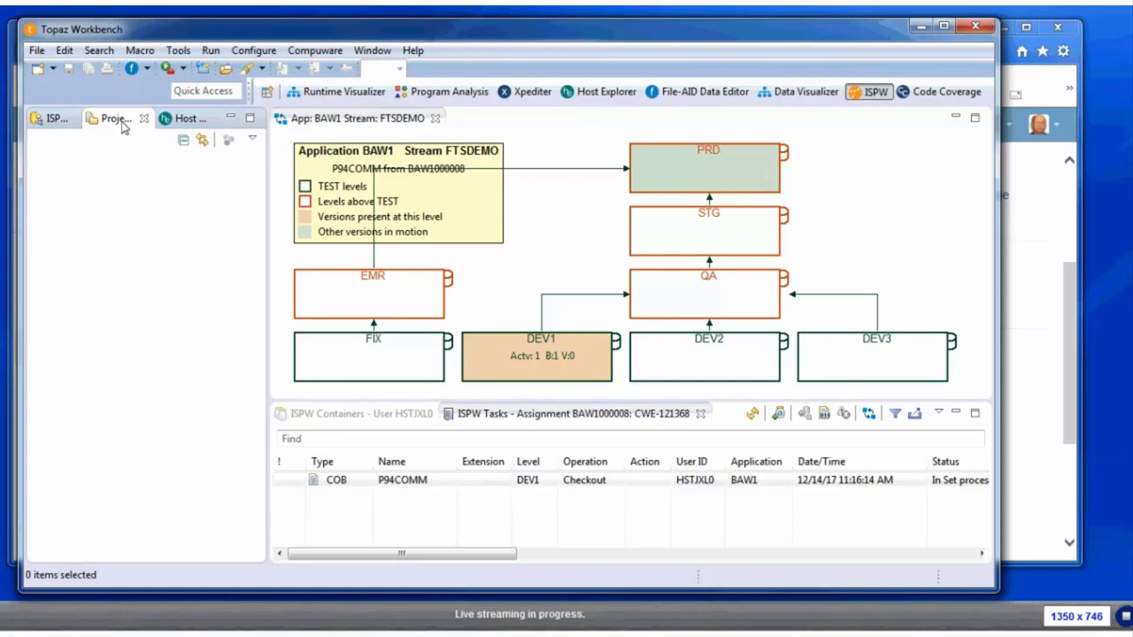
click(53, 118)
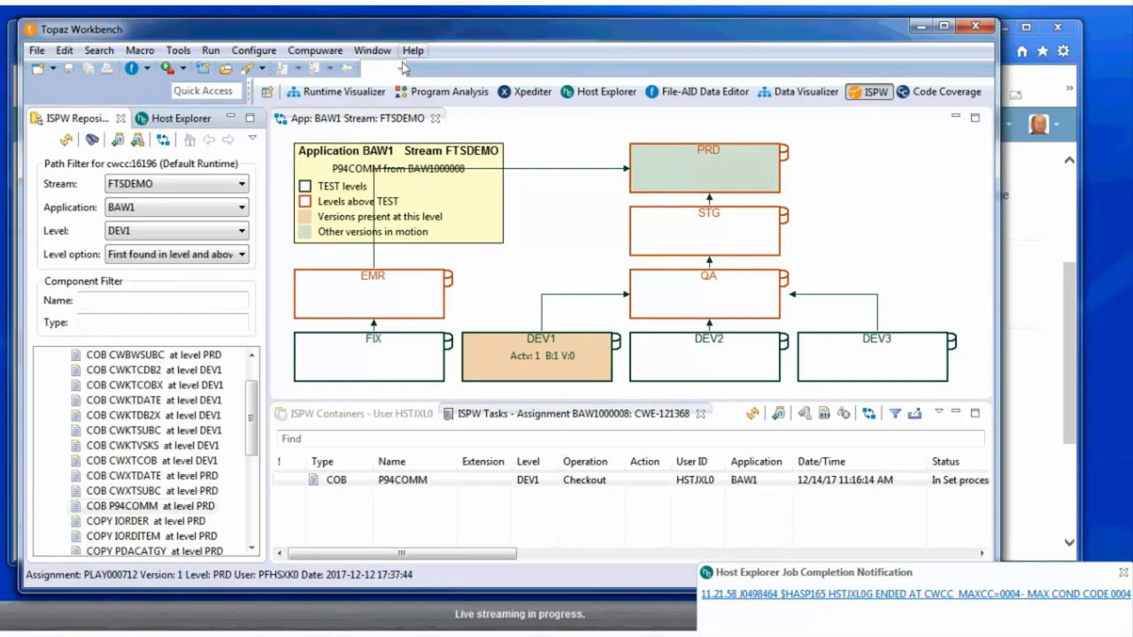
click(372, 50)
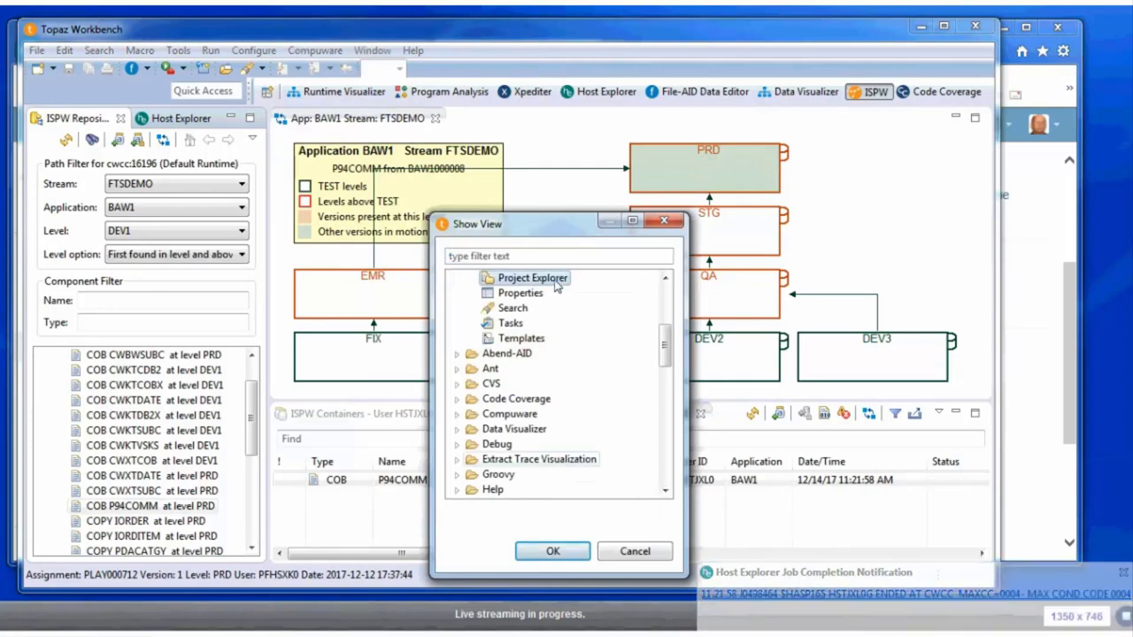
Restore Project Explorer and locate Extra Commission_Scenario under CWE-121368 > Unit Test > Scenarios
click(552, 551)
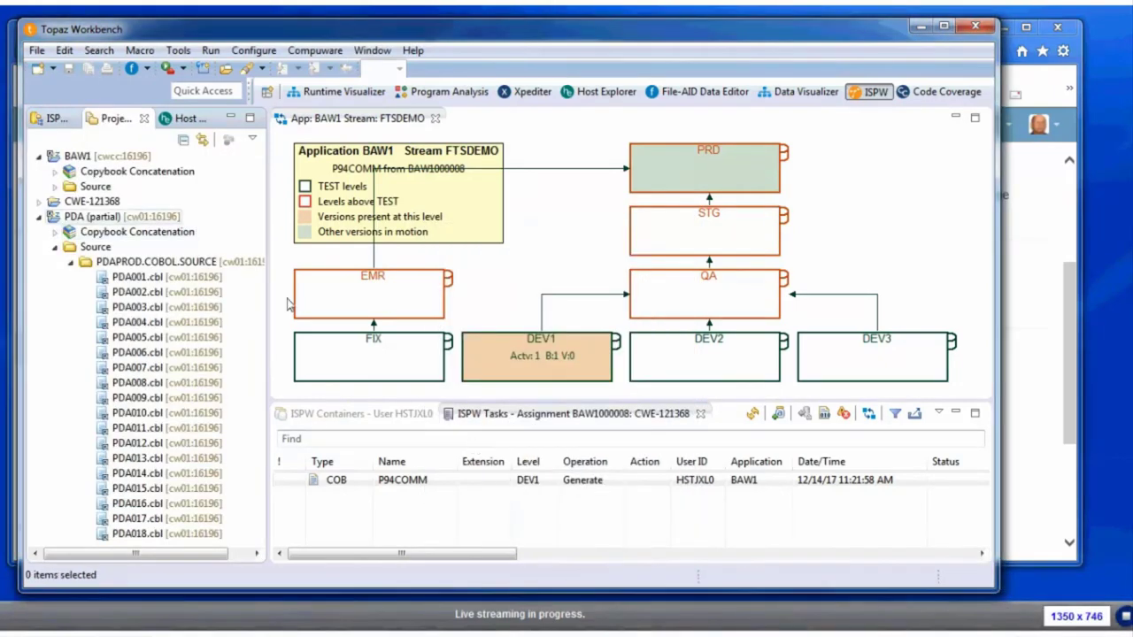
click(39, 201)
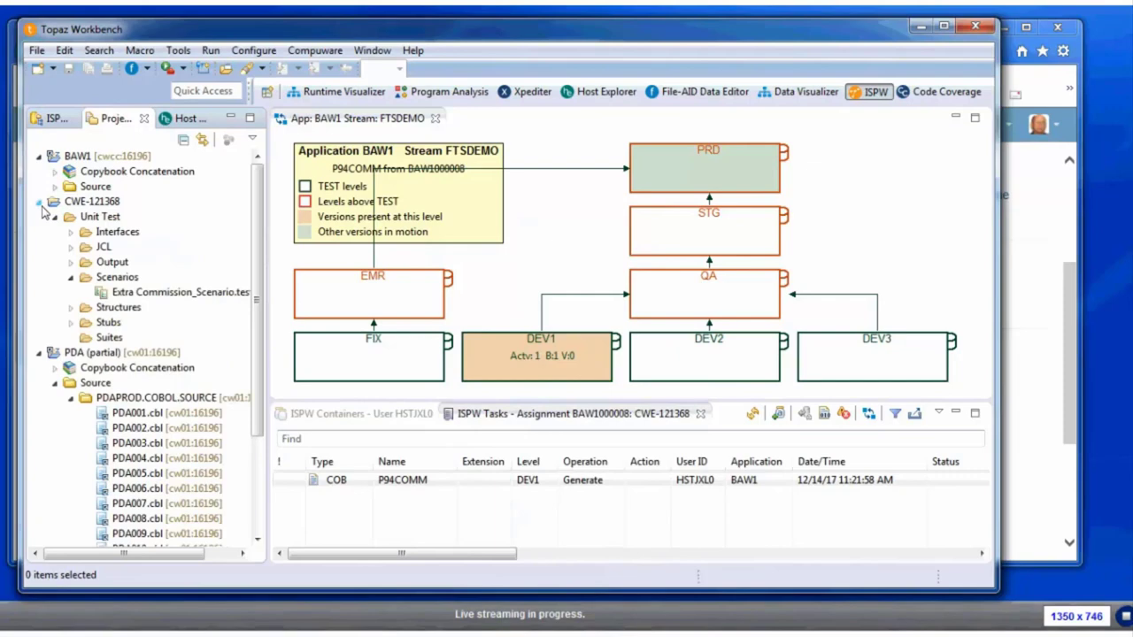
mouse_move(195, 258)
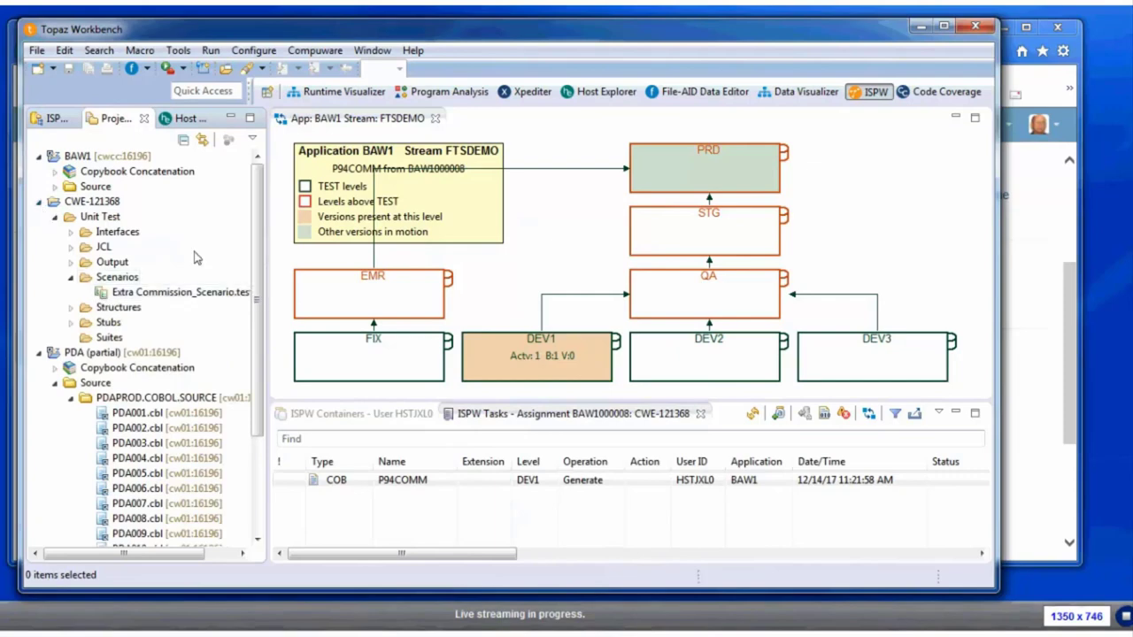
mouse_move(224, 255)
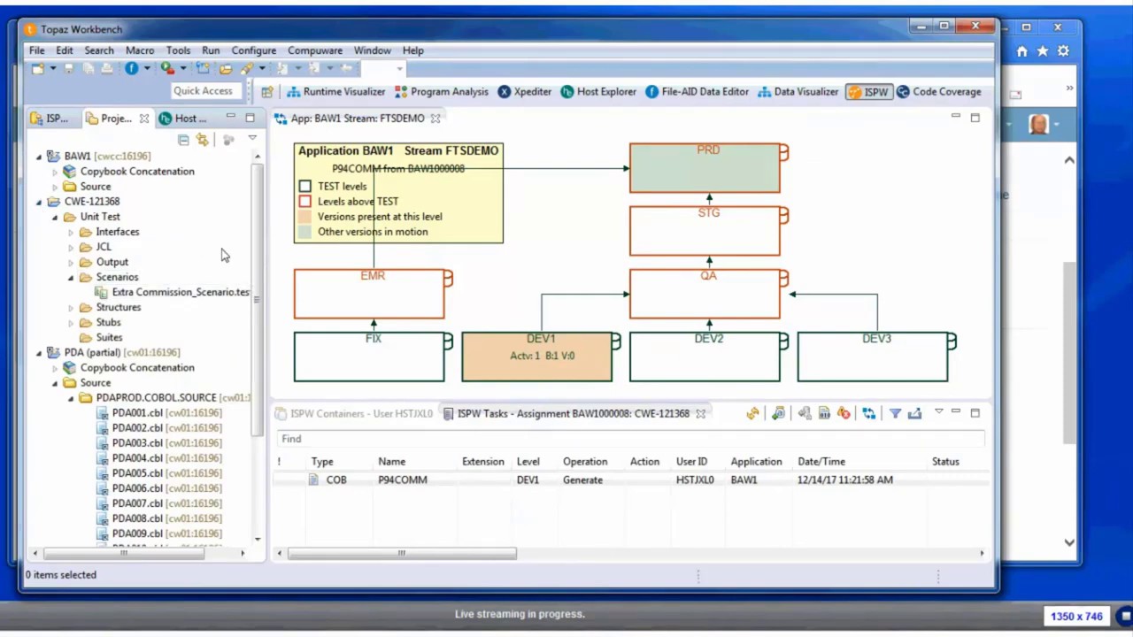
click(186, 293)
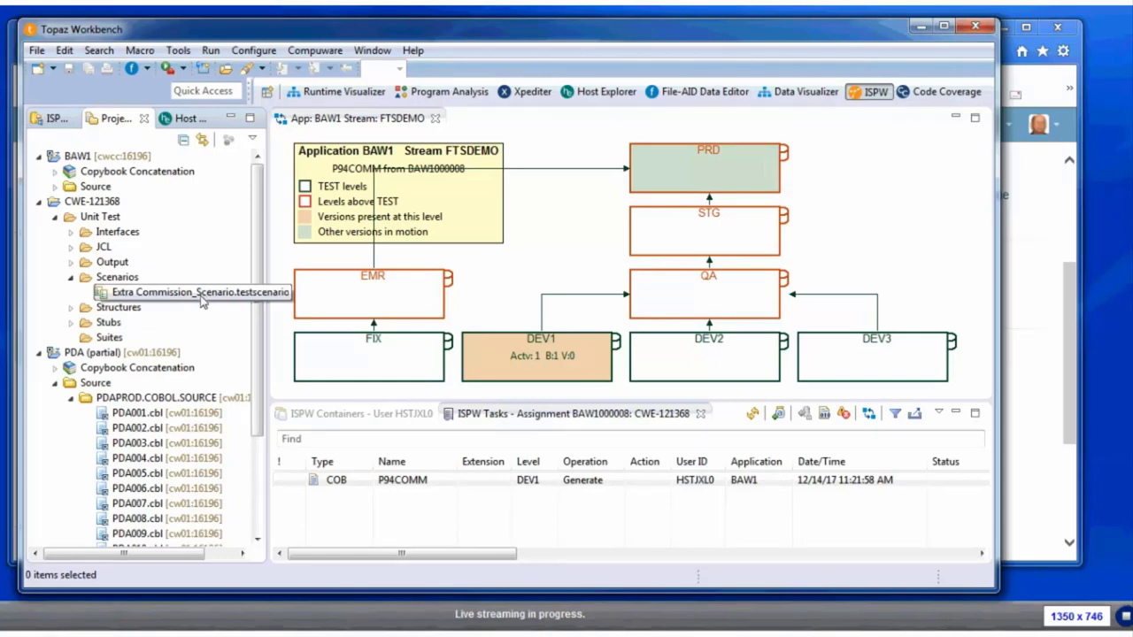
click(177, 293)
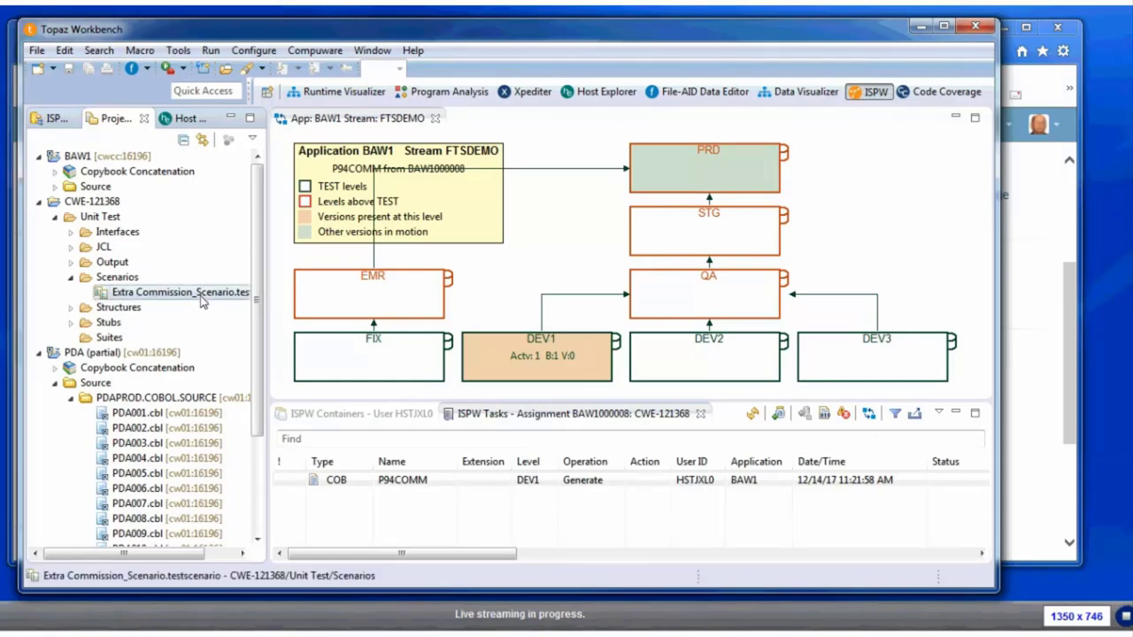
Run the Extra Commission_Scenario test scenario against the cwcc:16196 environment
right_click(177, 292)
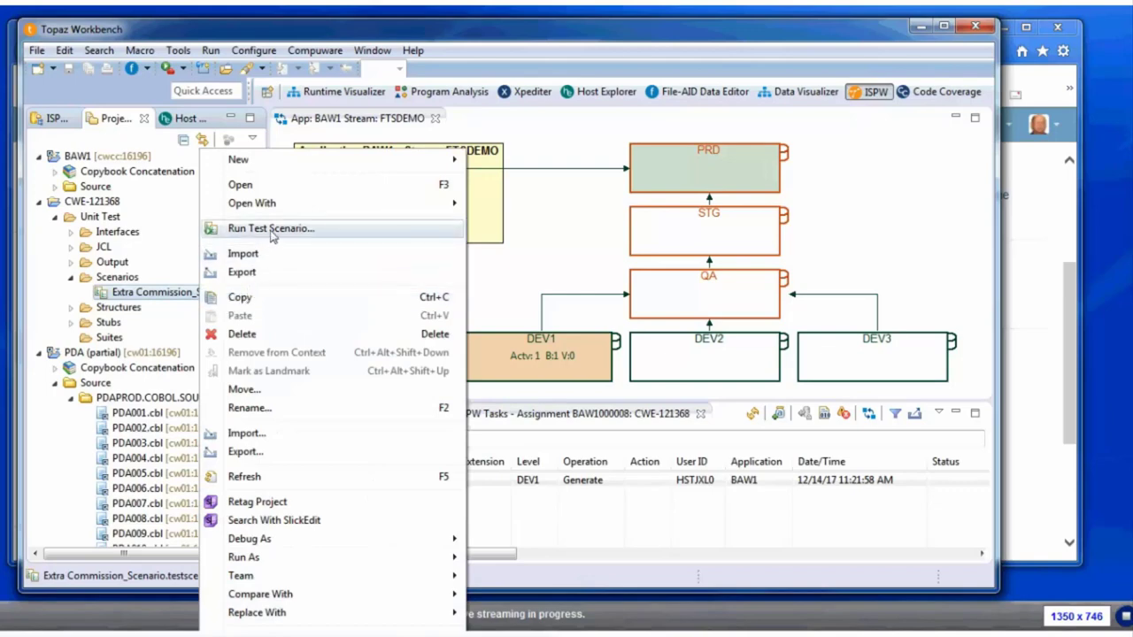
click(271, 228)
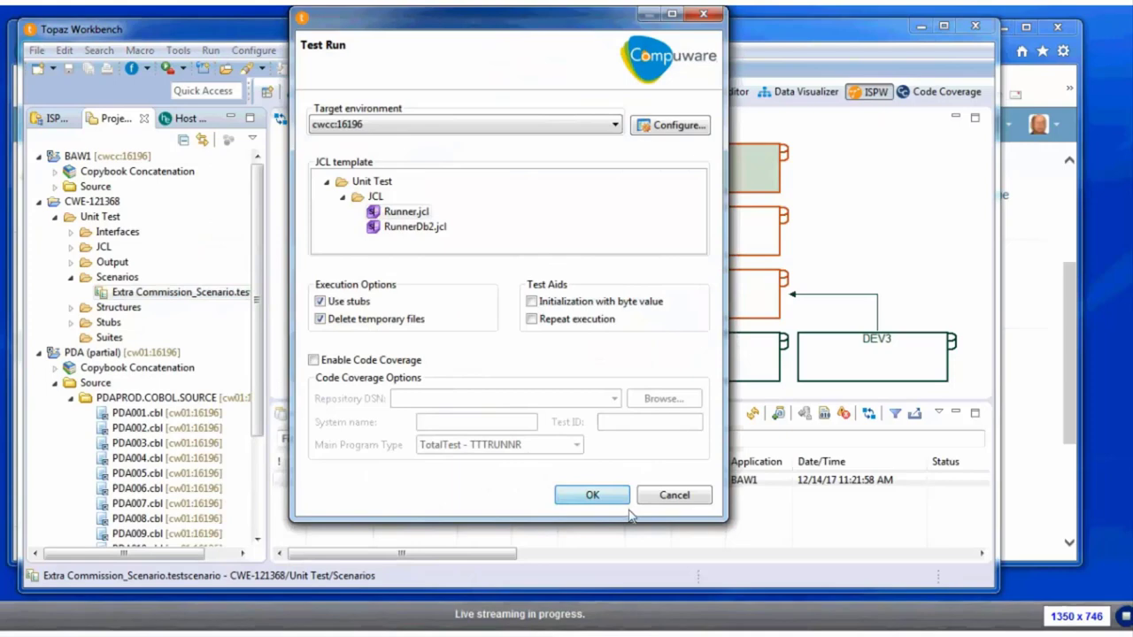
click(592, 494)
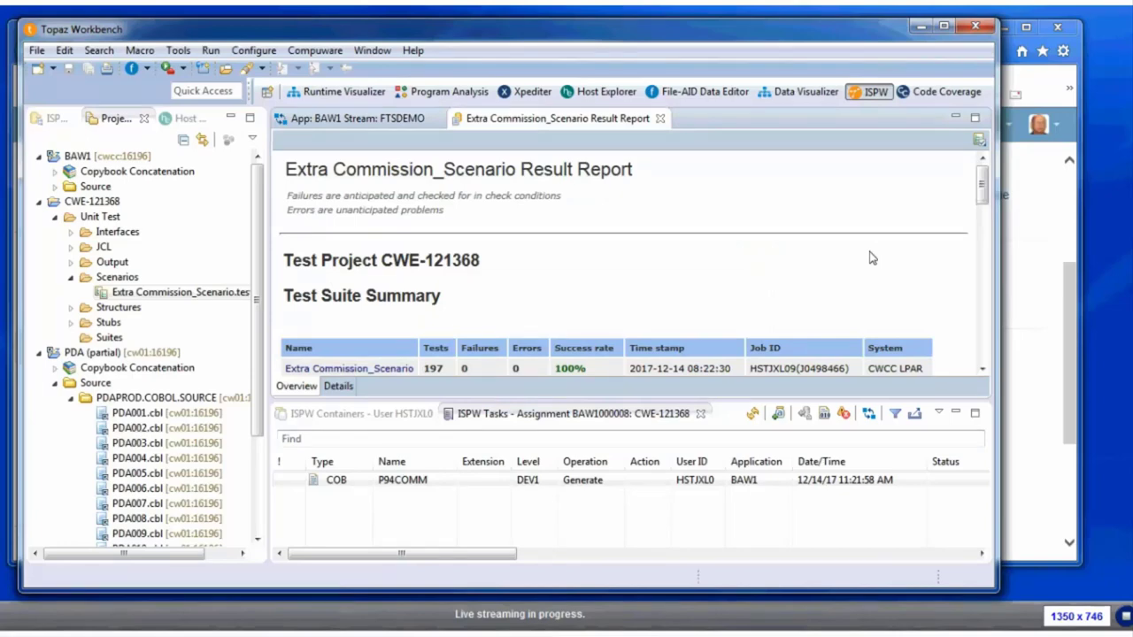
Scroll the result report confirming 197 tests, 0 failures, 100% success
scroll(down, 3)
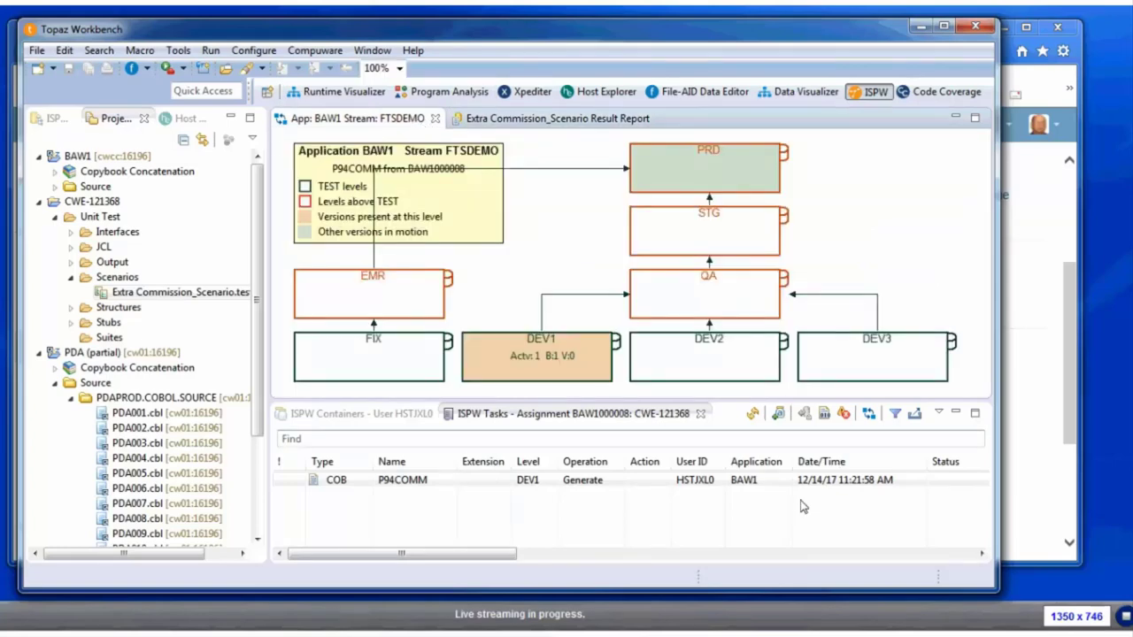
Select the P94COMM task and bring up its ISPW action menu with Generate and Promote
click(571, 480)
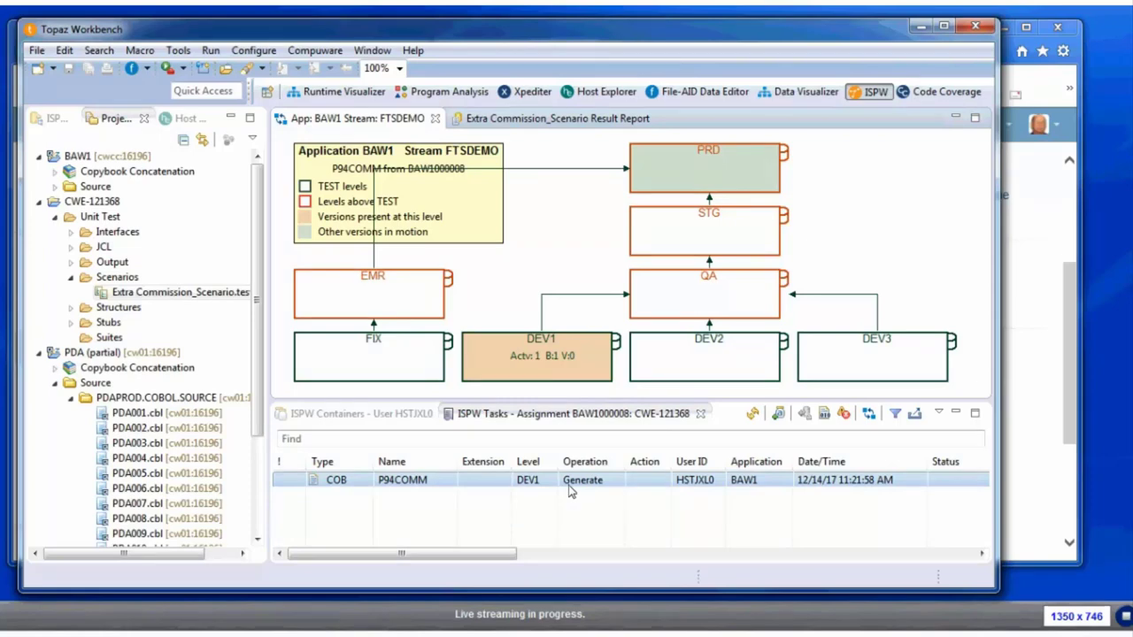
right_click(571, 480)
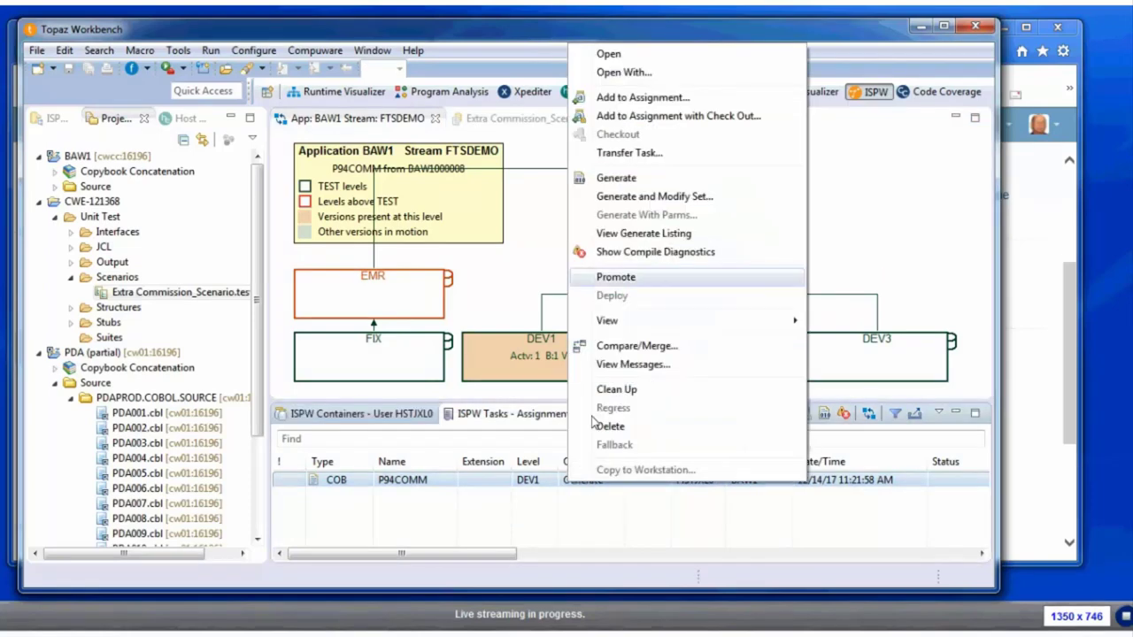
mouse_move(628, 295)
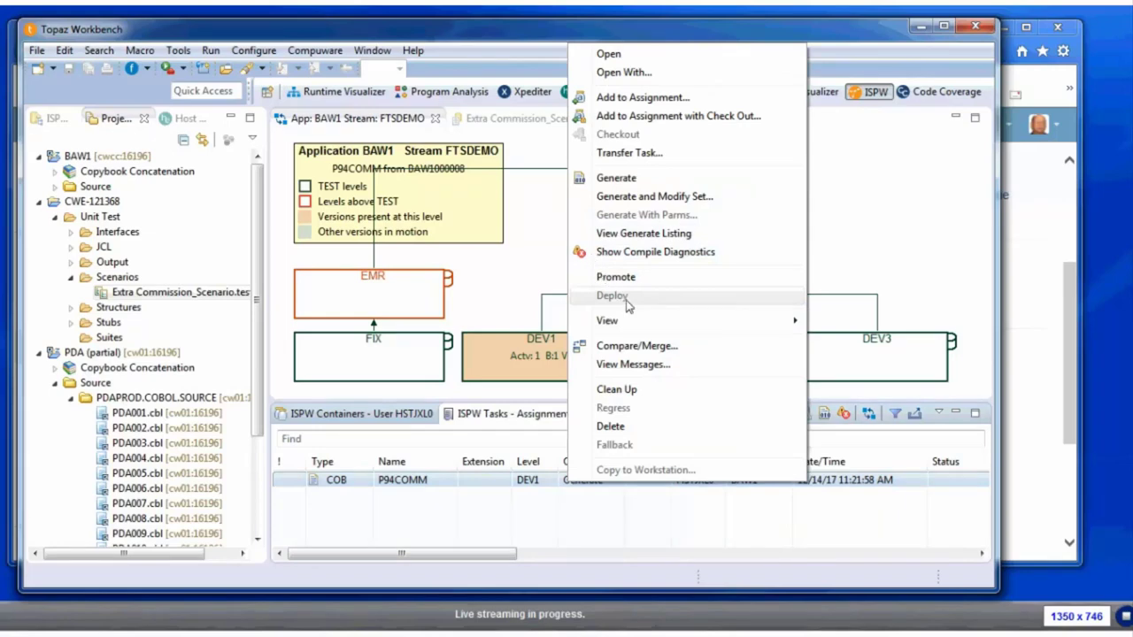
Promote P94COMM to the next level under the CWE-121368 set
click(615, 276)
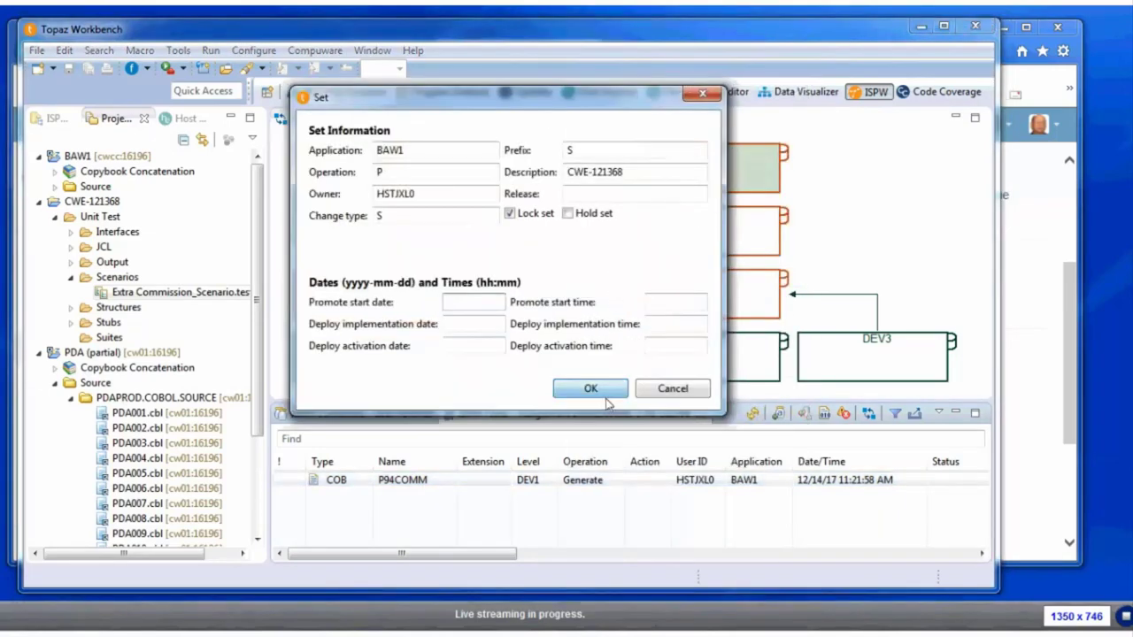
click(589, 388)
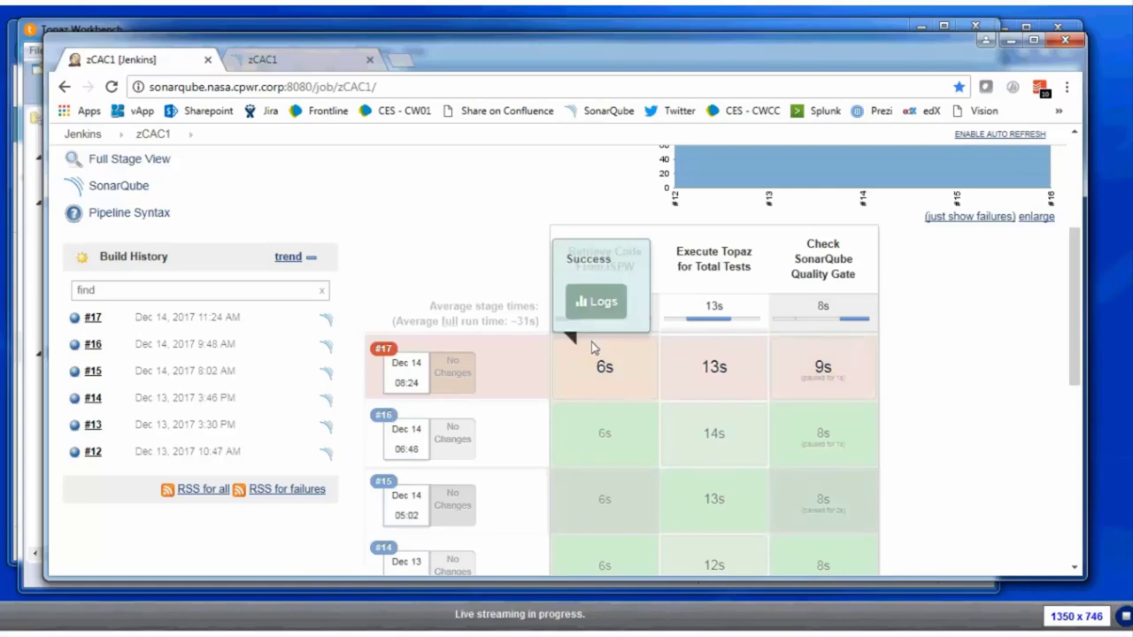
mouse_move(779, 339)
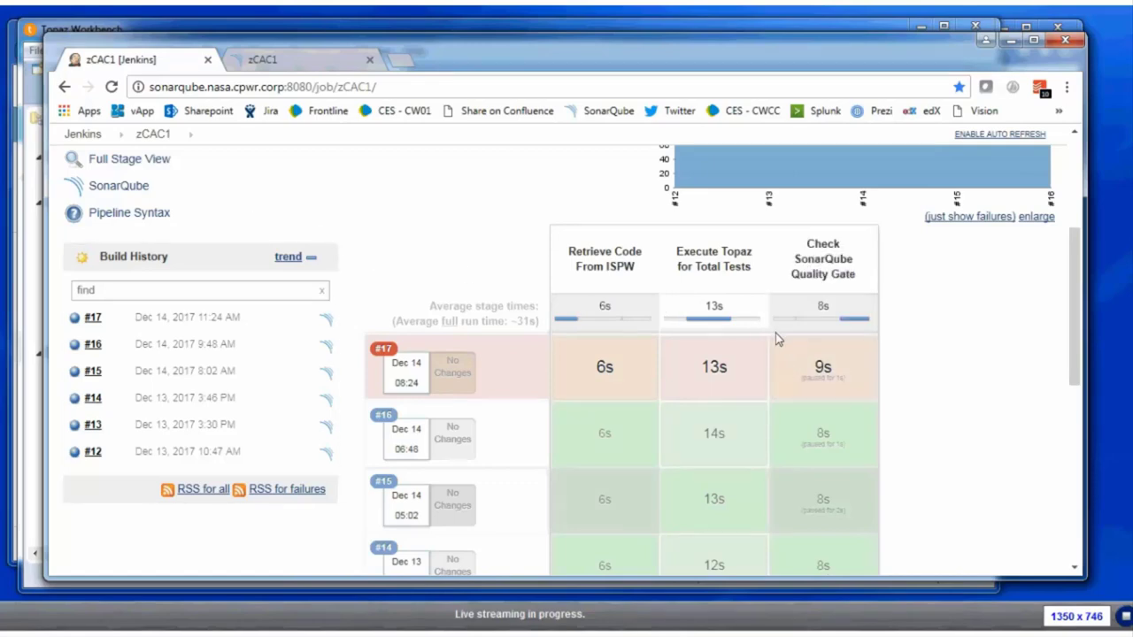
mouse_move(823, 369)
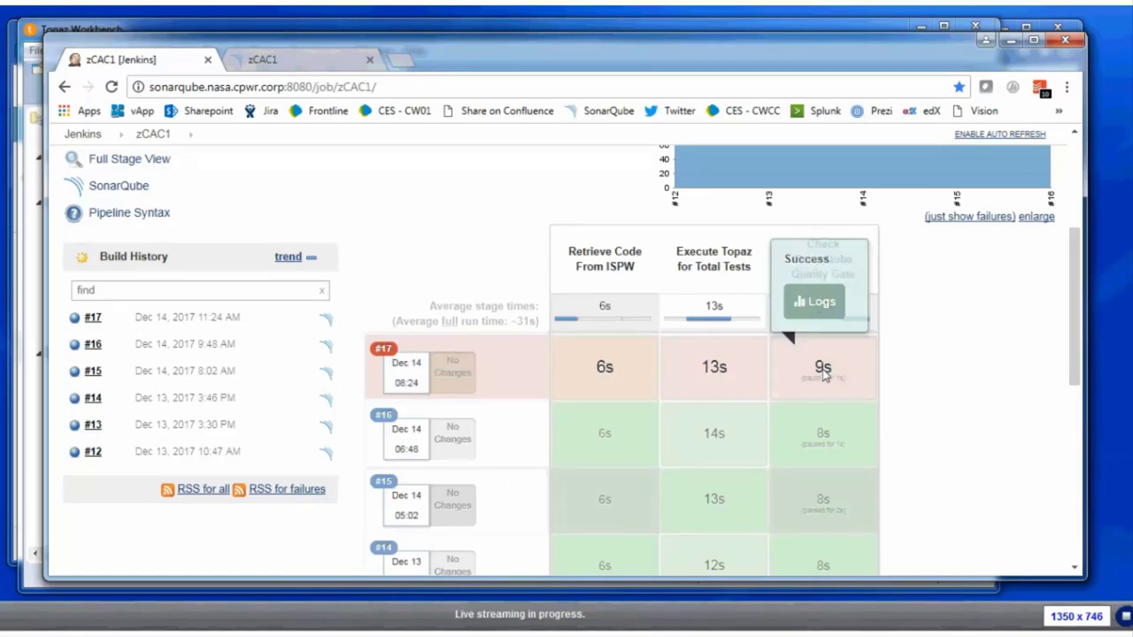
mouse_move(811, 334)
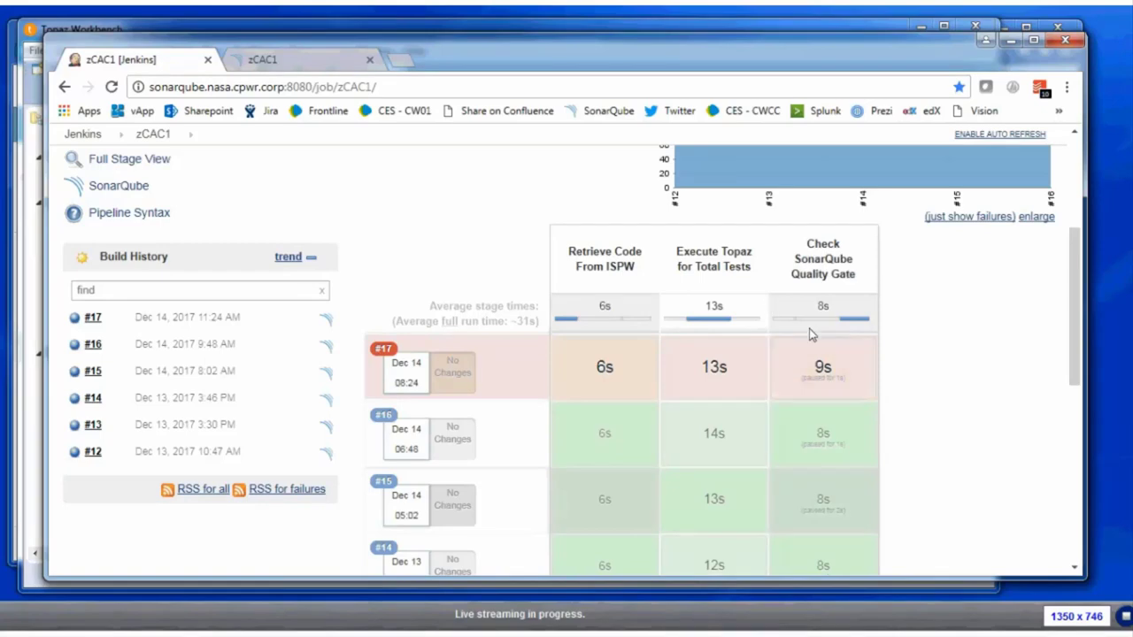
Check the SonarQube quality gate stage log reports OK, then switch to the zCAC1 SonarQube dashboard
click(824, 367)
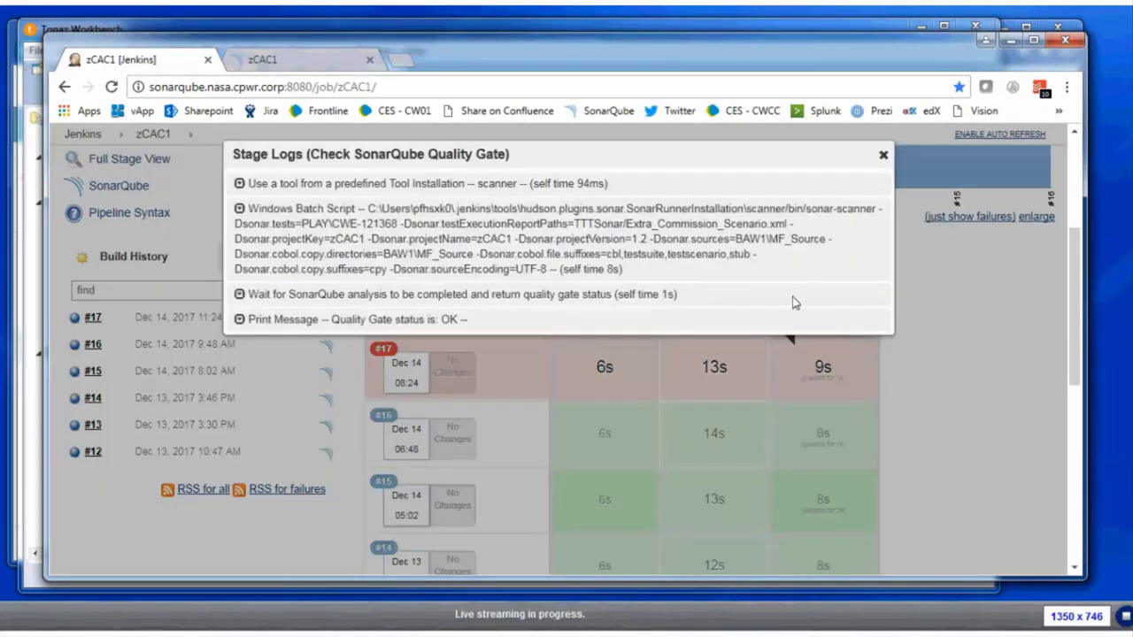
click(238, 209)
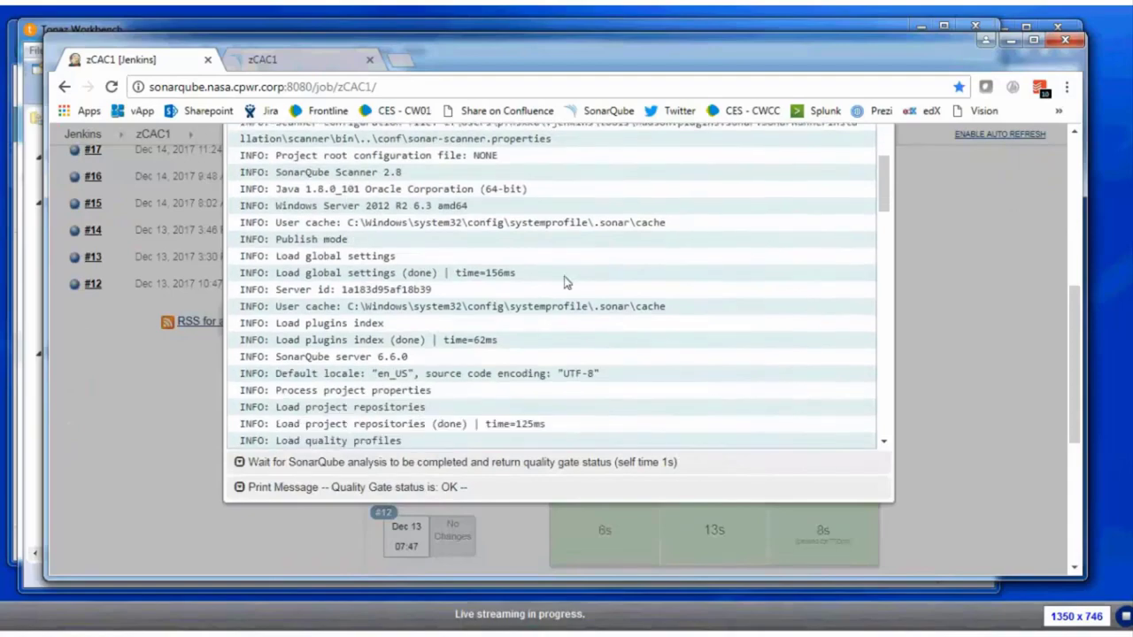
scroll(down, 3)
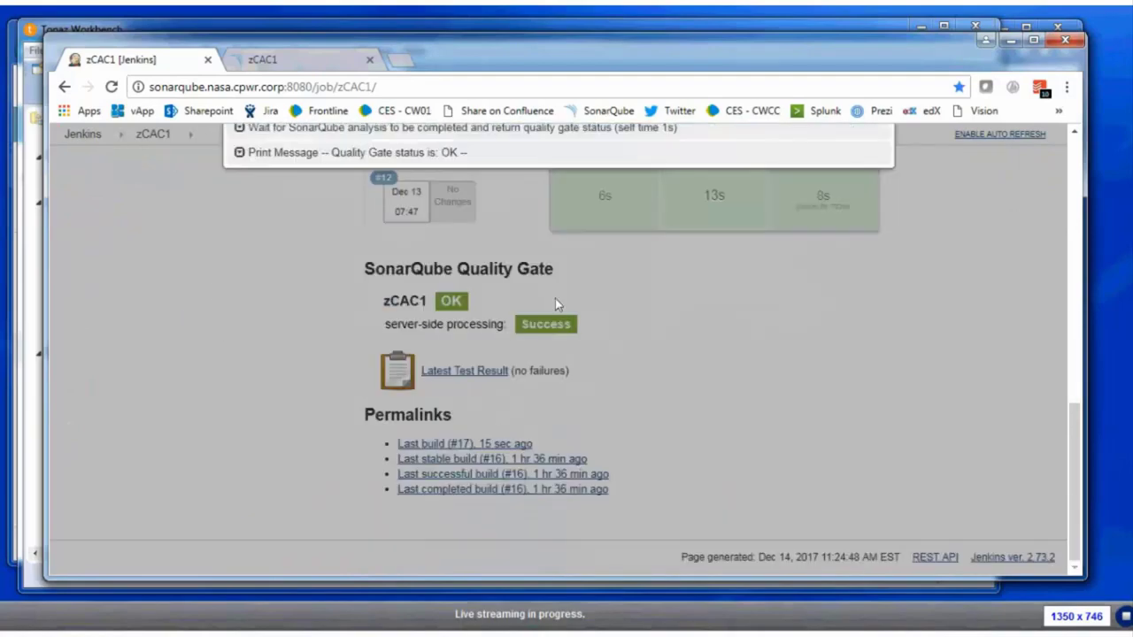
click(281, 60)
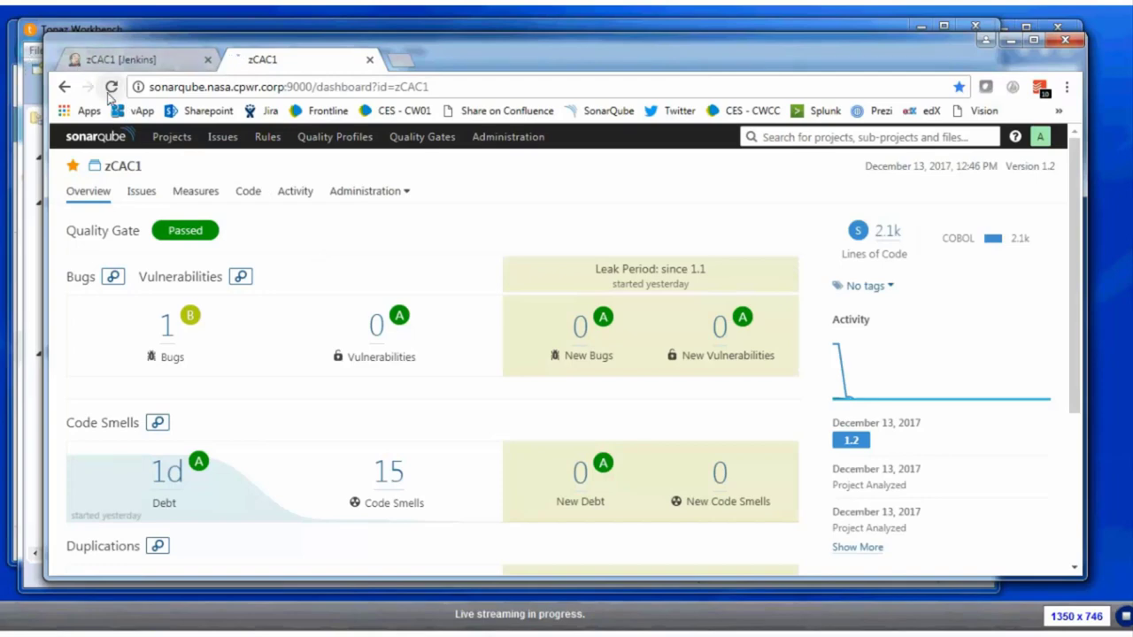
Reload the zCAC1 dashboard so it reflects the December 14 analysis, gate still Passed
click(114, 88)
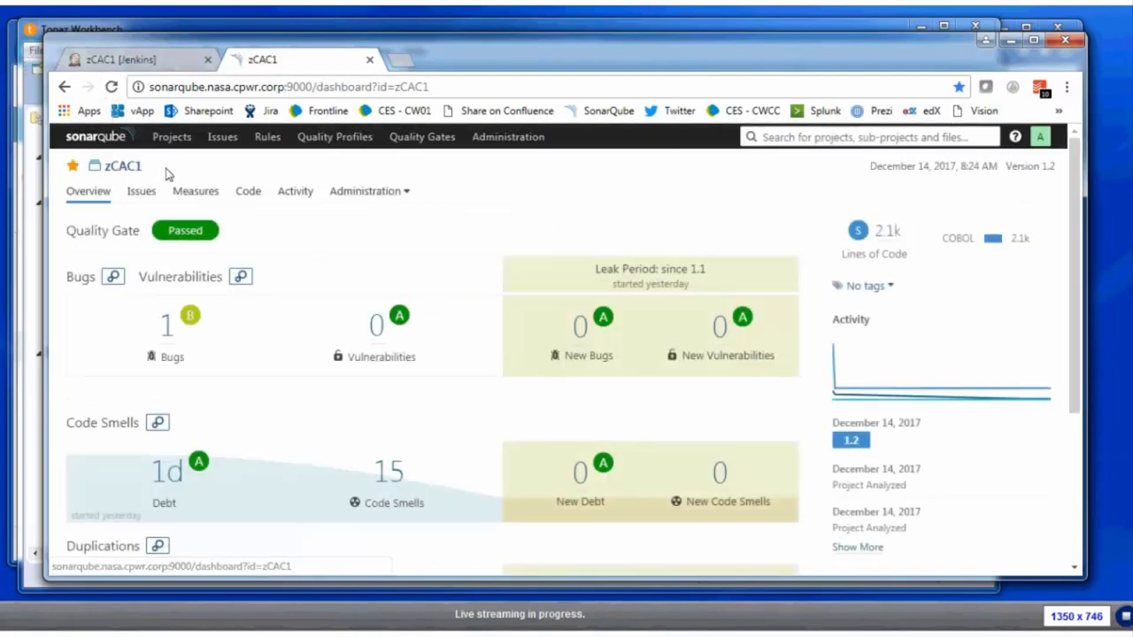
mouse_move(295, 191)
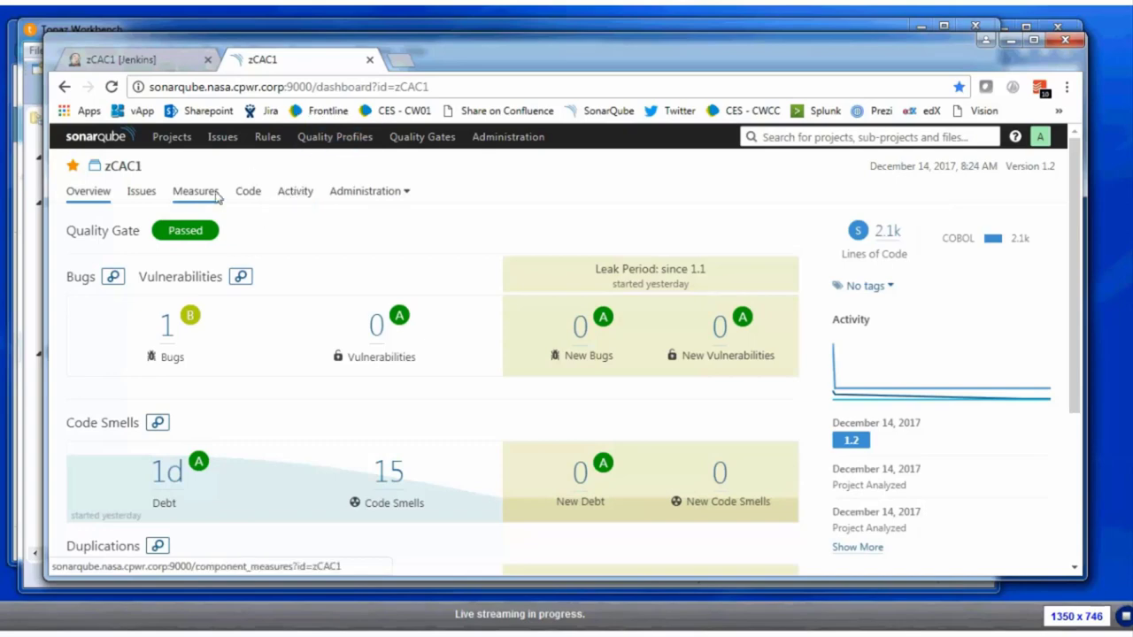
mouse_move(209, 177)
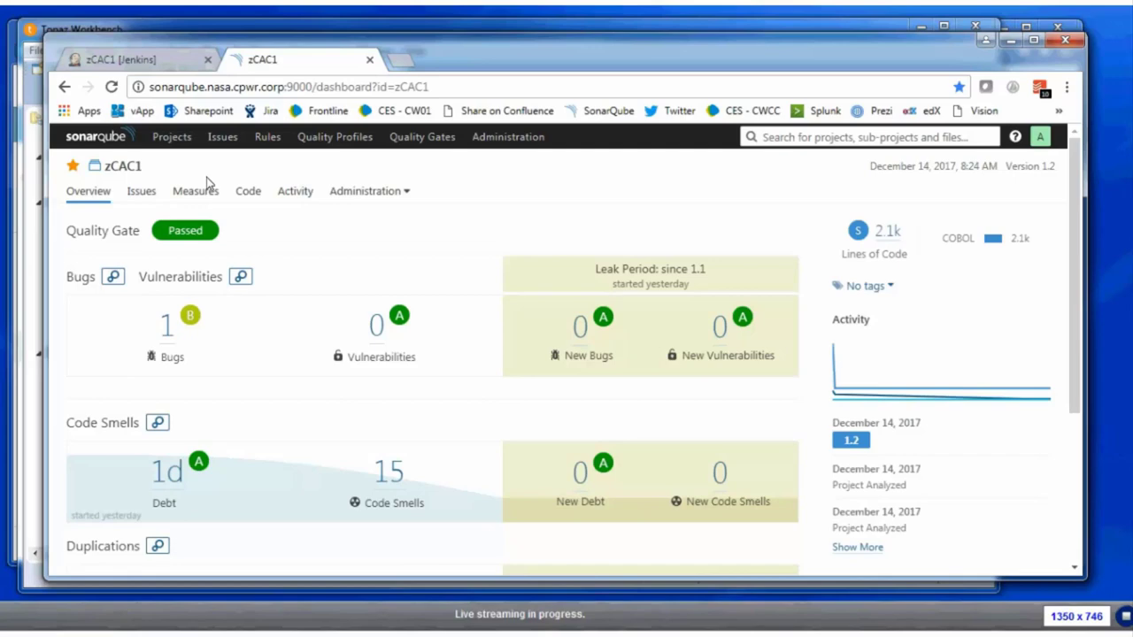
mouse_move(113, 230)
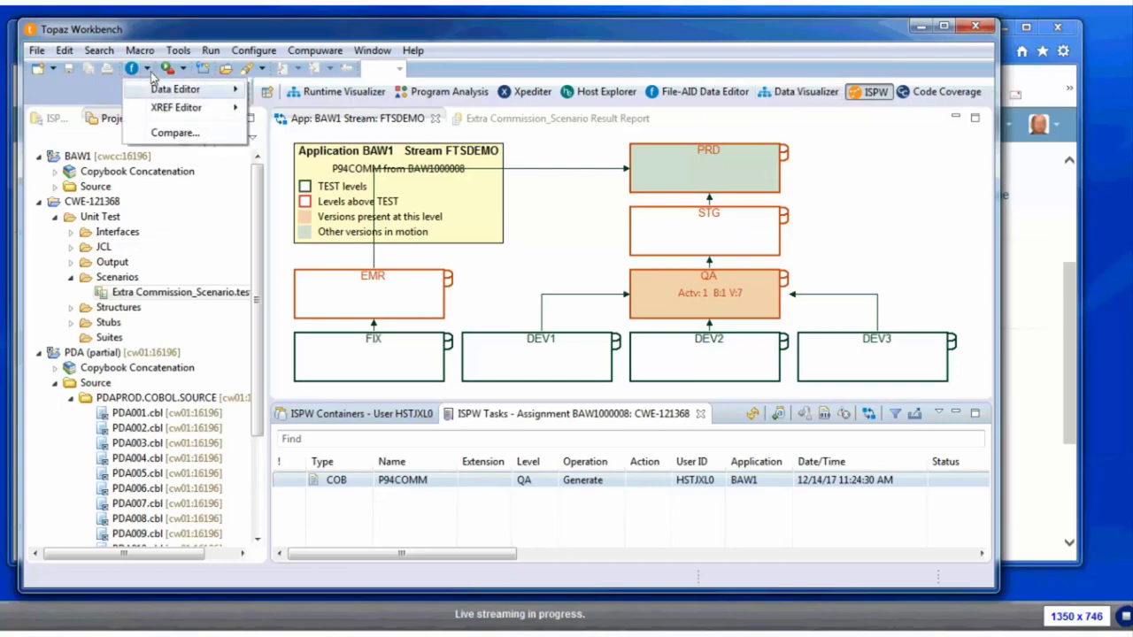
mouse_move(180, 89)
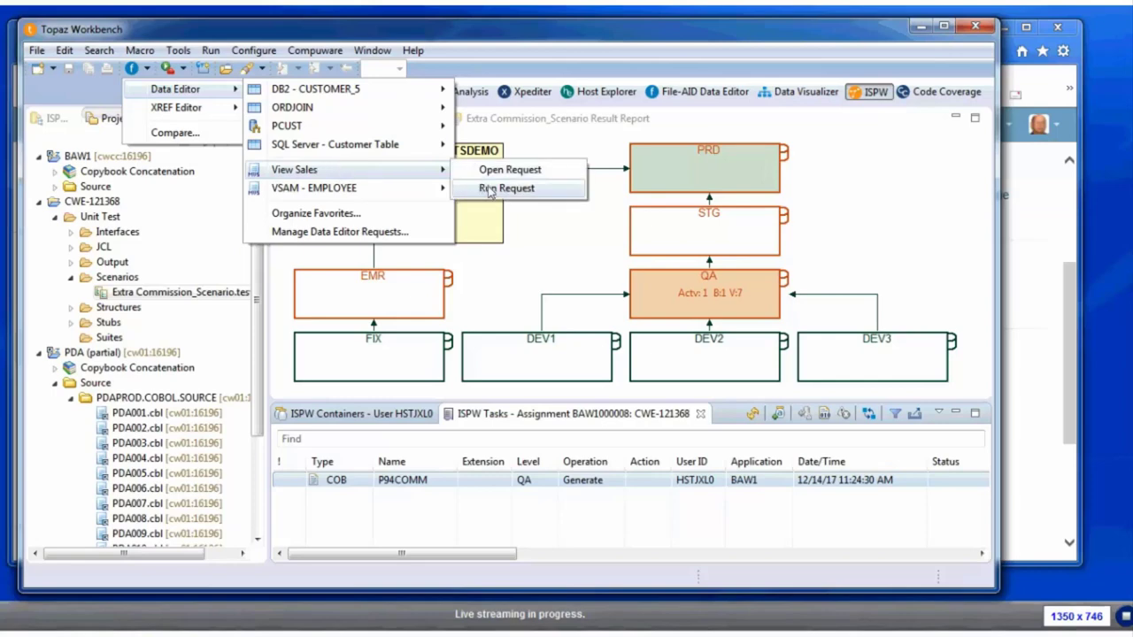
Run the View Sales request filtered to CA POS records, then begin a new File-AID compare request
click(506, 188)
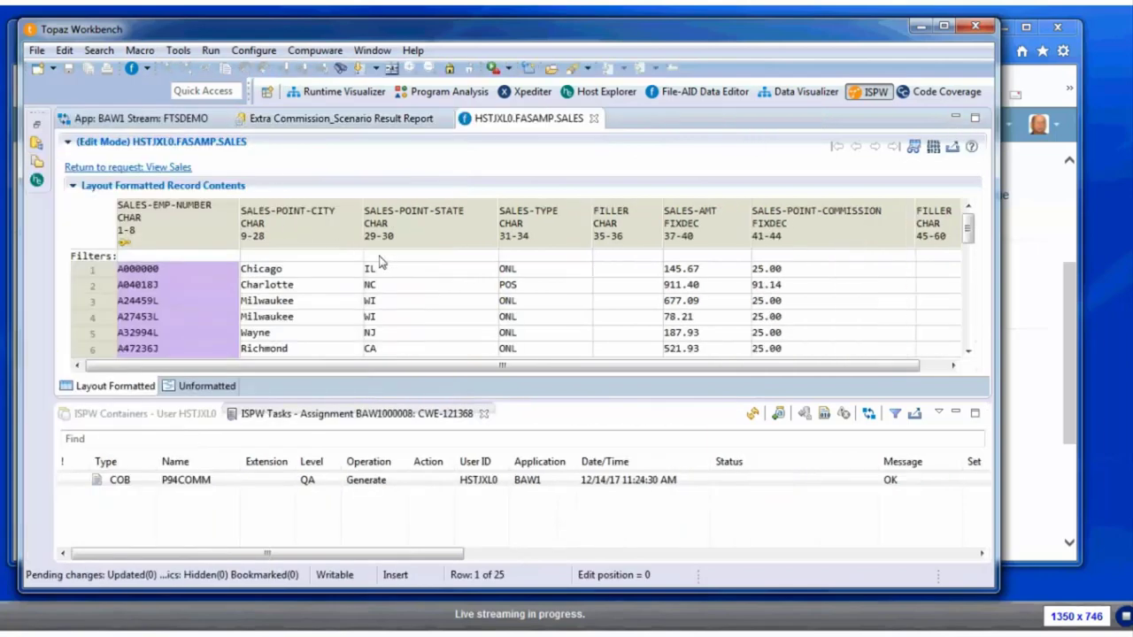
mouse_move(375, 257)
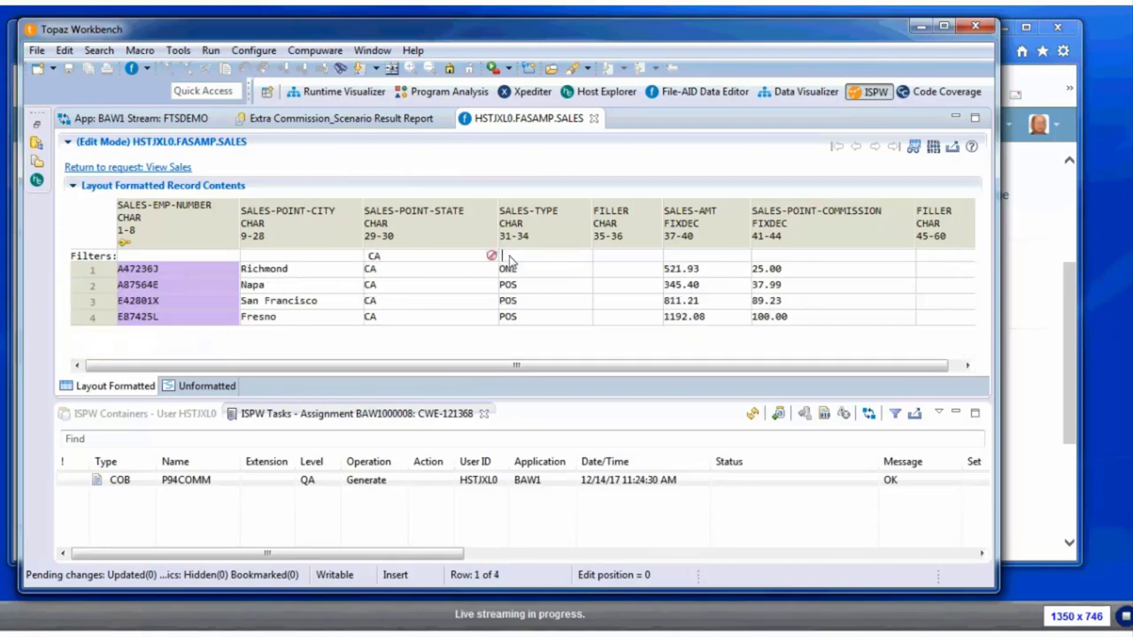
text(POS)
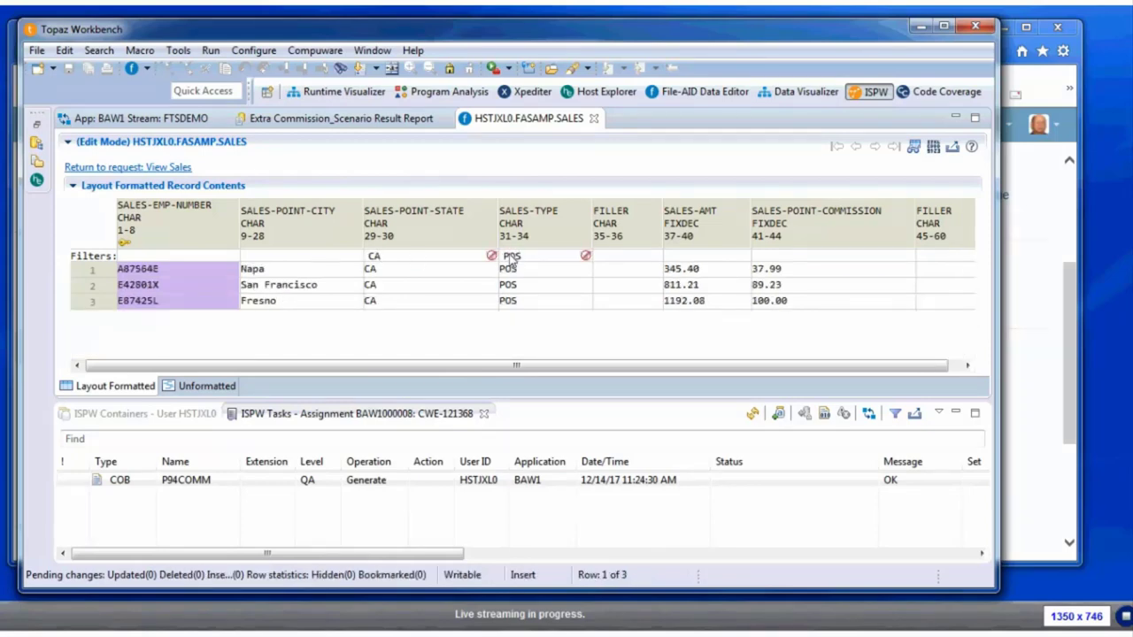
mouse_move(777, 312)
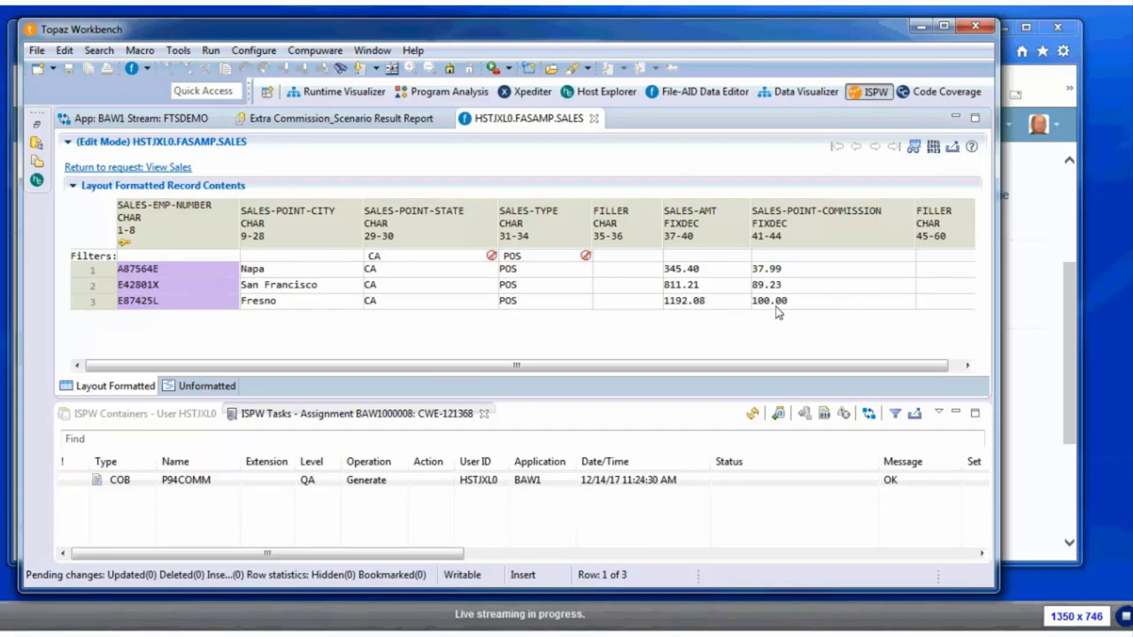
mouse_move(792, 309)
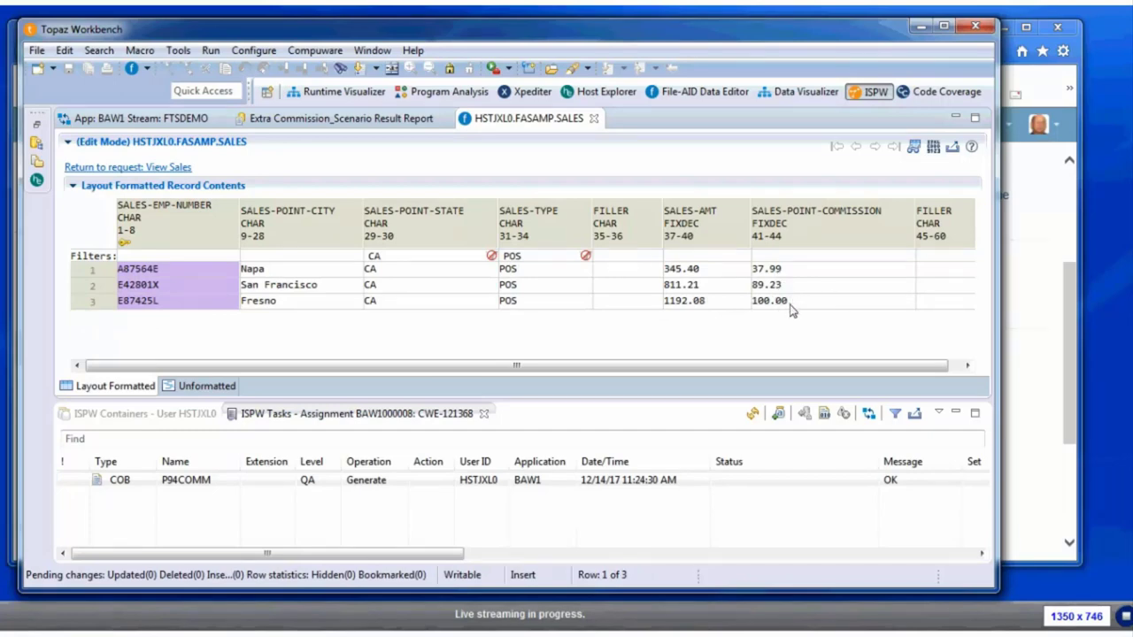
mouse_move(795, 311)
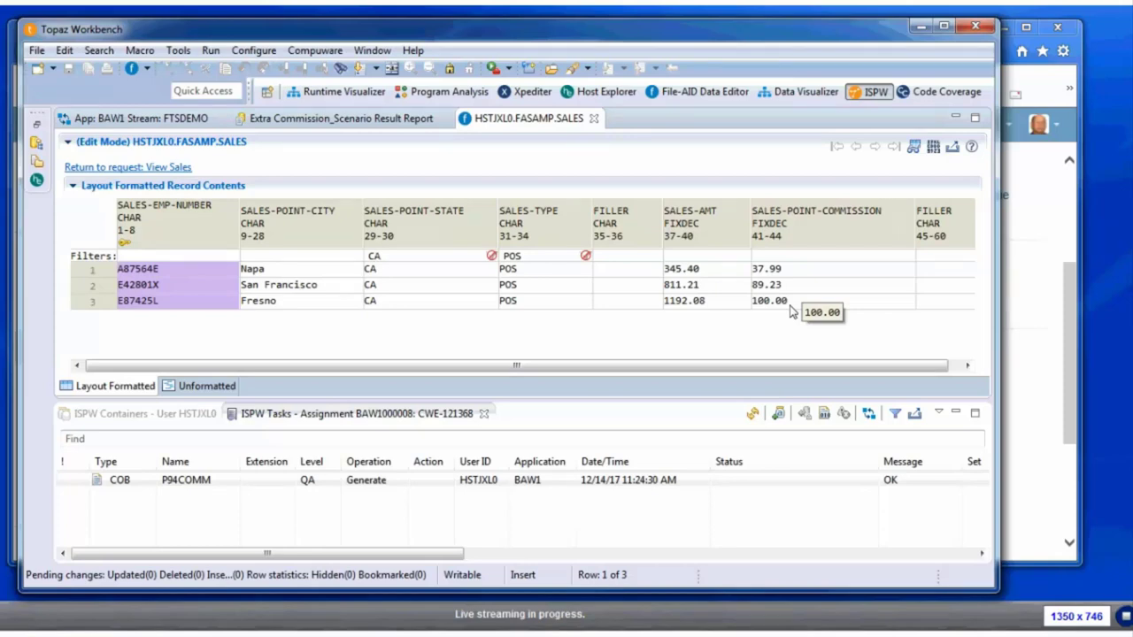
click(153, 69)
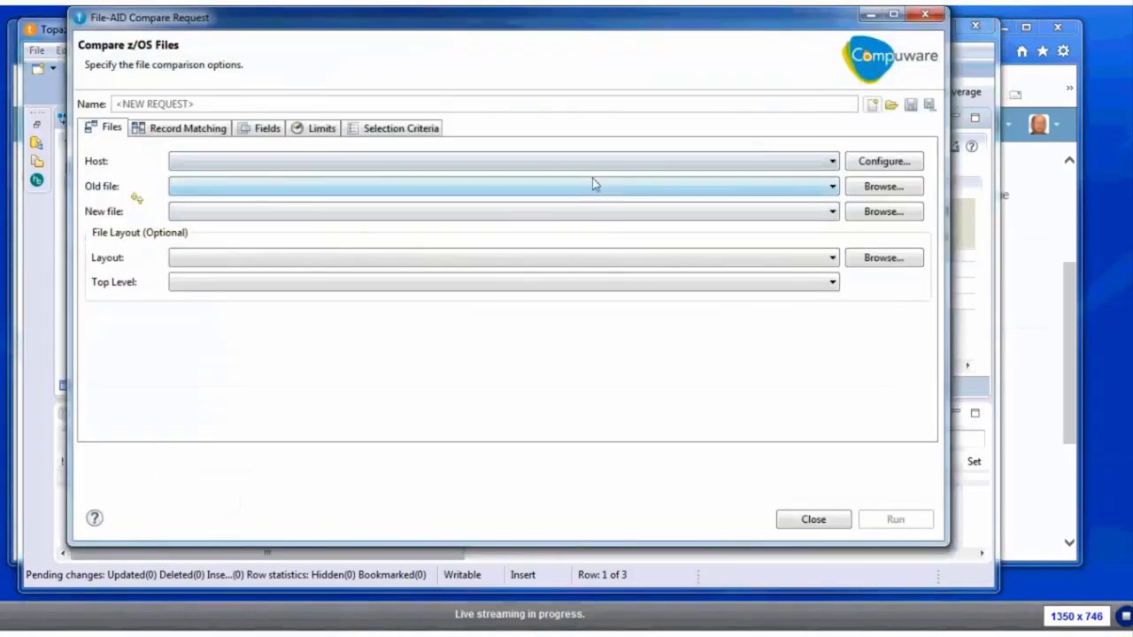
Load the saved CWE-121368 compare request pairing SALESSUP.QA.SALES with HSTJXL0.FASAMP.SALES
click(894, 104)
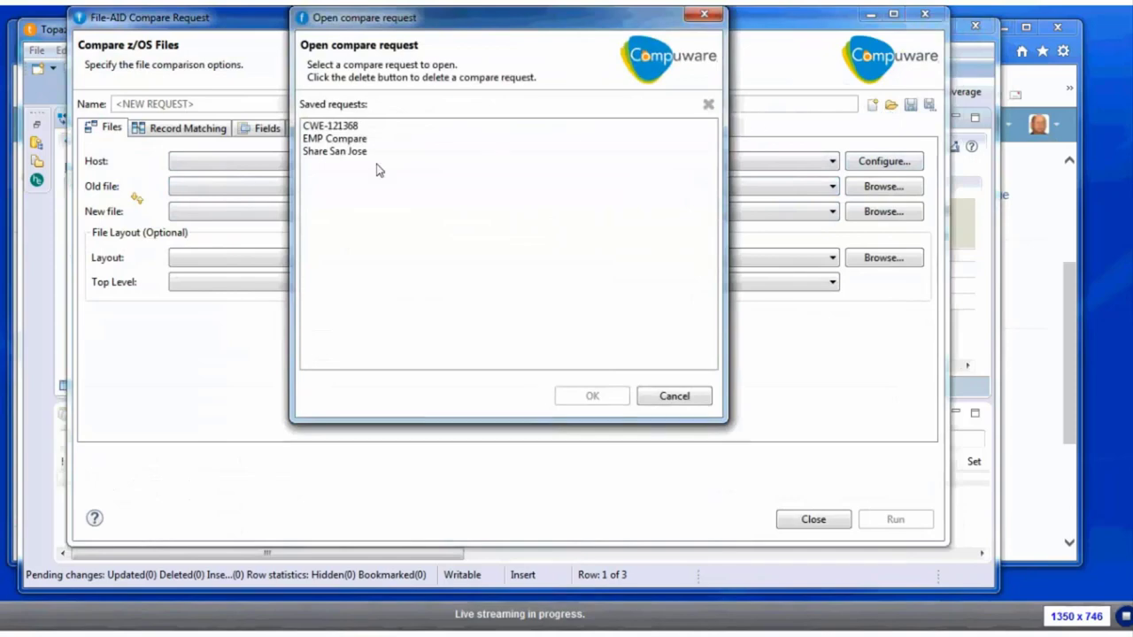
click(334, 126)
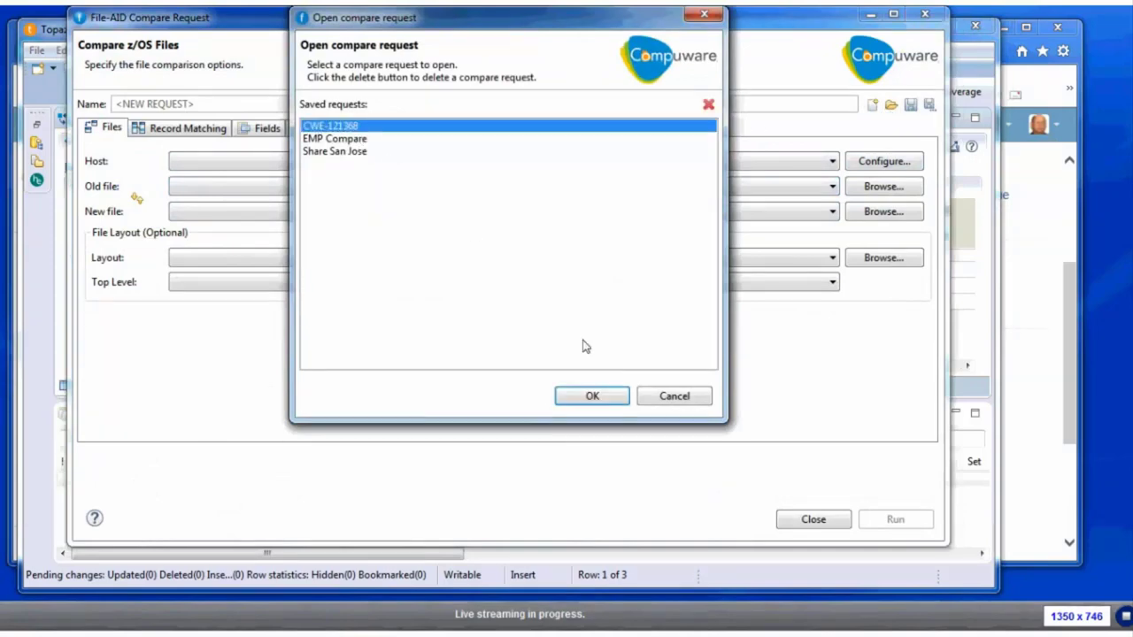
click(592, 395)
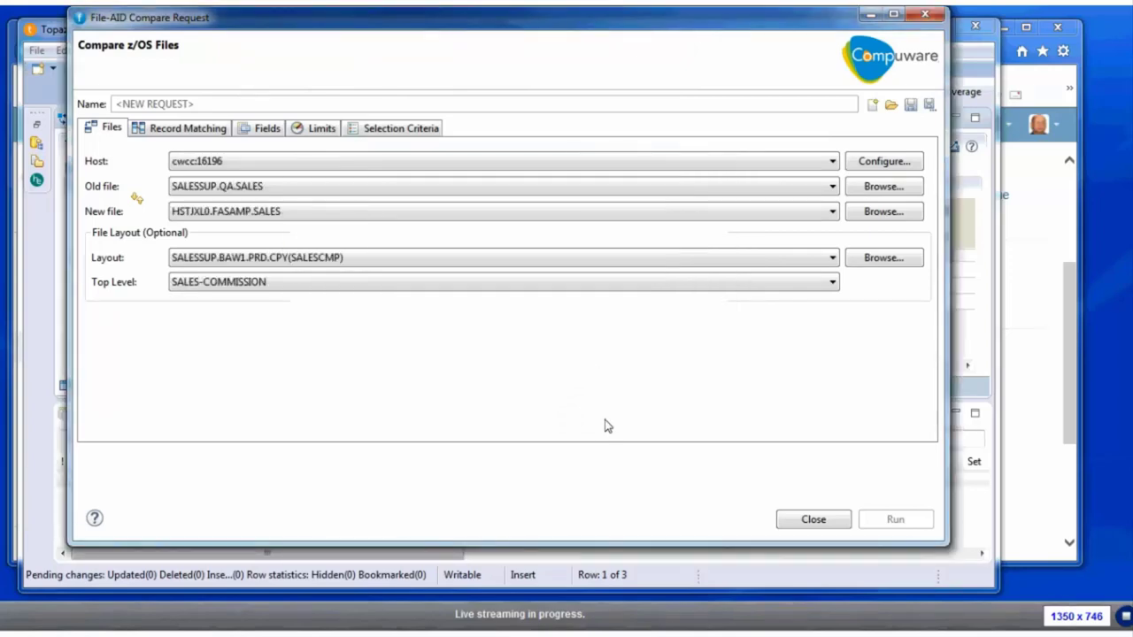
text(CWE-121368)
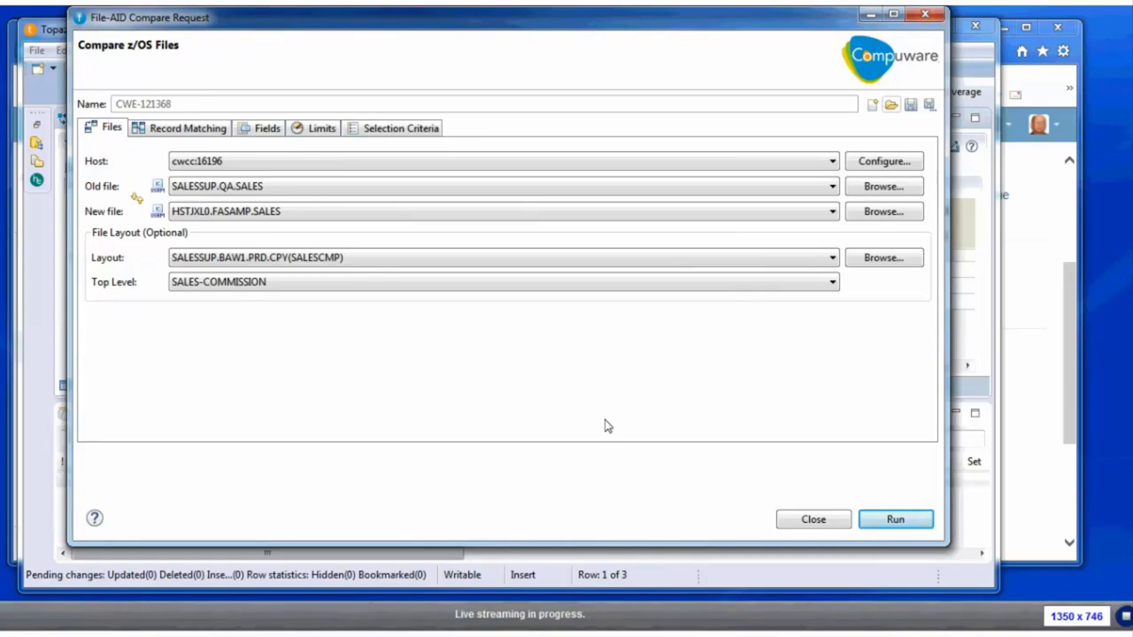
Run the comparison, yielding 25 records compared and 2 changed
click(895, 519)
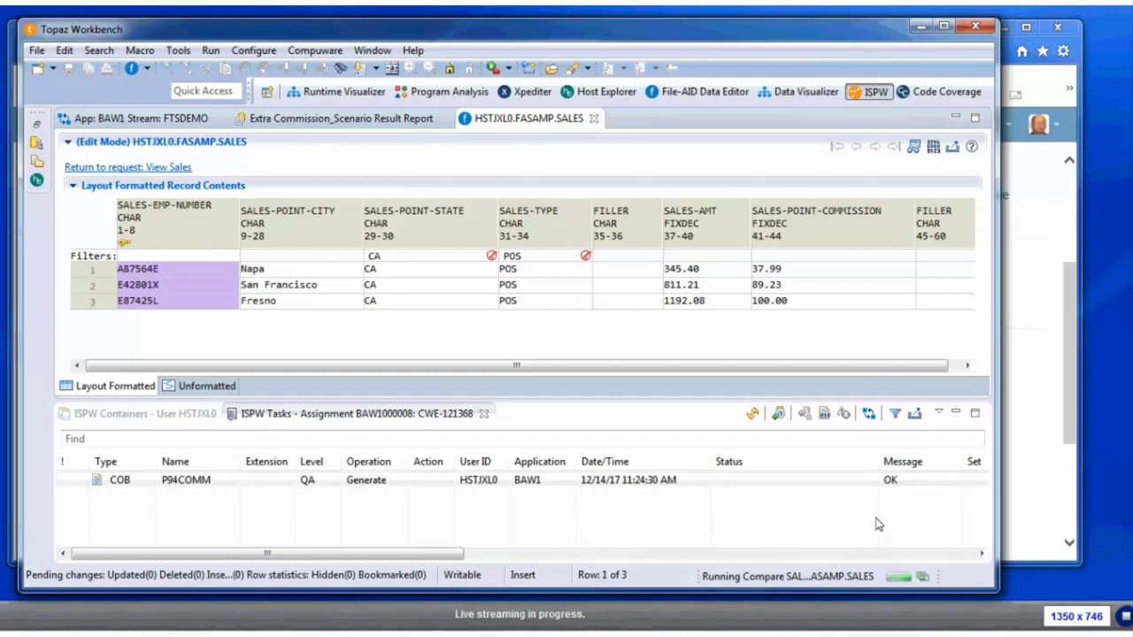
click(752, 118)
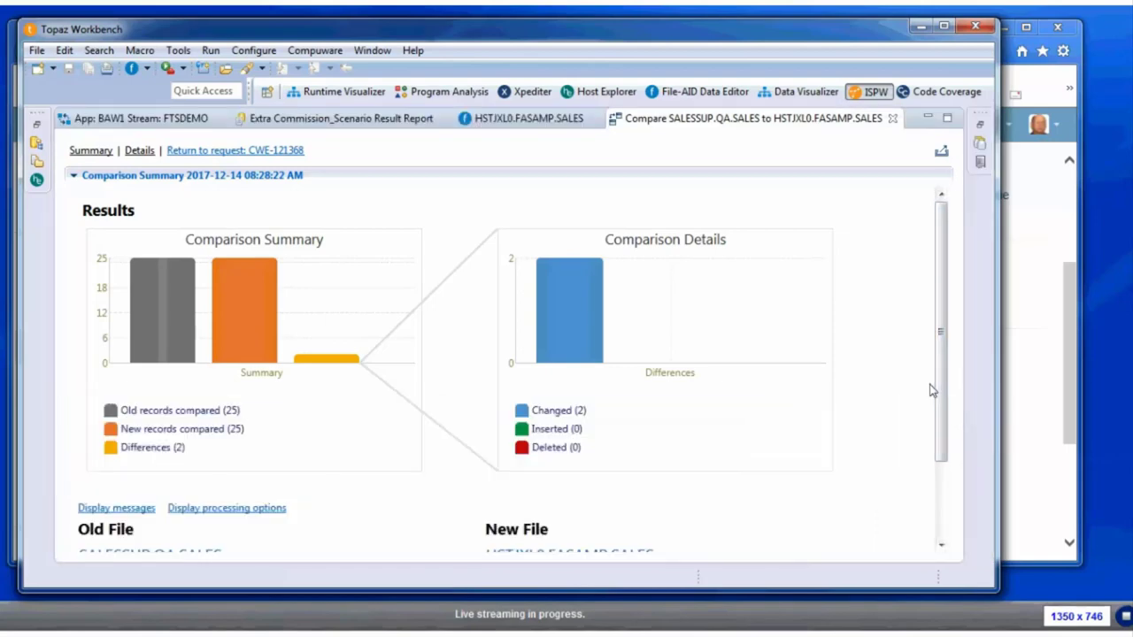
mouse_move(584, 327)
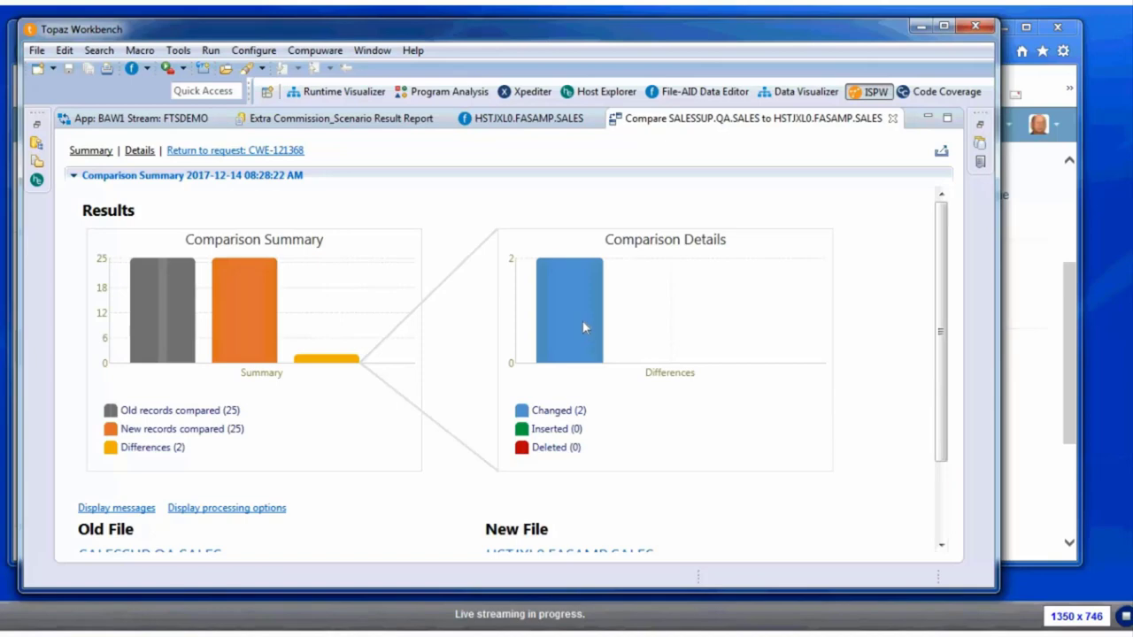
Drill into the 2 changed records from the Comparison Summary, then return to request CWE-121368
click(139, 151)
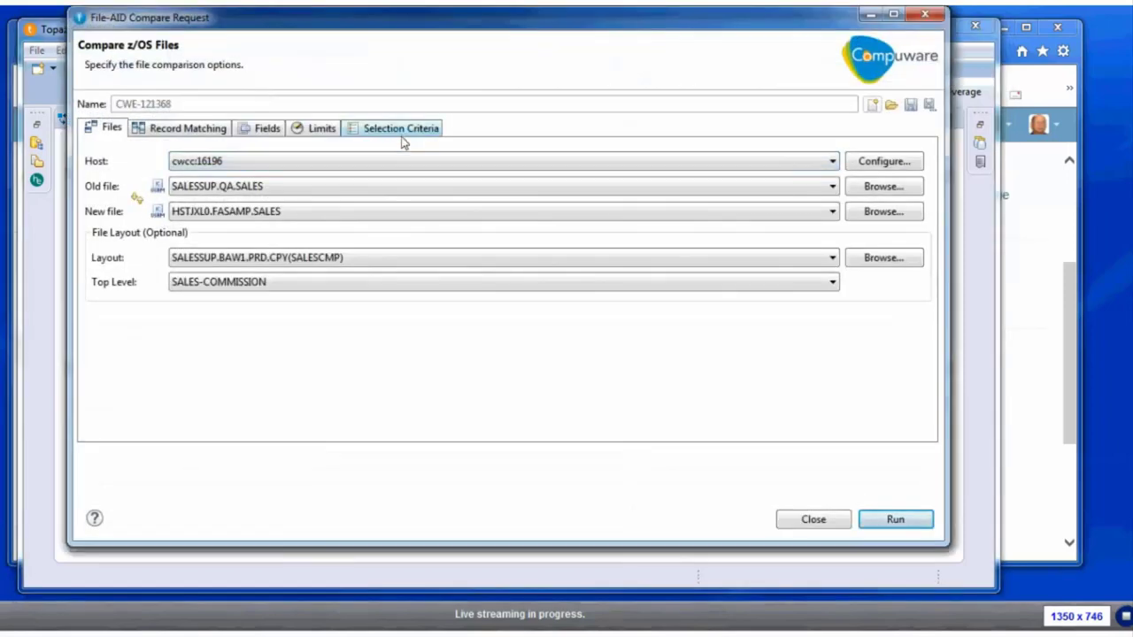
Exclude field 05 SALES-POINT-COMMISSION in Fields and rerun the CWE-121368 comparison
click(268, 128)
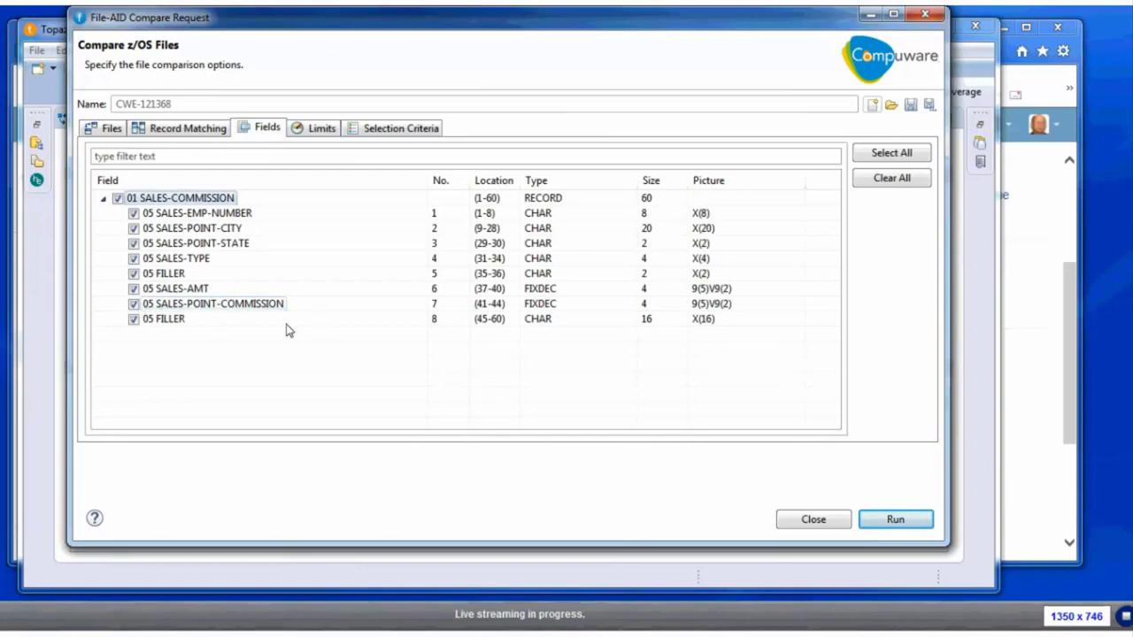
click(129, 304)
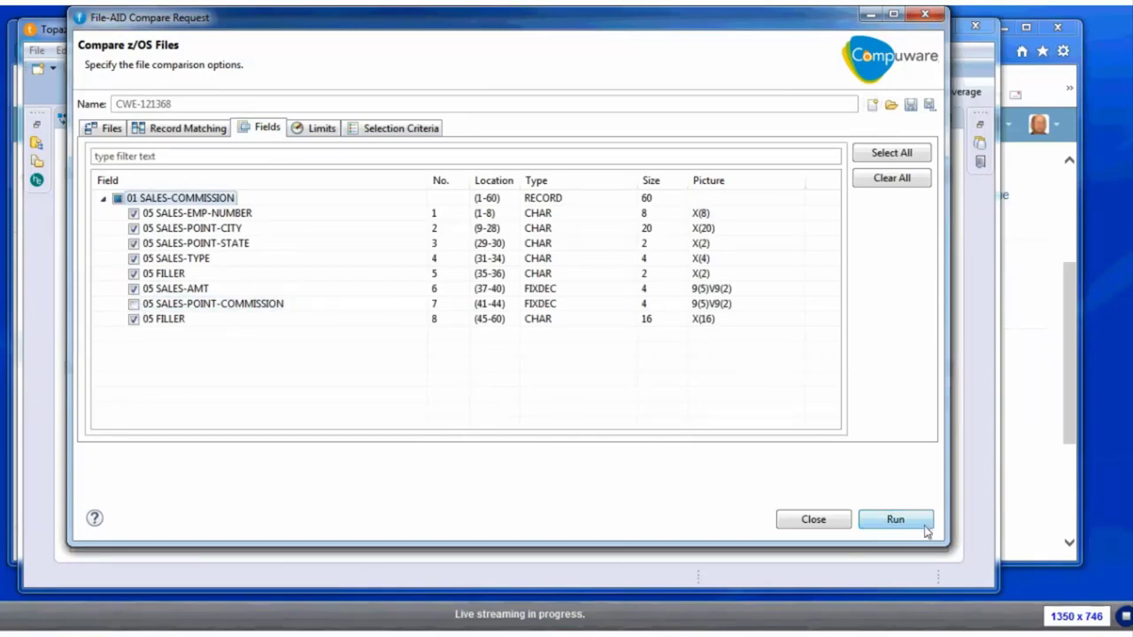
click(895, 519)
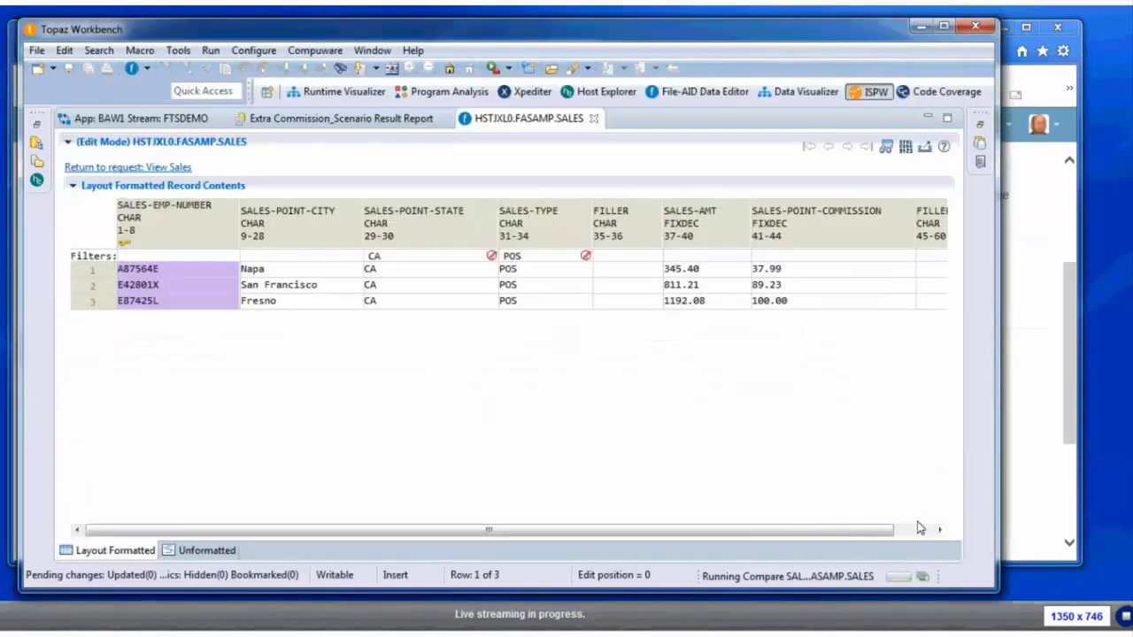